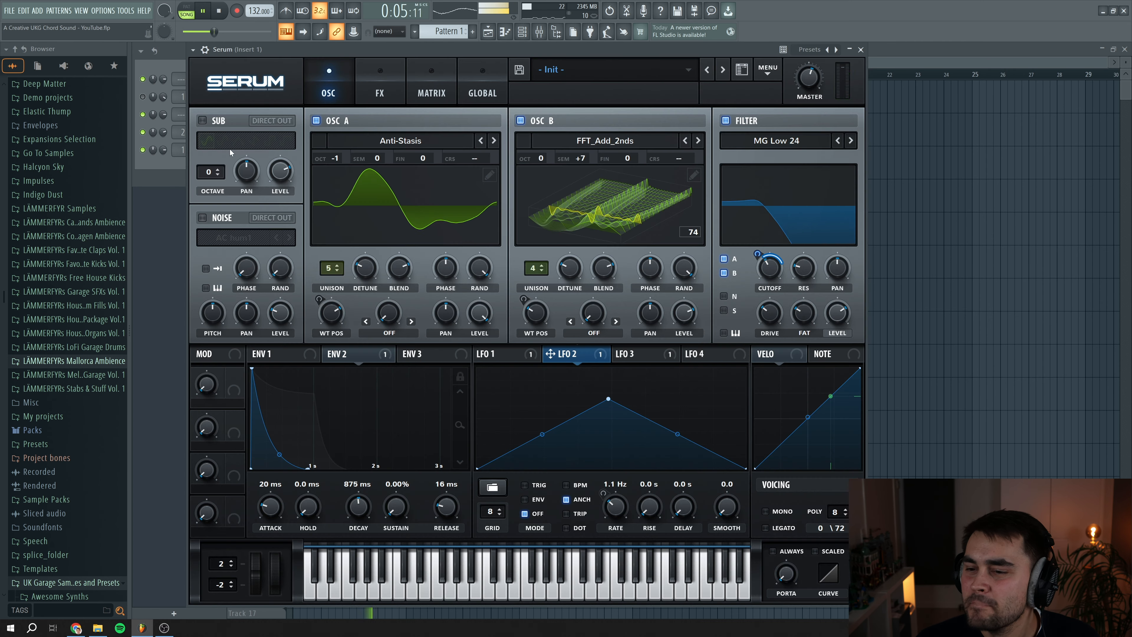
Preview the finished preset's FX chain, then return to the OSC page.
click(380, 91)
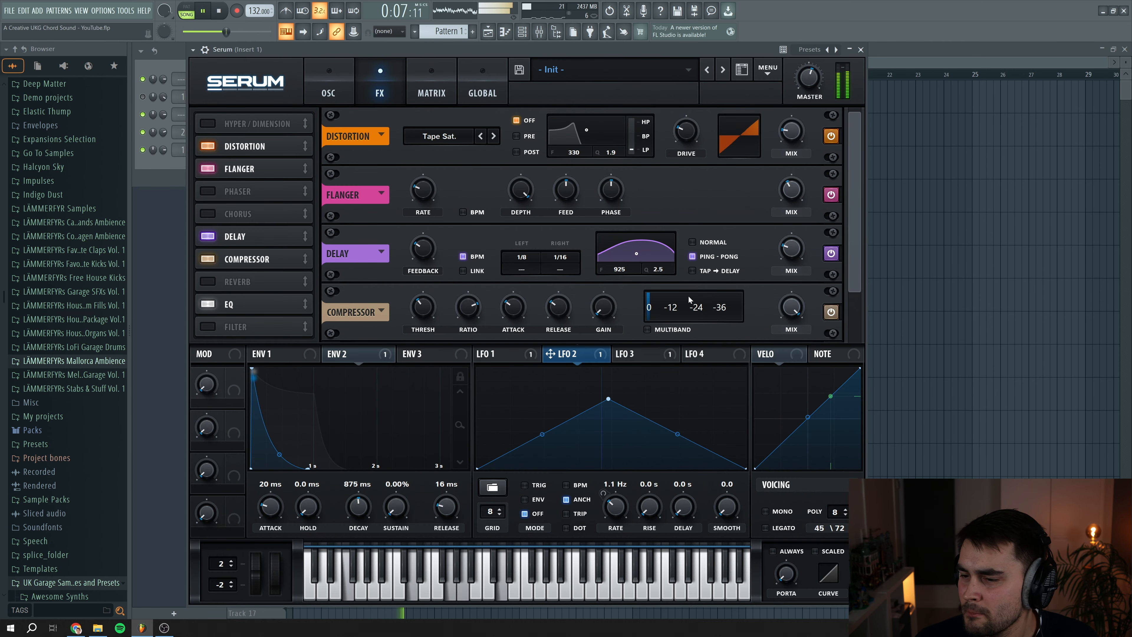
click(329, 93)
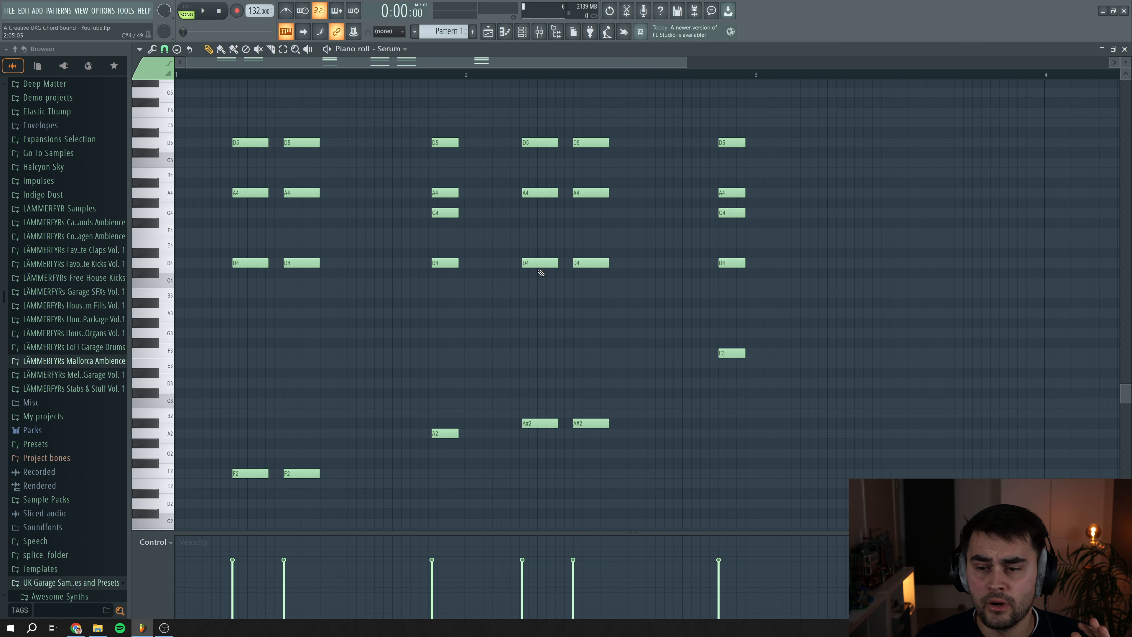
mouse_move(553, 276)
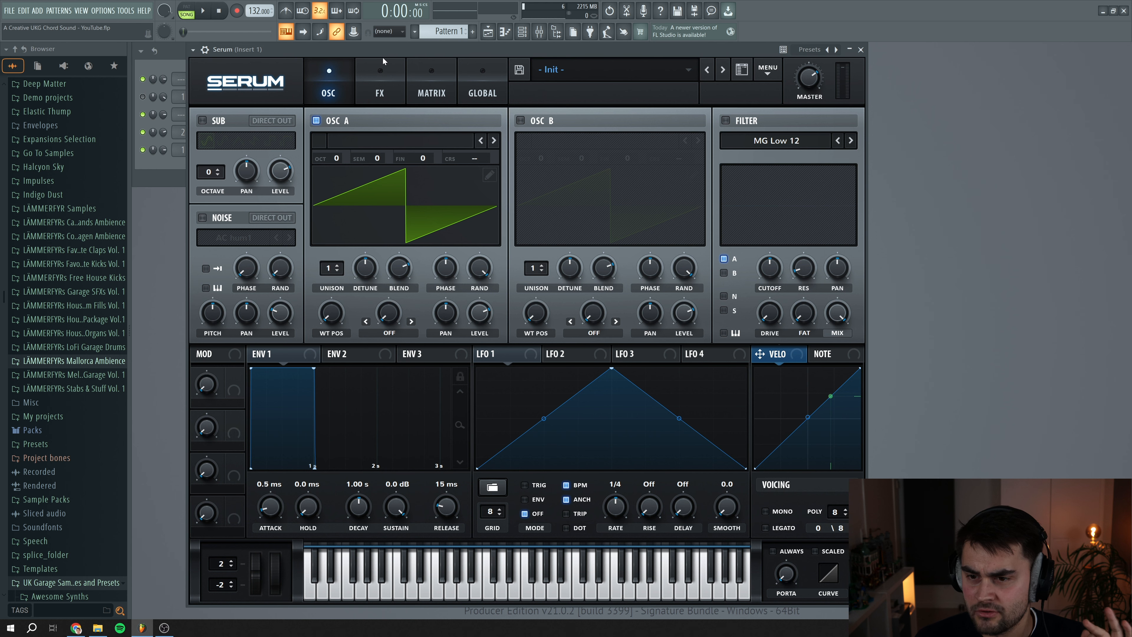
Load the Digital > Anti-Stasis wavetable into OSC A.
click(397, 141)
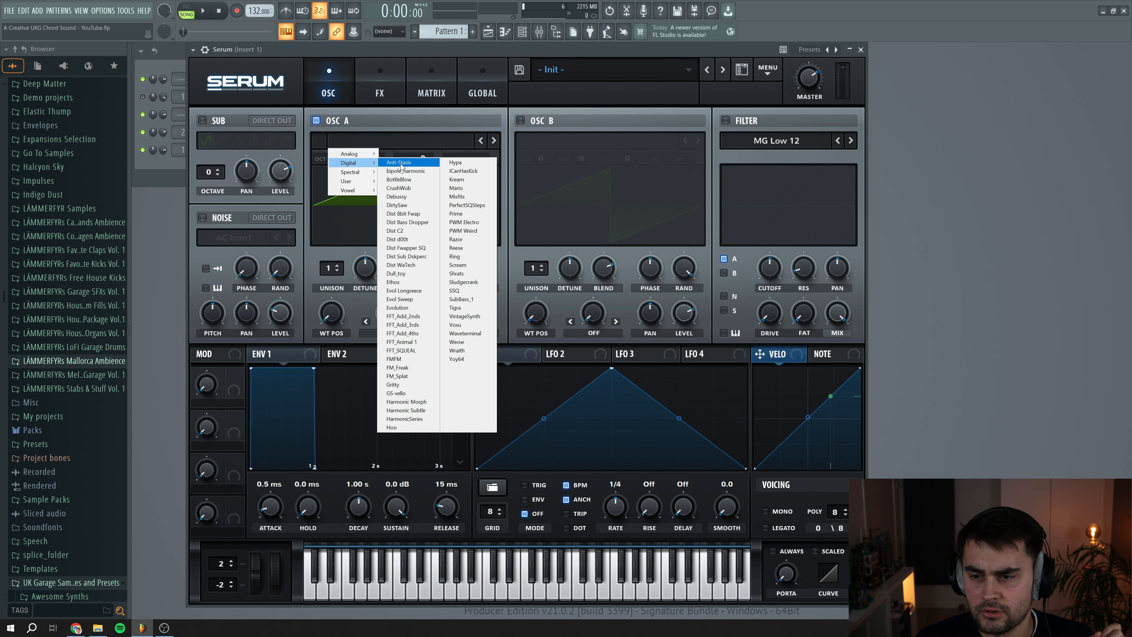
click(403, 162)
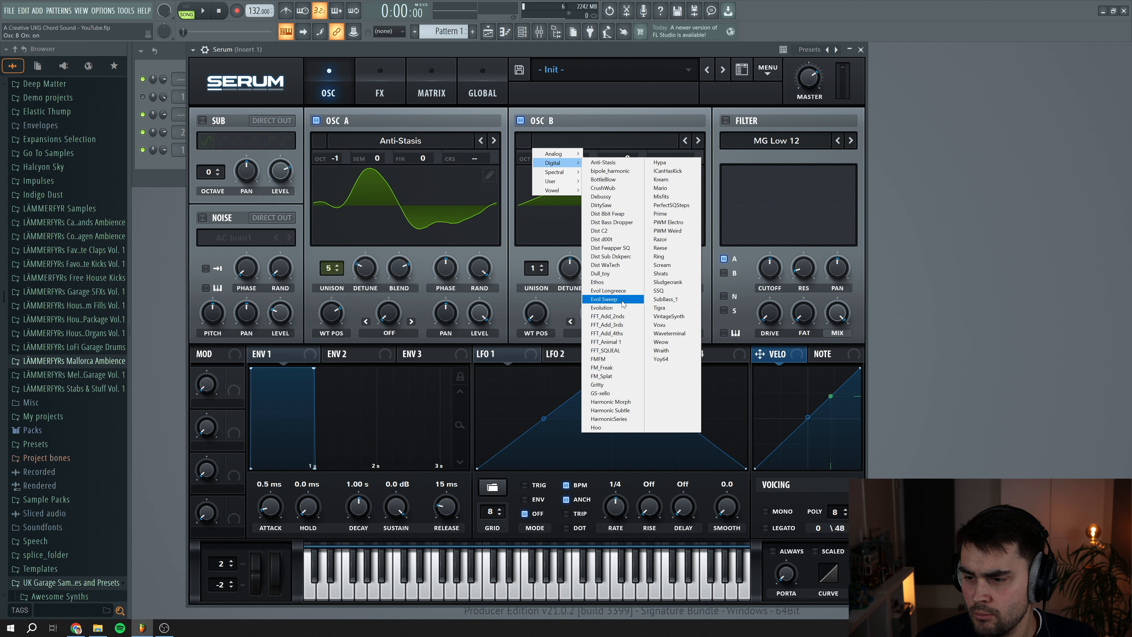
Load FFT_Add_2nds in OSC B at +7 semitones, 4 unison voices and a later wavetable position.
click(608, 316)
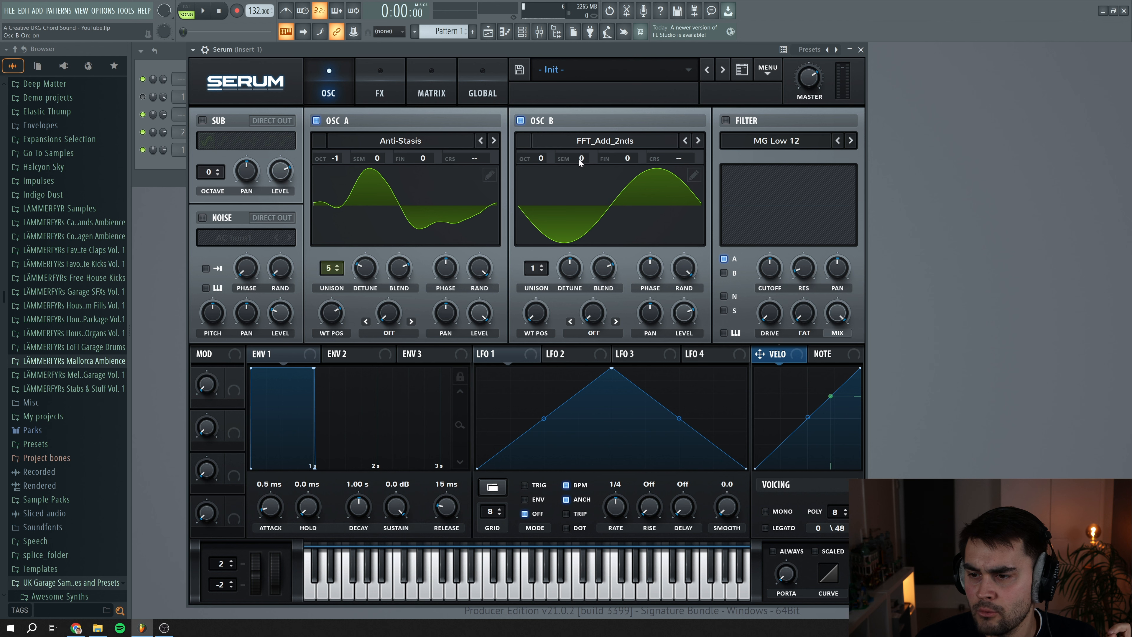
drag(580, 158, 581, 144)
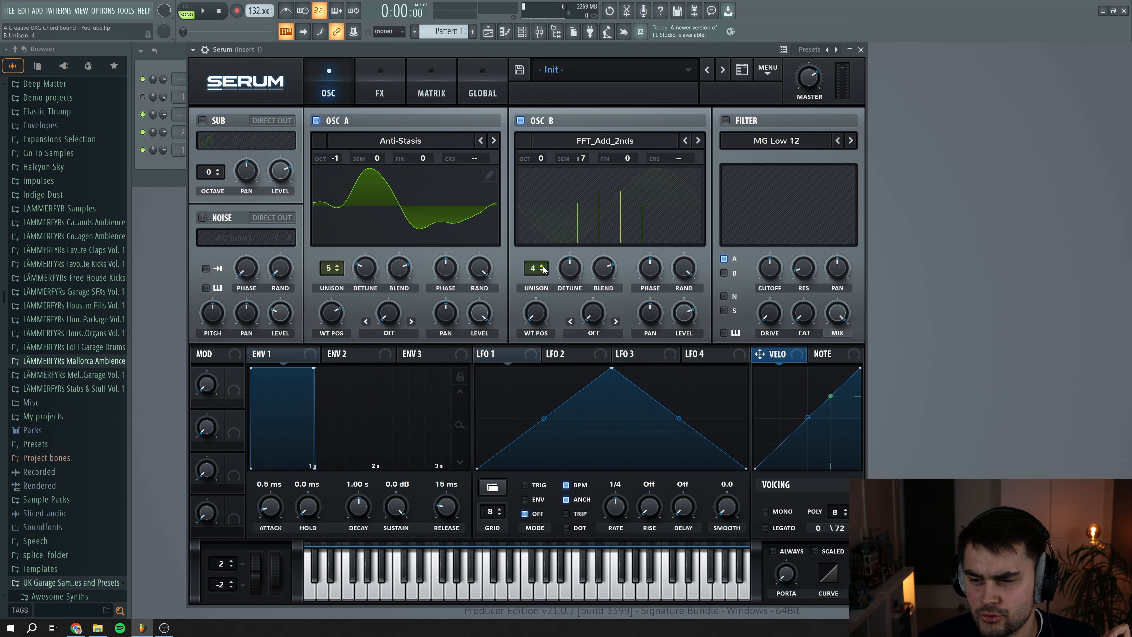
drag(569, 271, 569, 260)
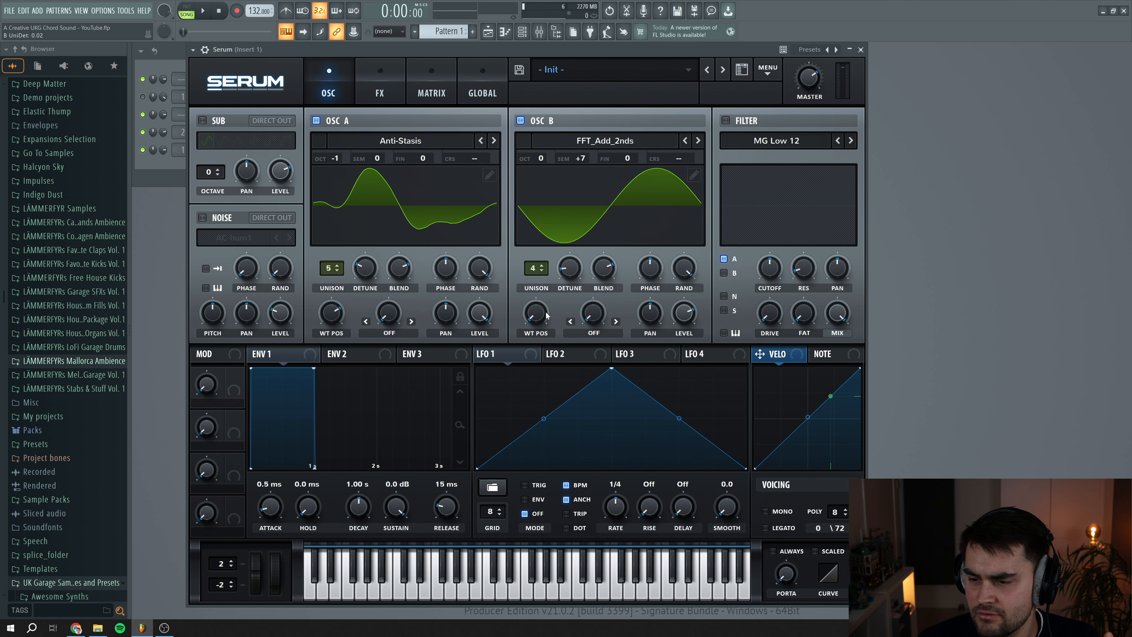
drag(534, 312, 534, 296)
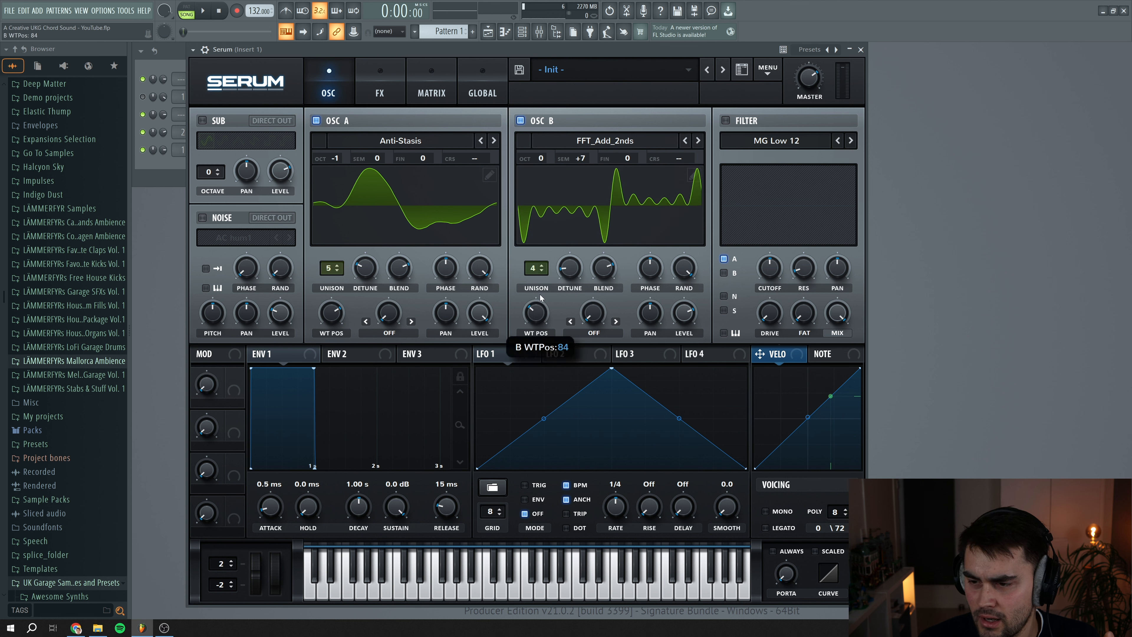
drag(535, 312, 535, 289)
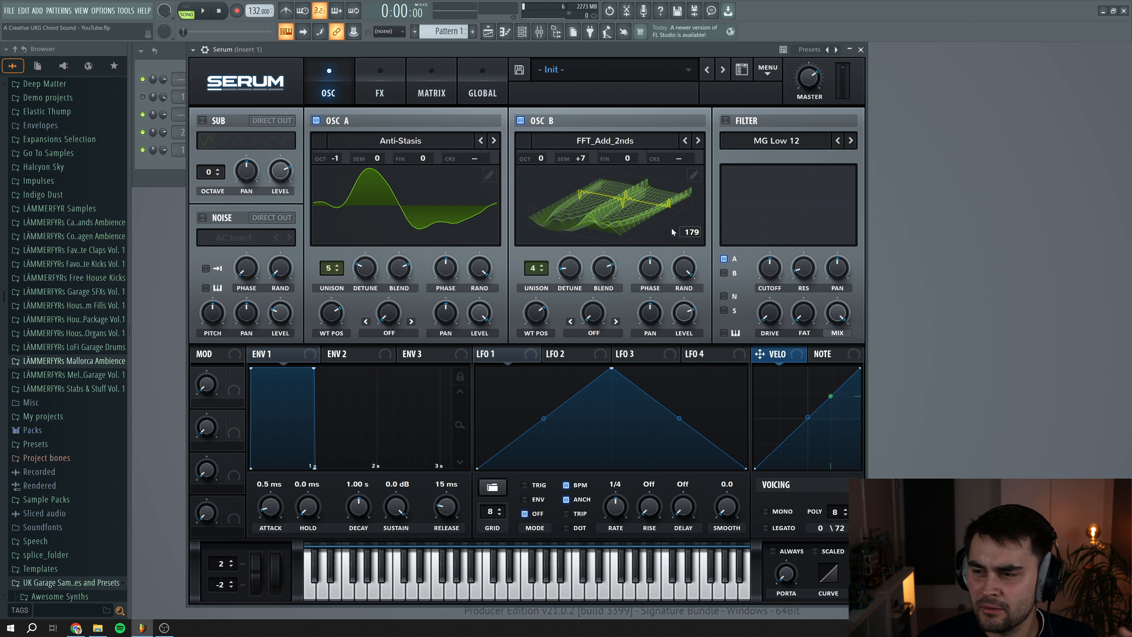
mouse_move(822, 192)
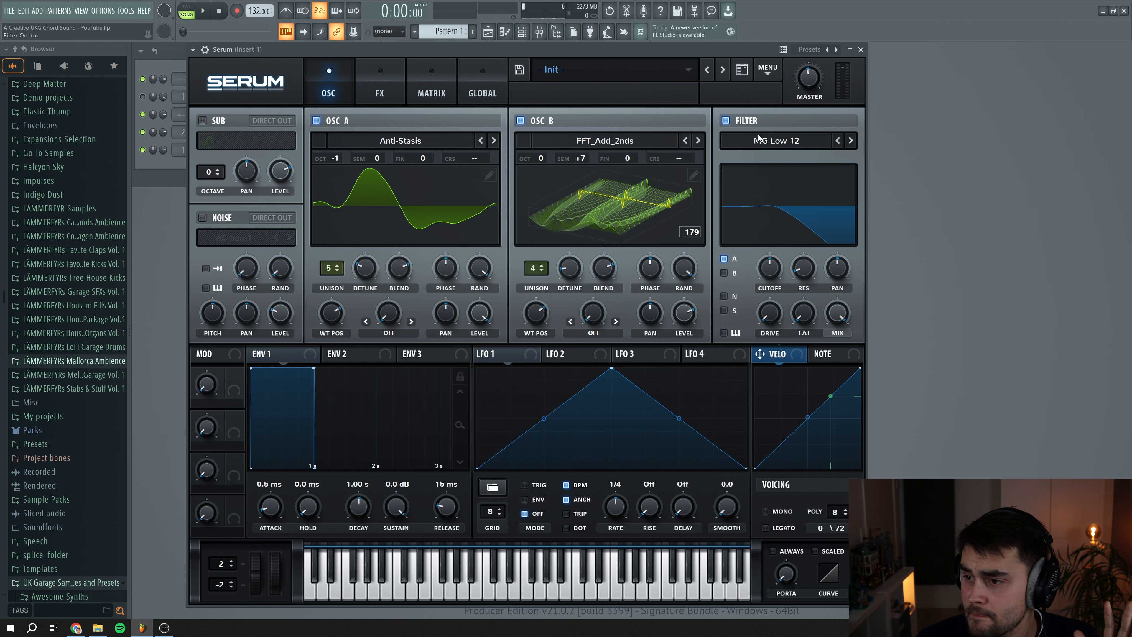
Make the filter MG Low 24, route OSC B through it, with 30% drive and ~28% fat.
click(776, 140)
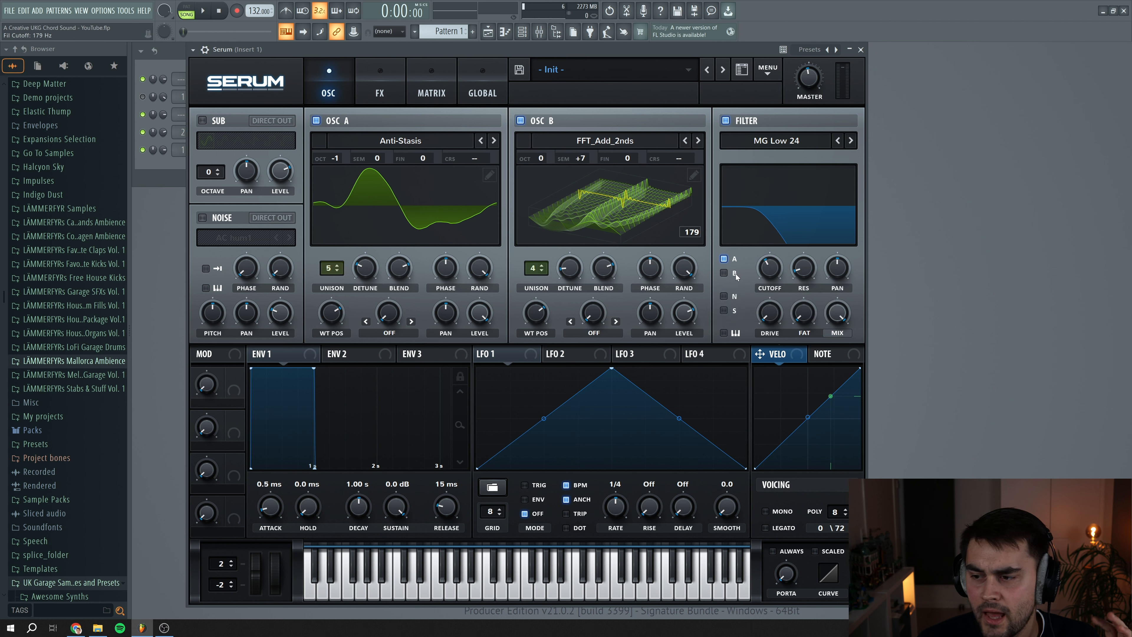
mouse_move(724, 274)
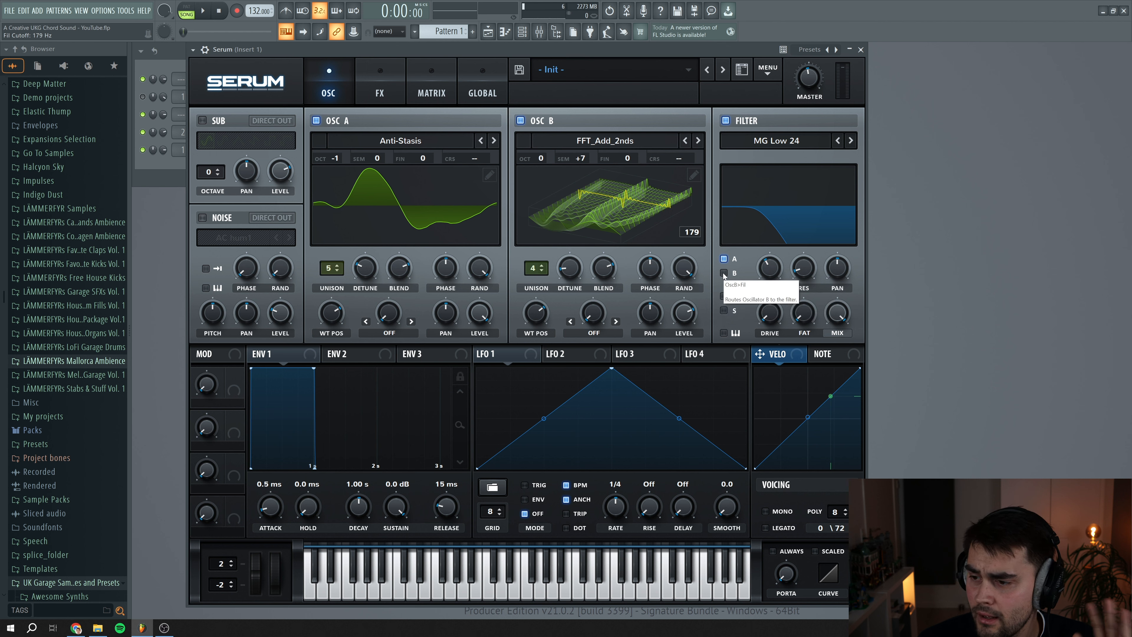
click(724, 274)
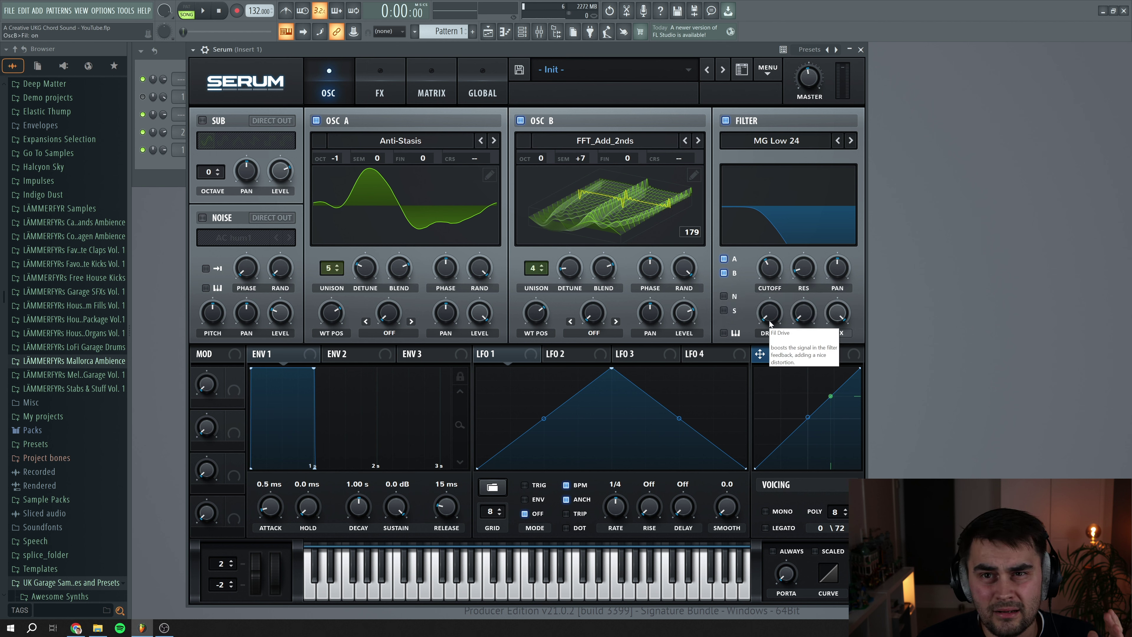
drag(769, 313, 768, 311)
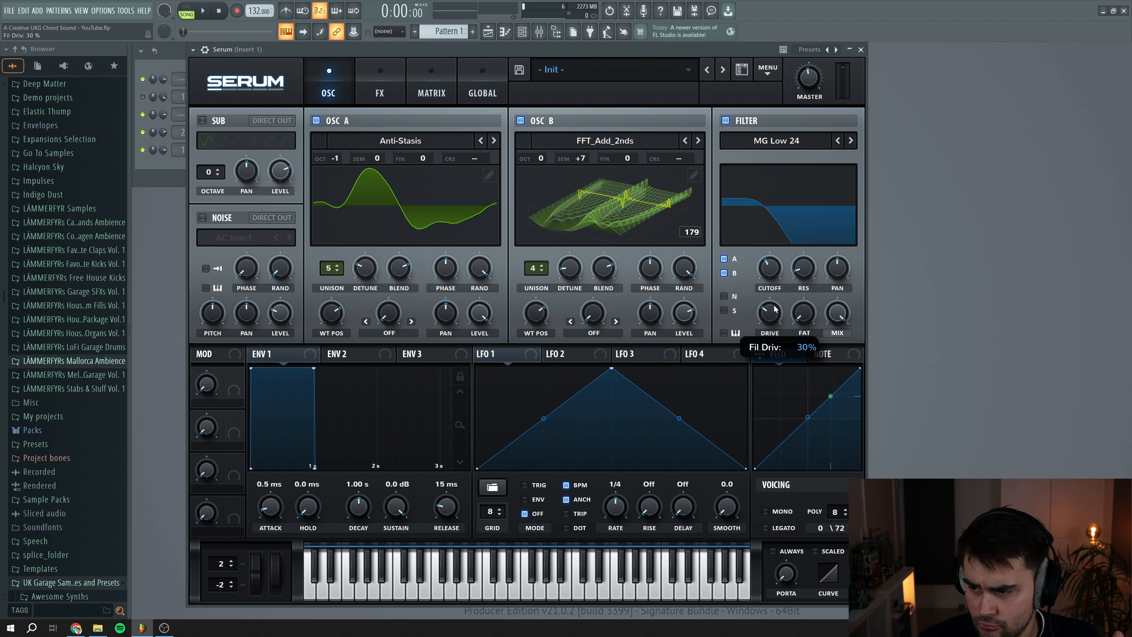
drag(803, 313, 803, 322)
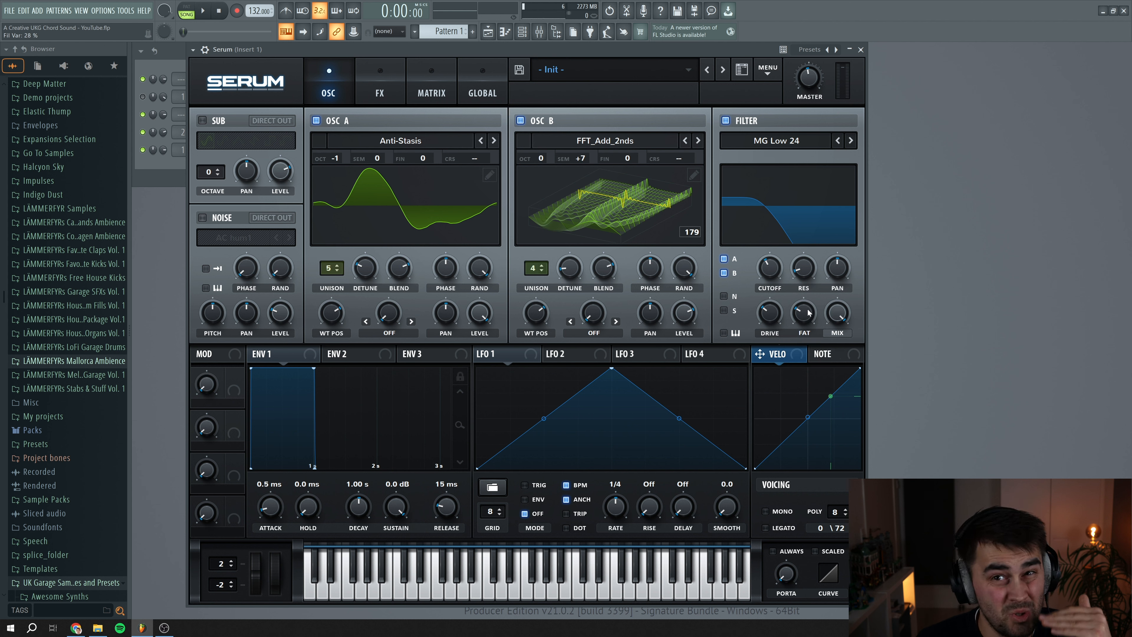
mouse_move(850, 339)
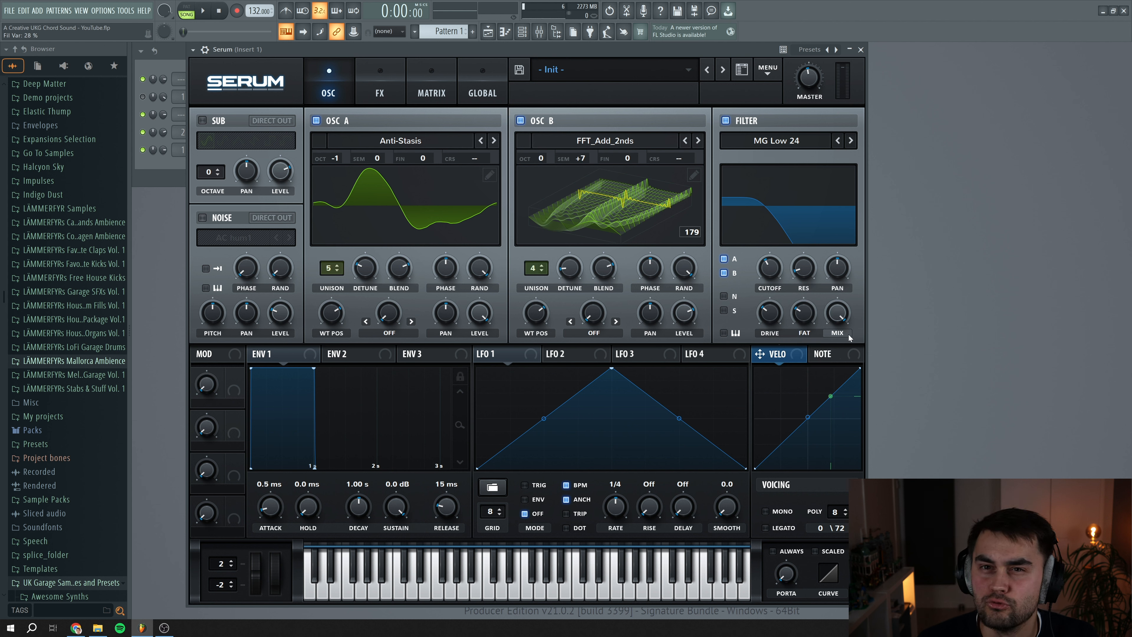
mouse_move(837, 333)
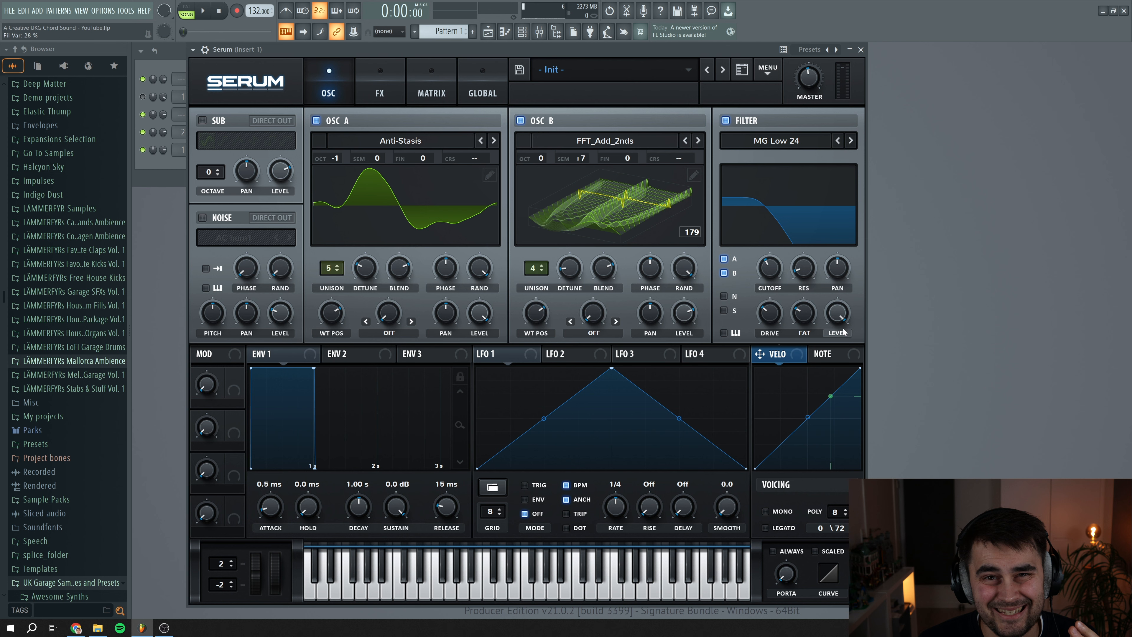
mouse_move(843, 316)
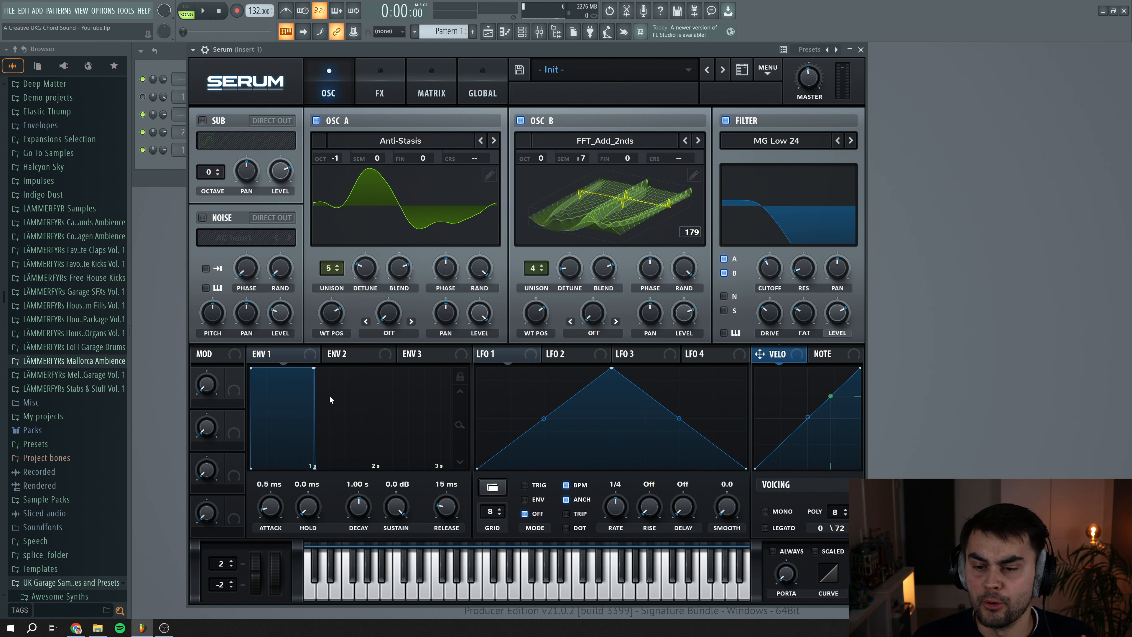
Lengthen ENV 1 release, shape a zero-sustain ENV 2 and assign it to filter cutoff.
click(277, 354)
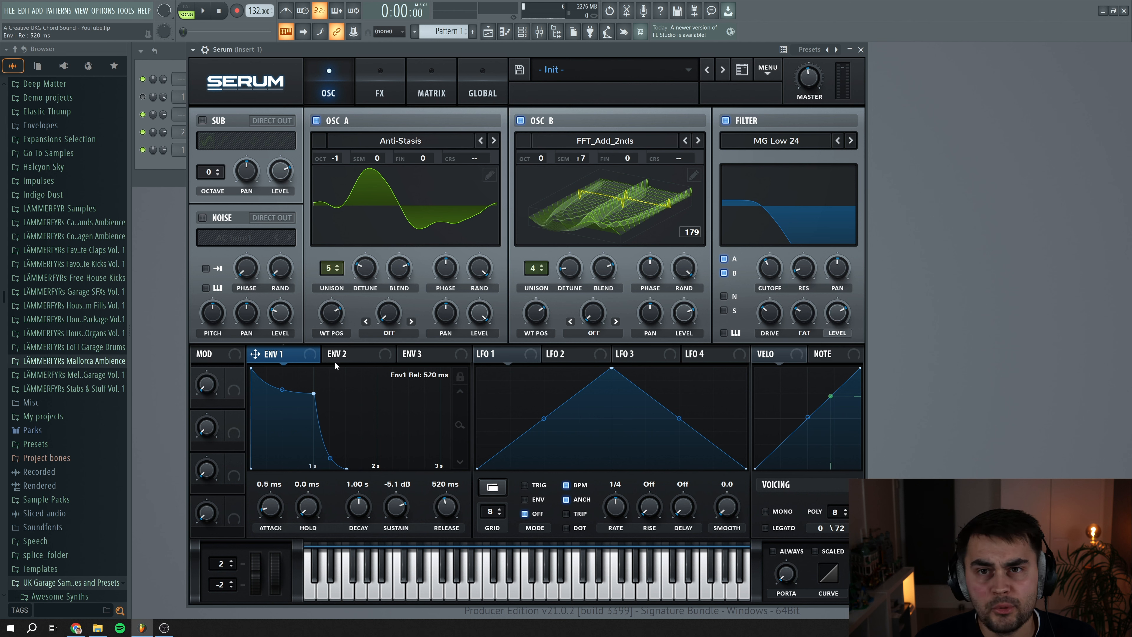
click(349, 354)
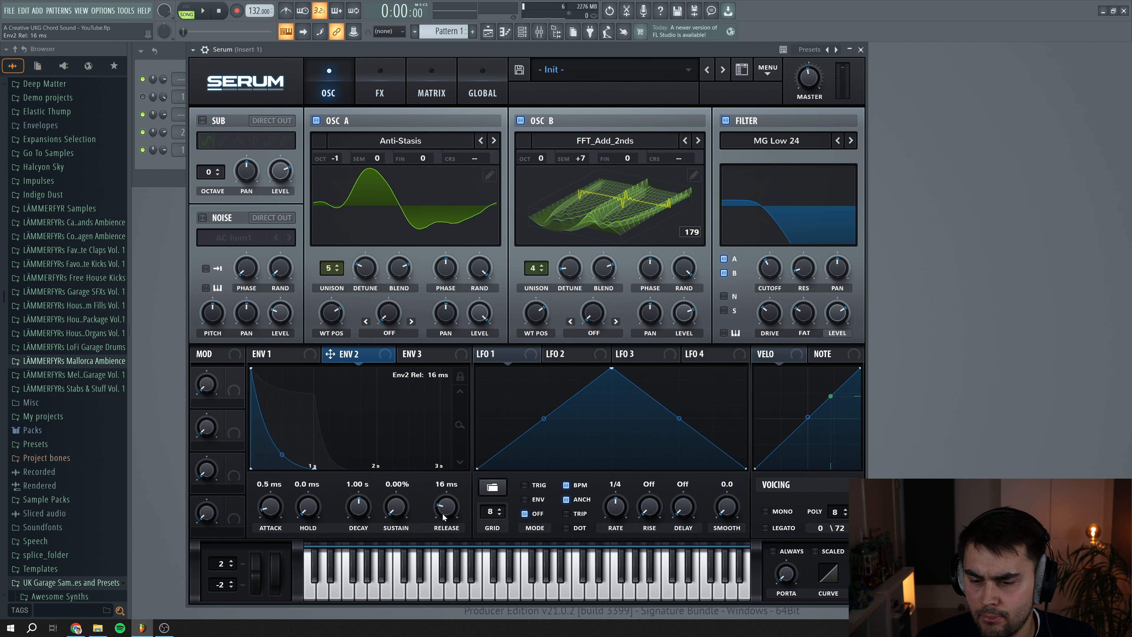
drag(358, 503, 358, 491)
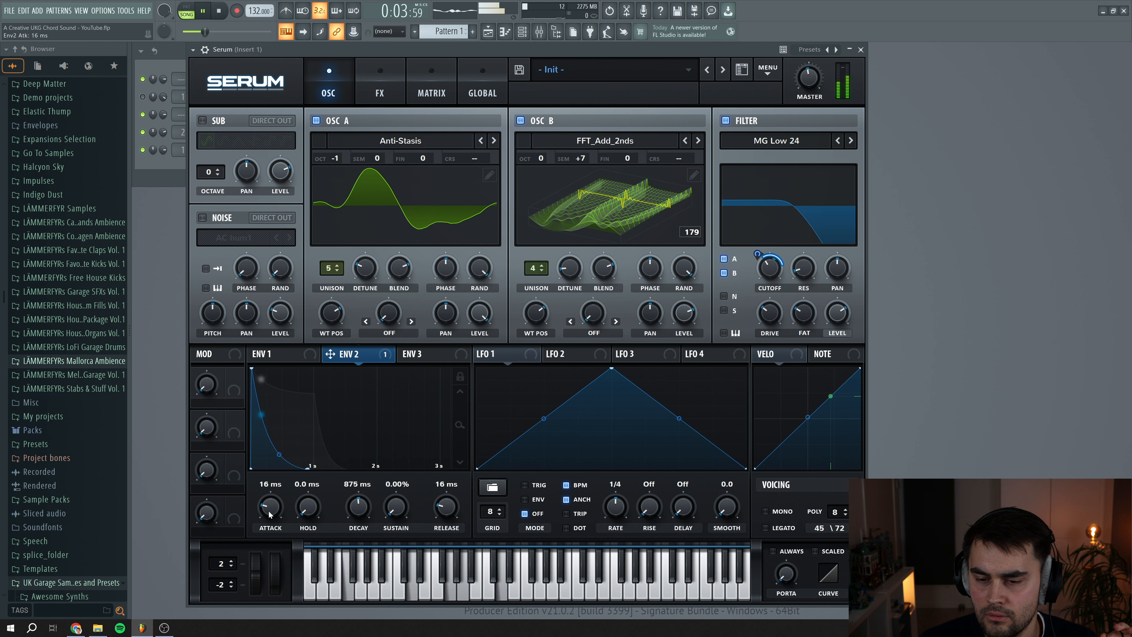
Soften ENV 2's attack, nudge OSC B's wavetable position around 80, audition and stop playback.
drag(271, 505, 270, 499)
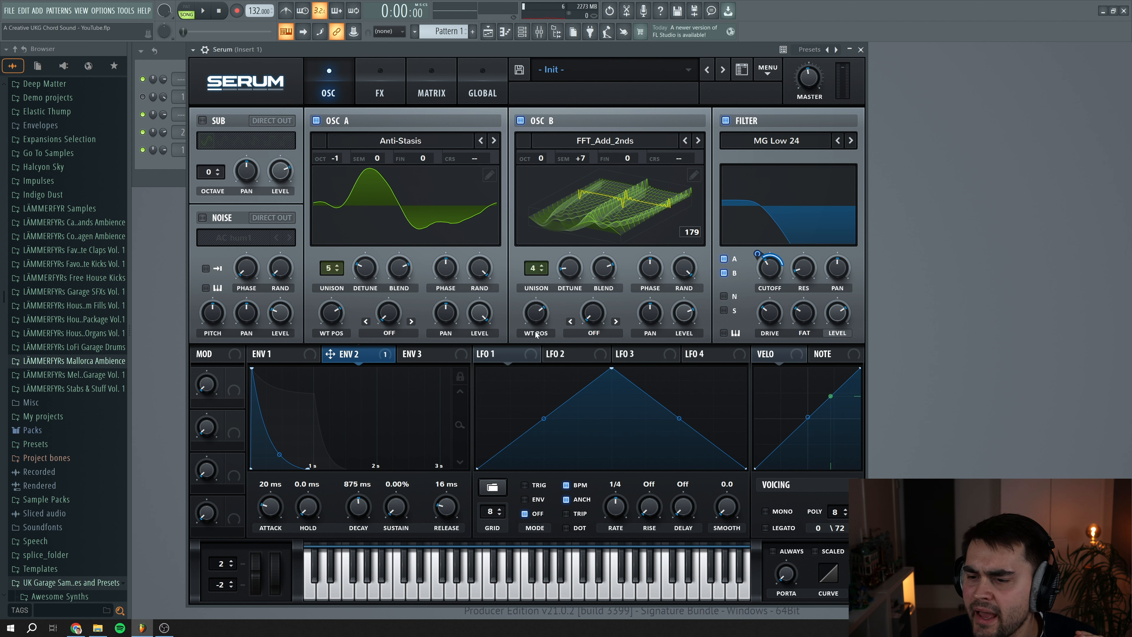
drag(534, 313, 534, 340)
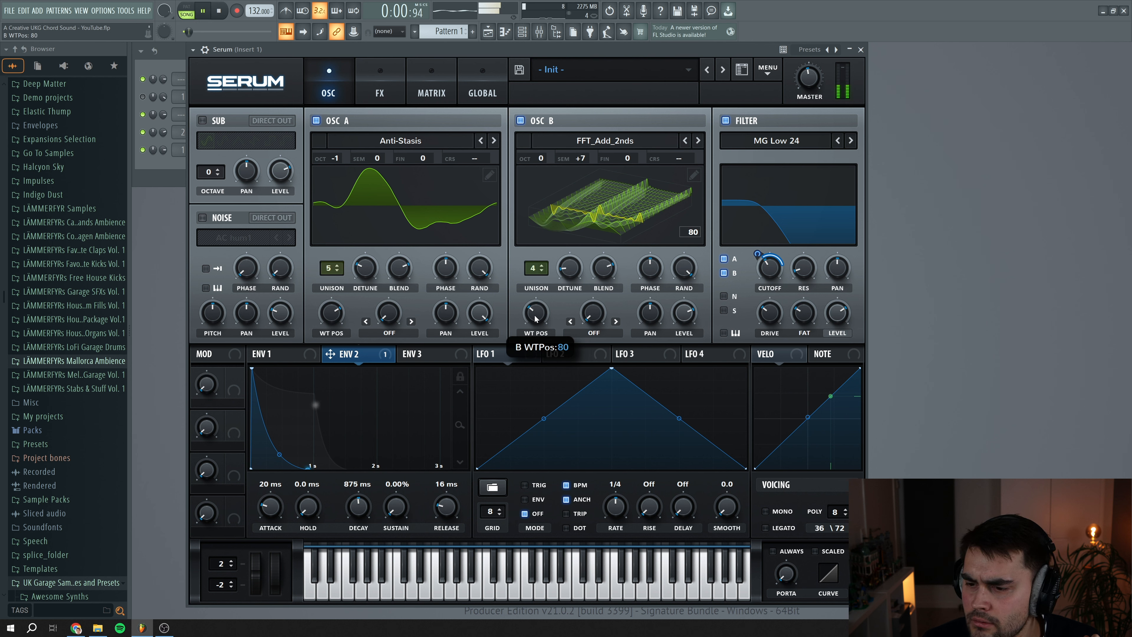
drag(535, 313, 535, 303)
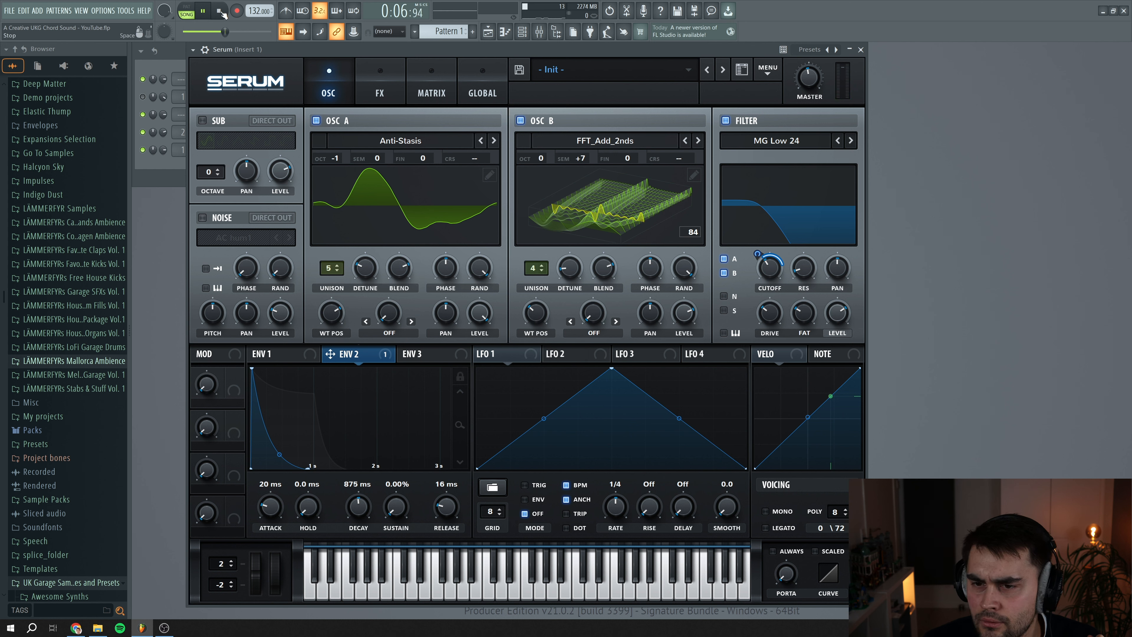
click(219, 10)
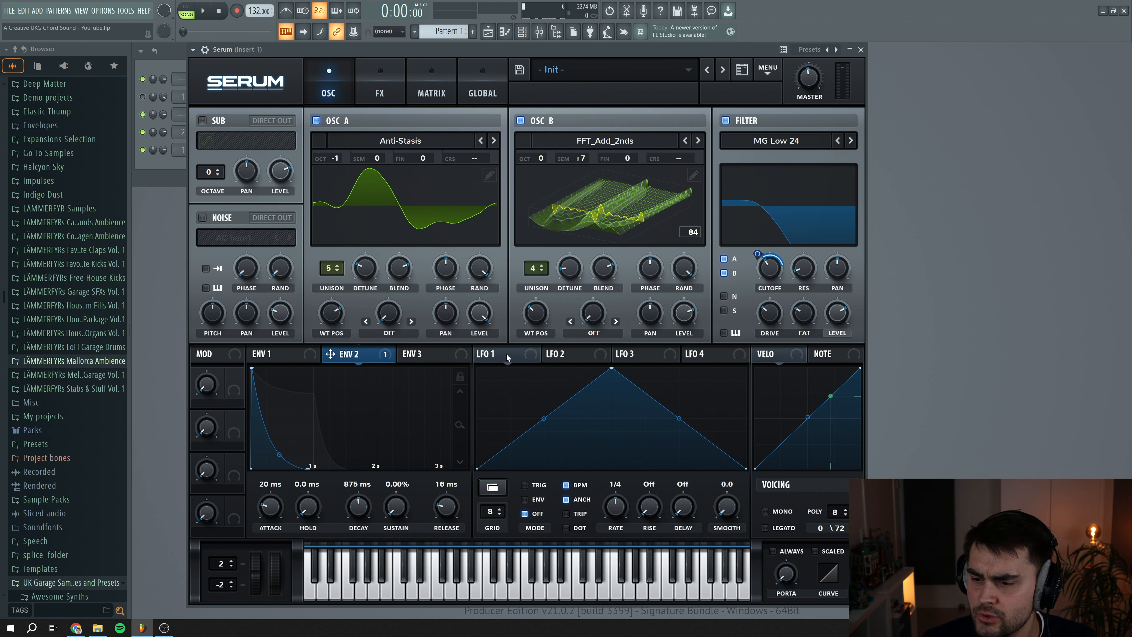
Lower LFO 1's triangle peak and run it free at 0.8 Hz.
click(494, 354)
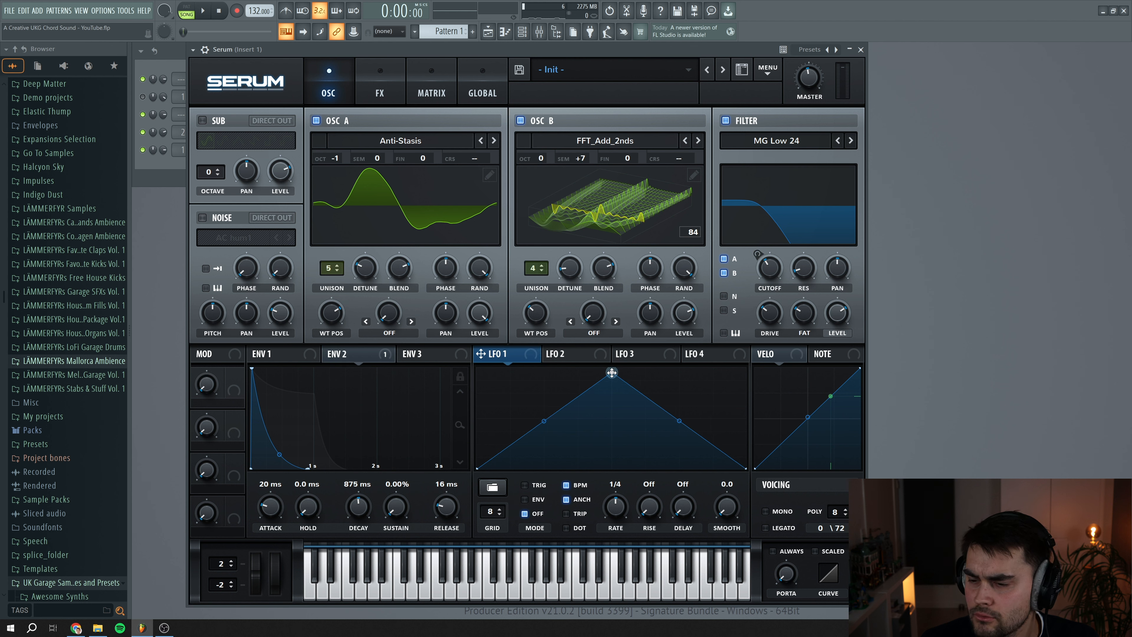
drag(612, 373, 597, 399)
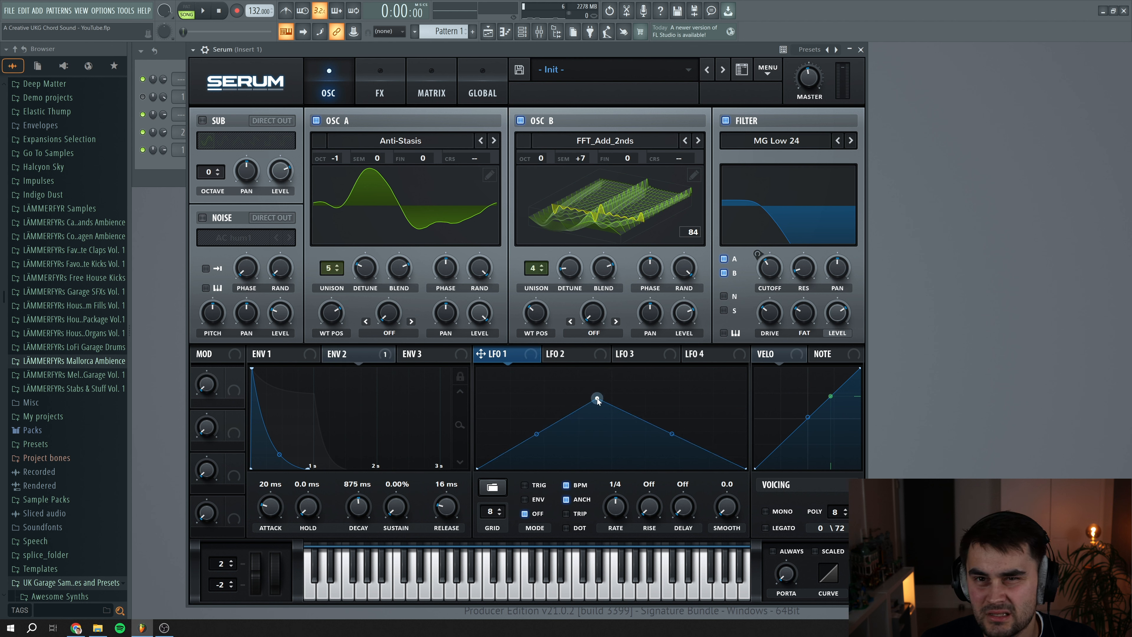
drag(596, 398, 601, 402)
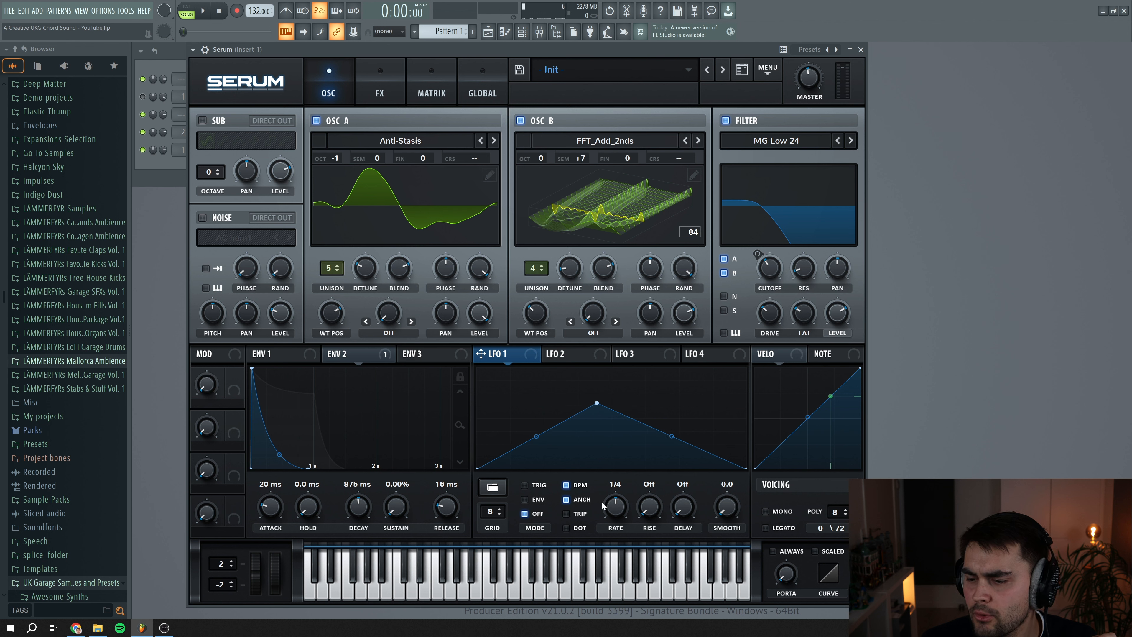
click(567, 484)
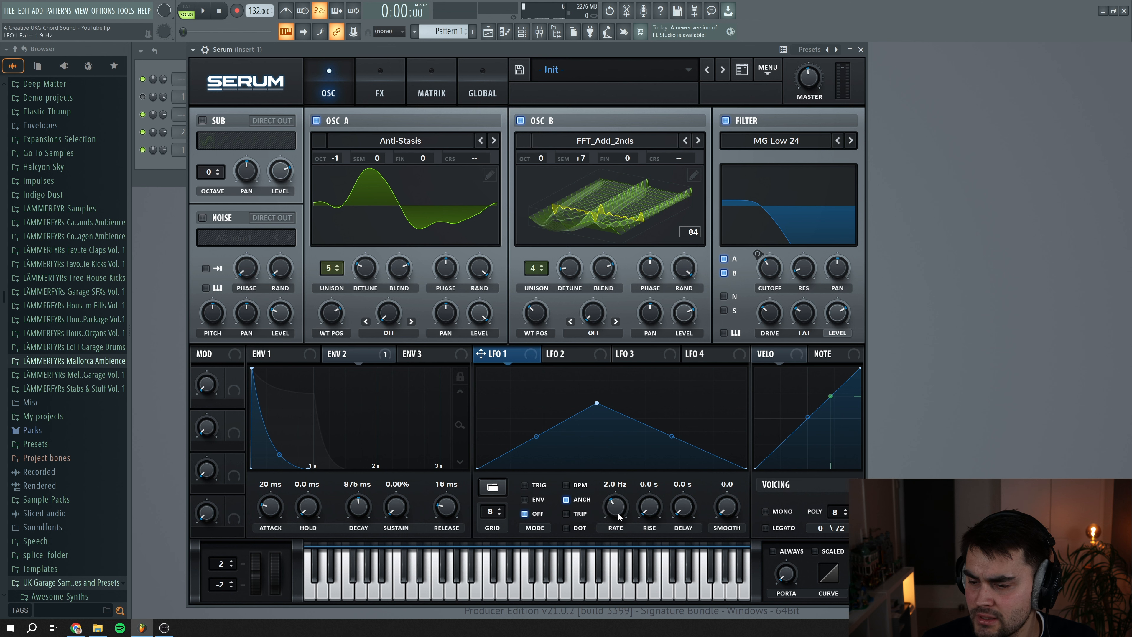
drag(615, 505, 616, 520)
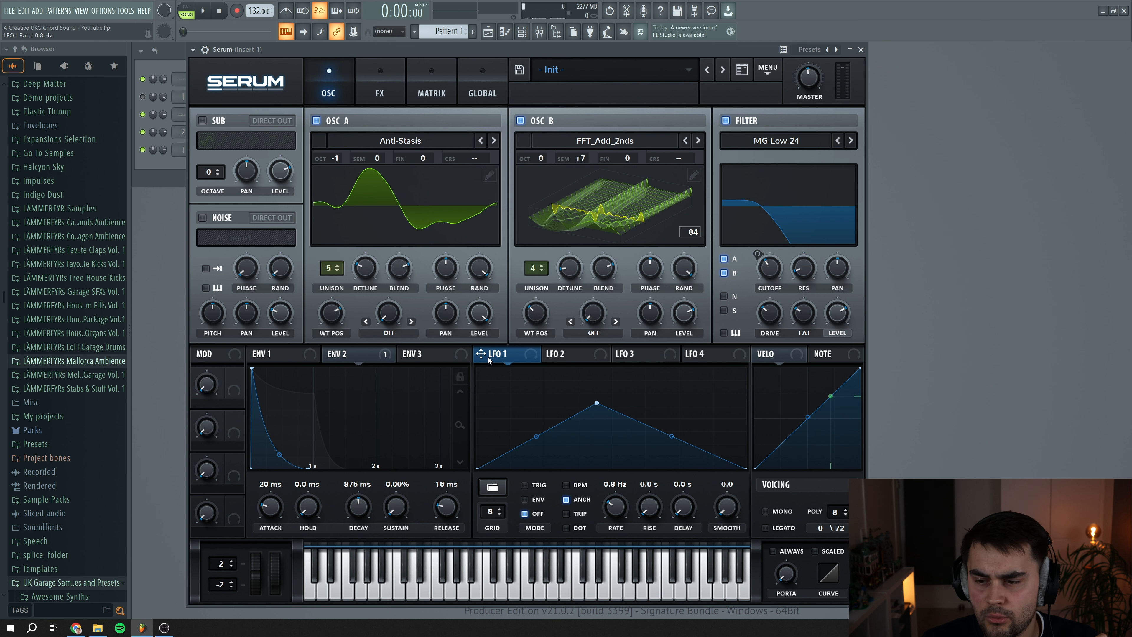
mouse_move(403, 403)
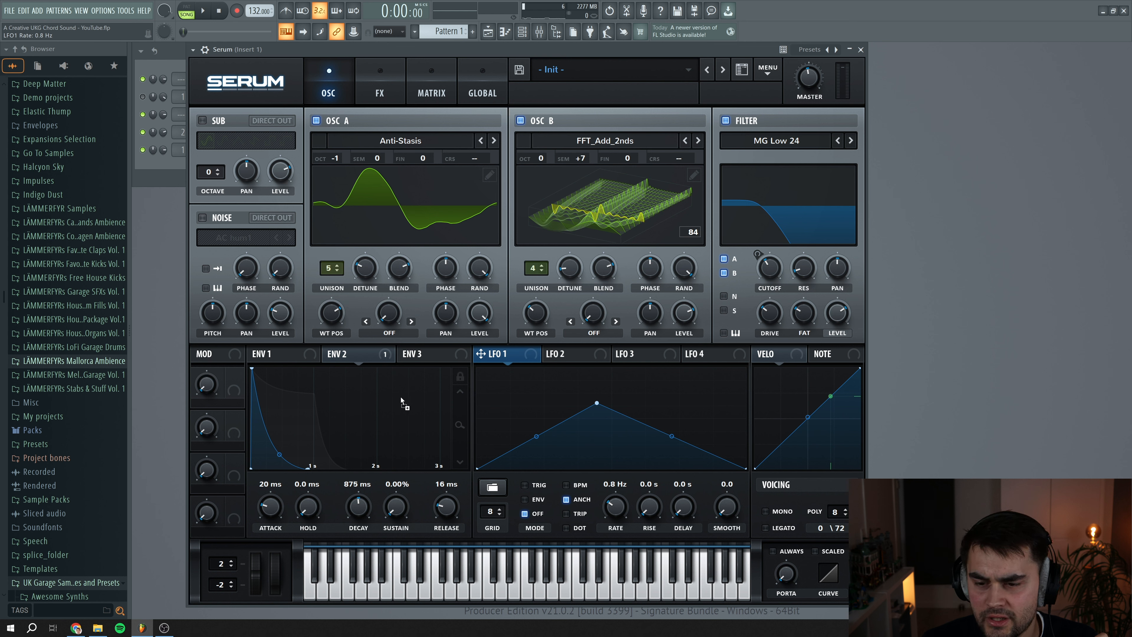
mouse_move(336, 319)
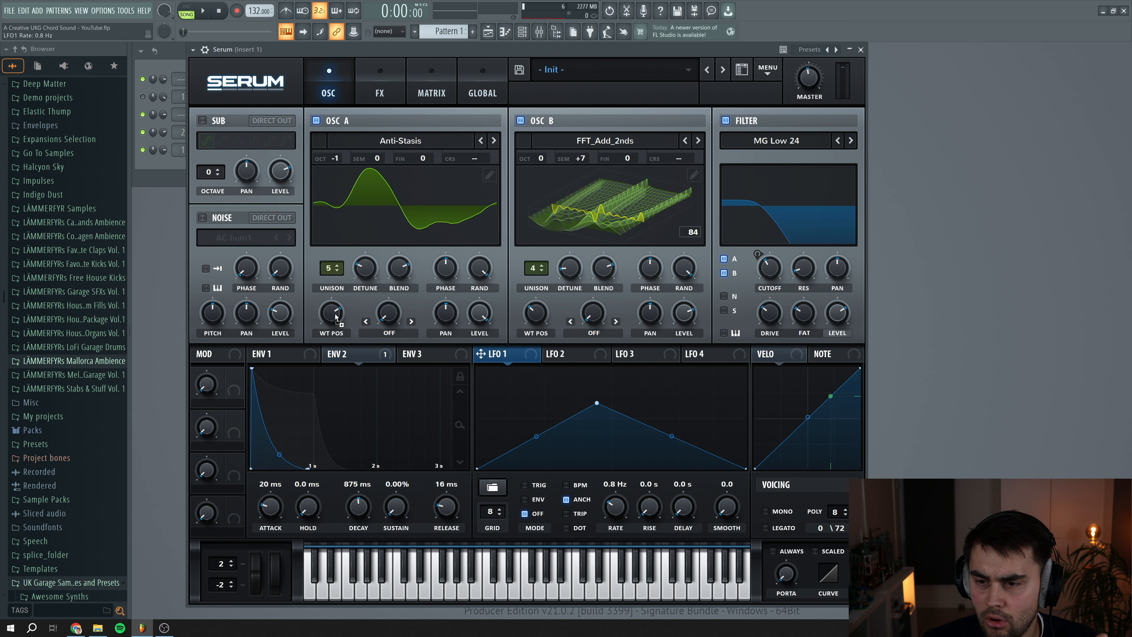
Route LFO 1 to OSC A's wavetable position and set its depth.
drag(331, 312, 331, 304)
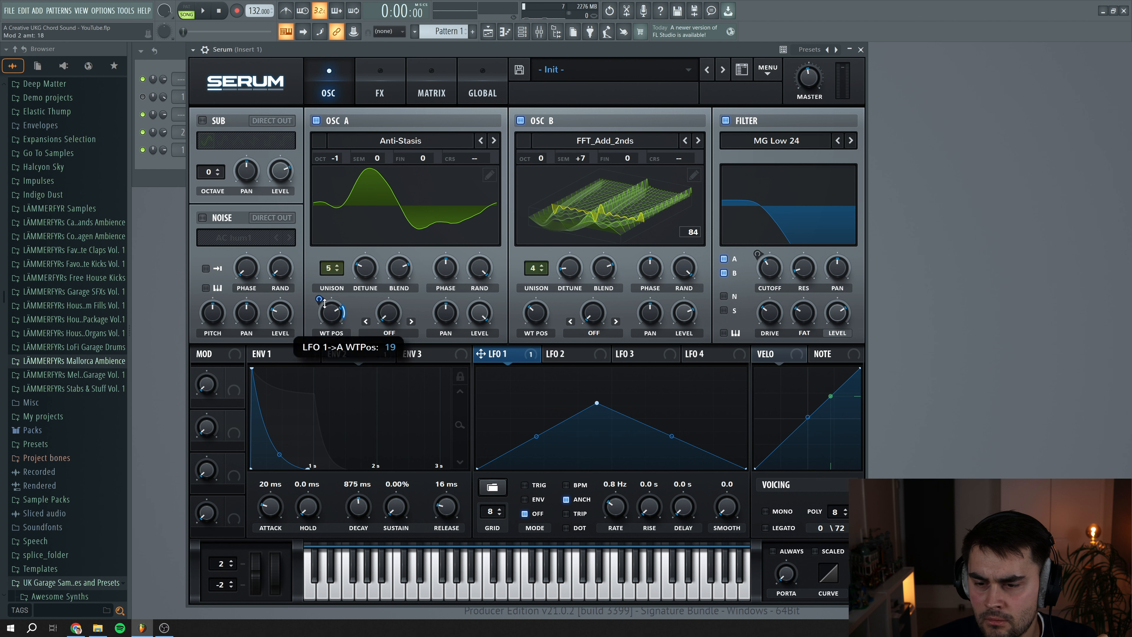
drag(331, 312, 331, 321)
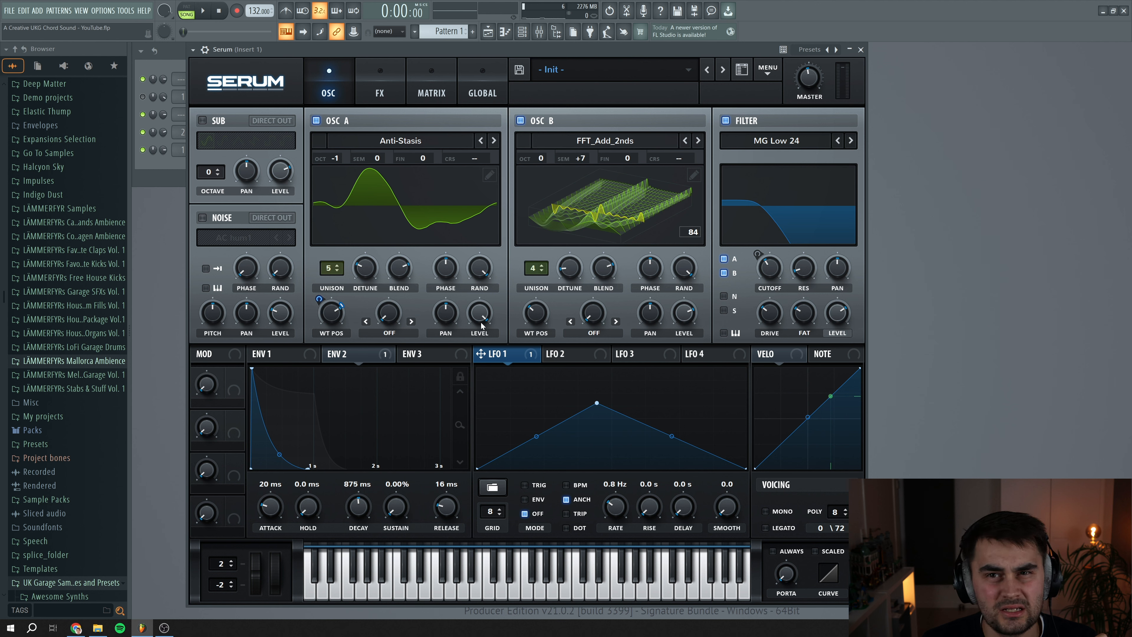
mouse_move(661, 451)
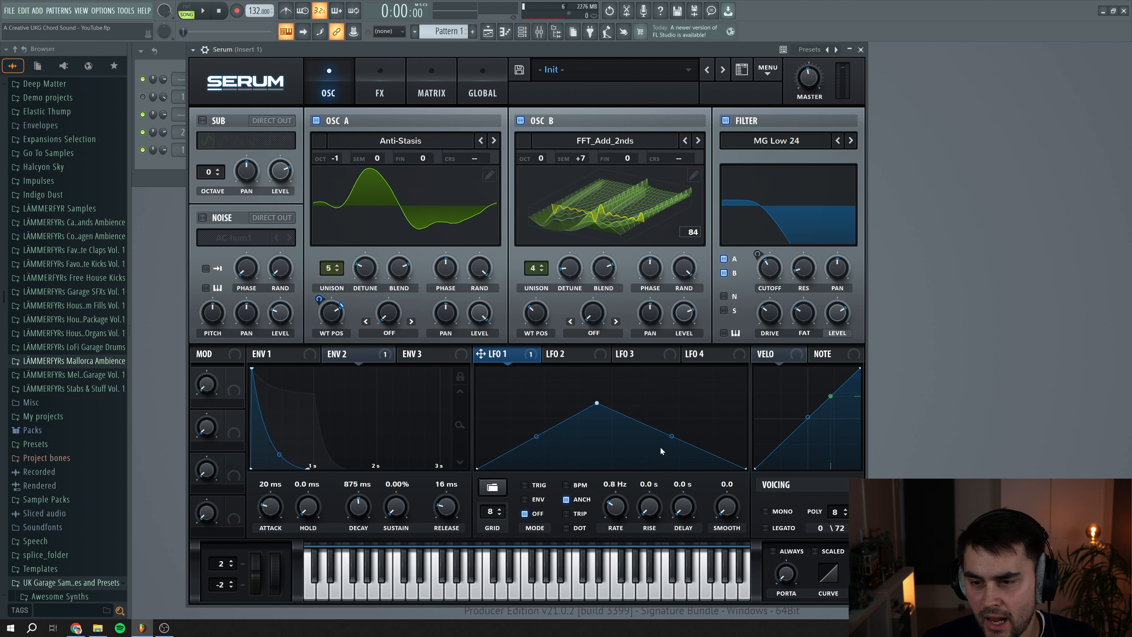
mouse_move(644, 418)
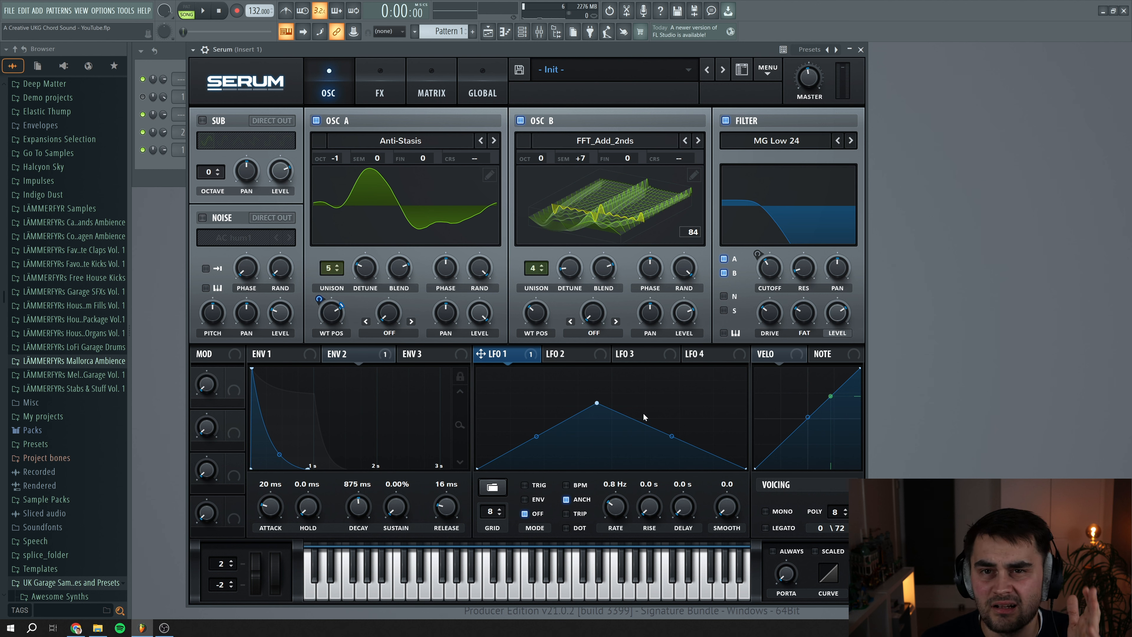
mouse_move(379, 208)
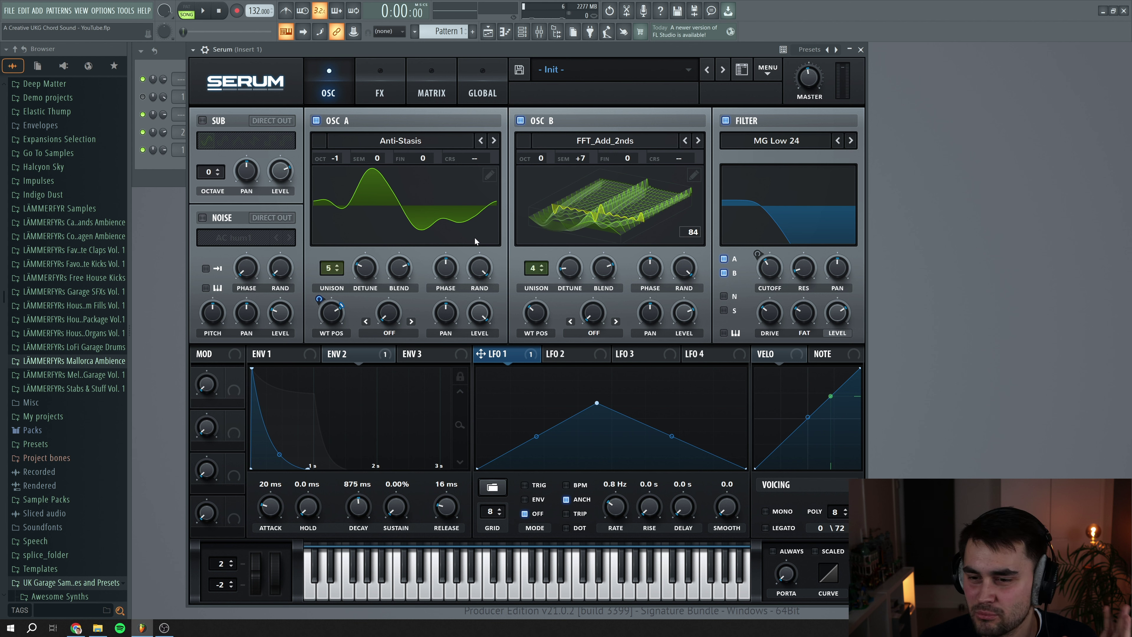
mouse_move(564, 361)
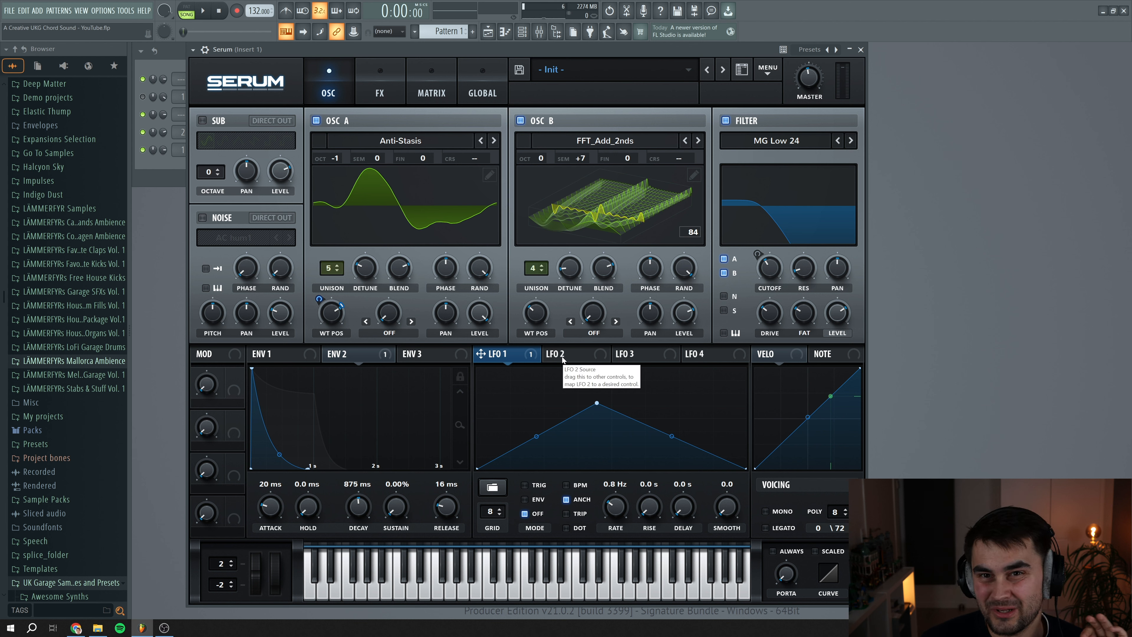
mouse_move(574, 358)
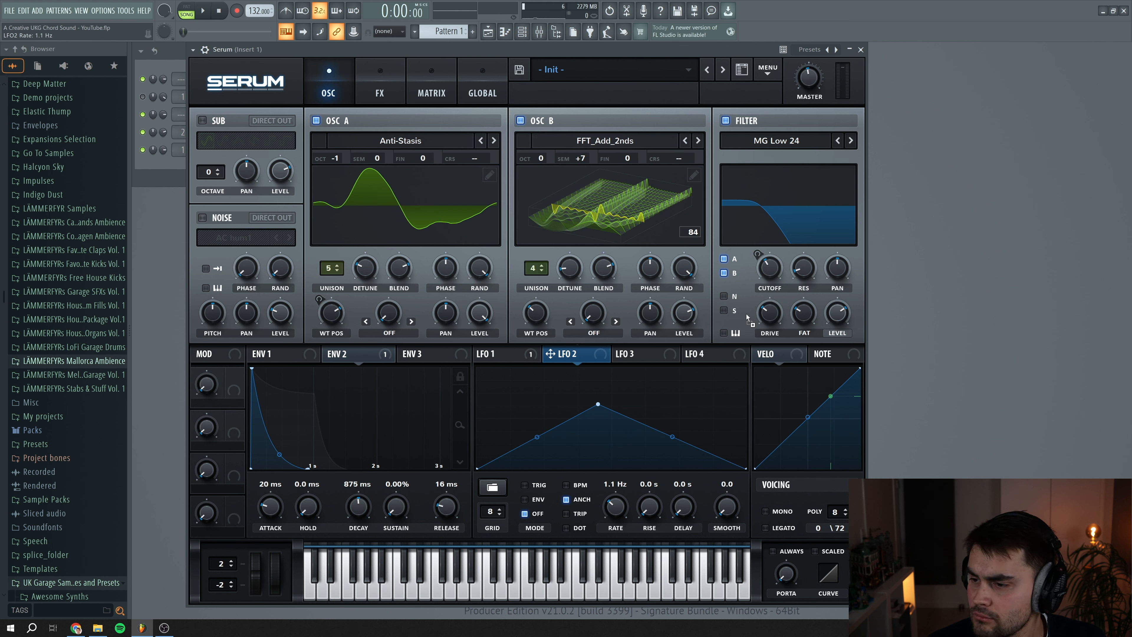
Run LFO 2 at 1.1 Hz on the filter cutoff, audition and stop playback.
drag(769, 267, 769, 260)
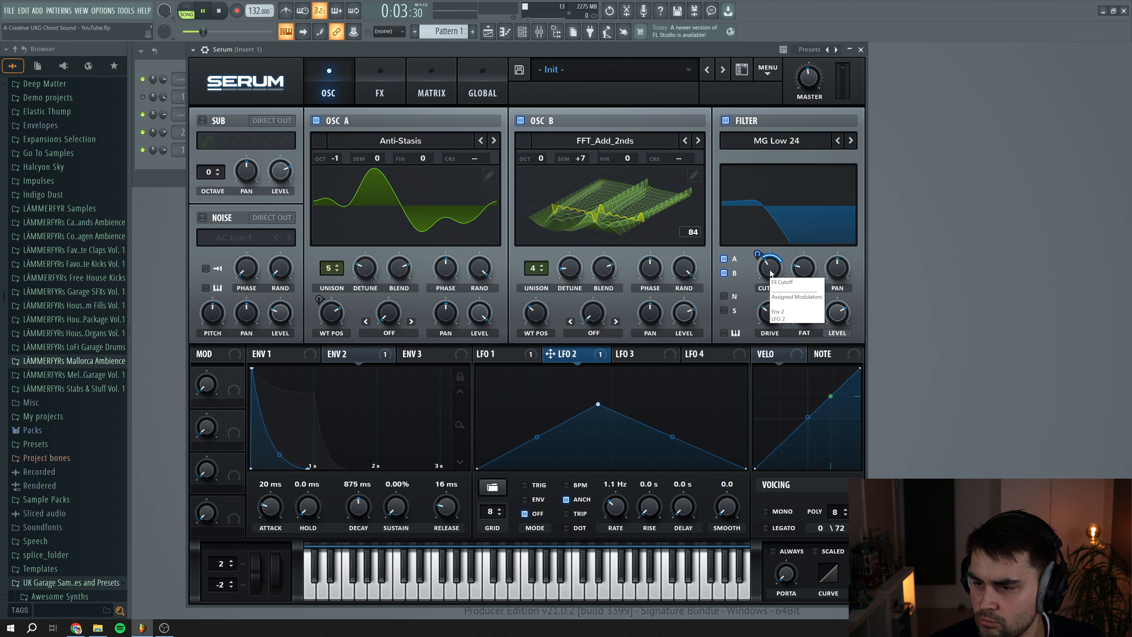
drag(768, 270, 769, 267)
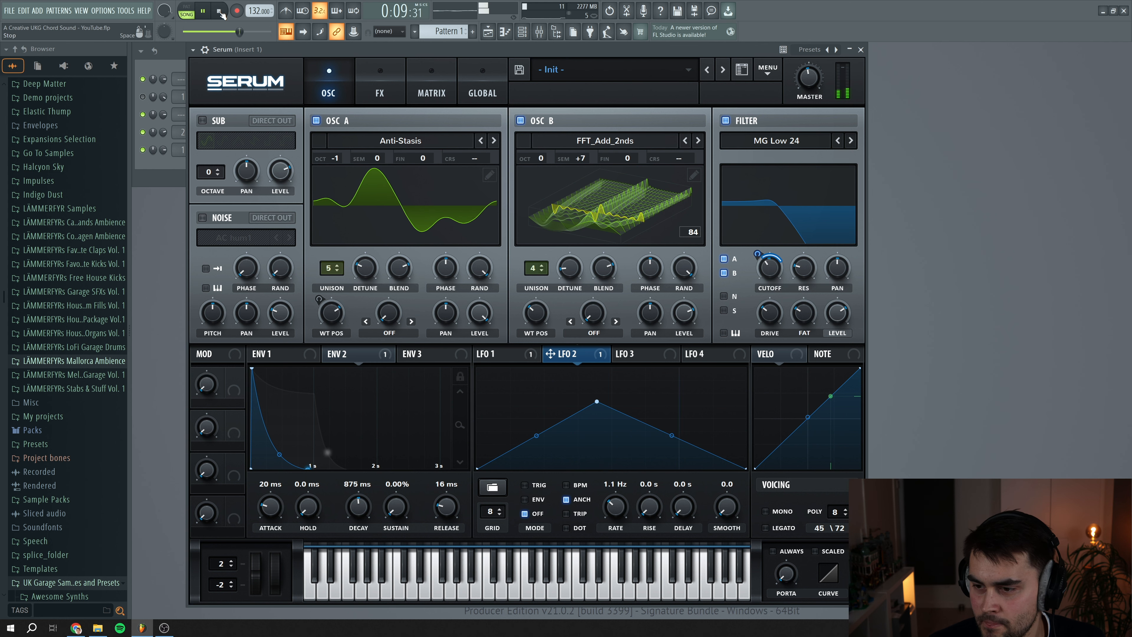
click(219, 10)
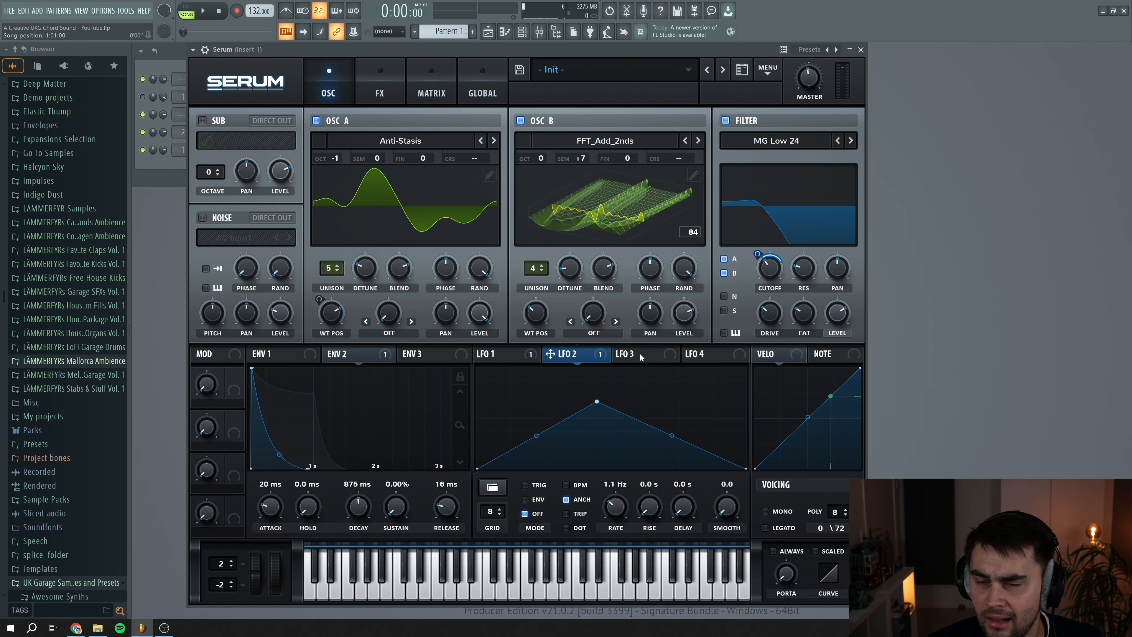
Bend LFO 3 into a decaying curve running free at 0.5 Hz.
click(635, 354)
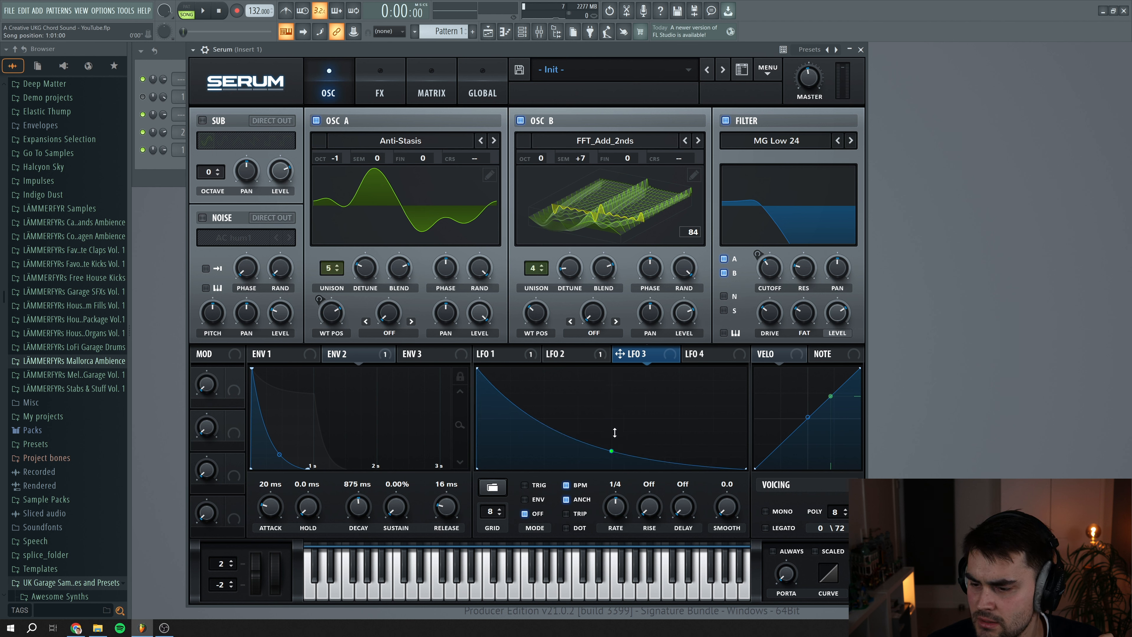
drag(614, 504, 614, 492)
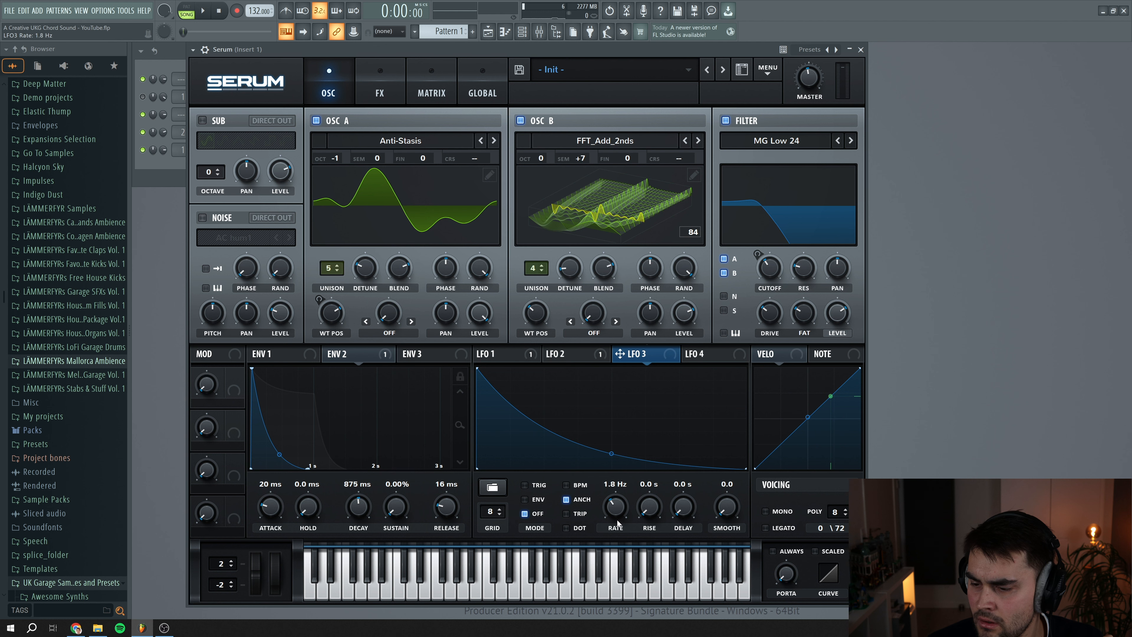
drag(615, 506, 615, 528)
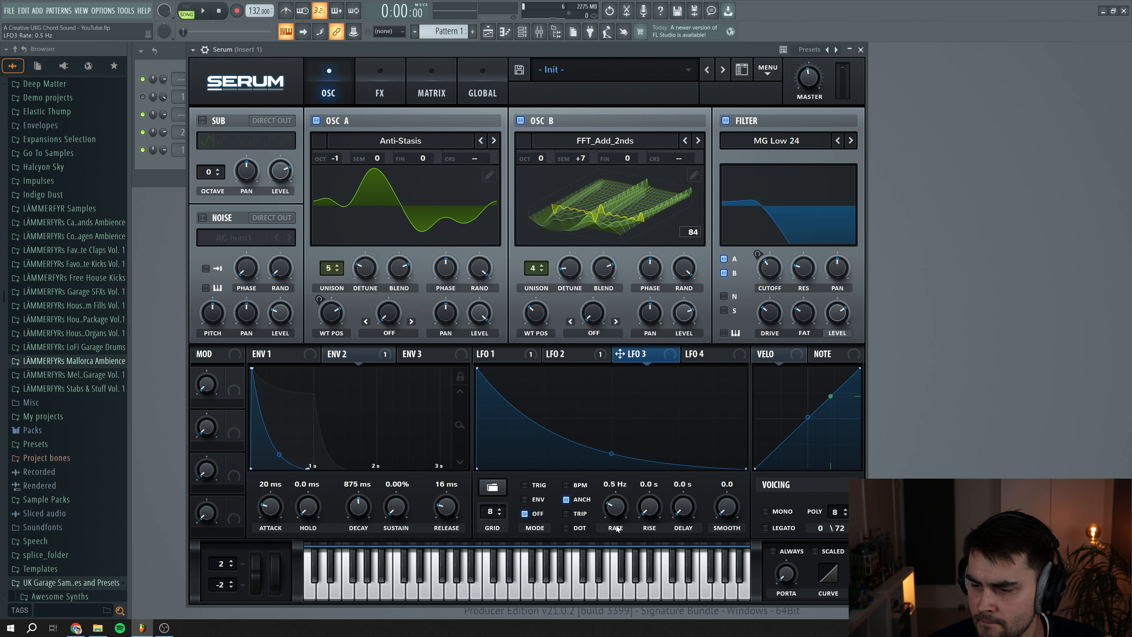
In the Matrix, route LFO 3 to LFO2 Rate and dial in its amount.
click(432, 94)
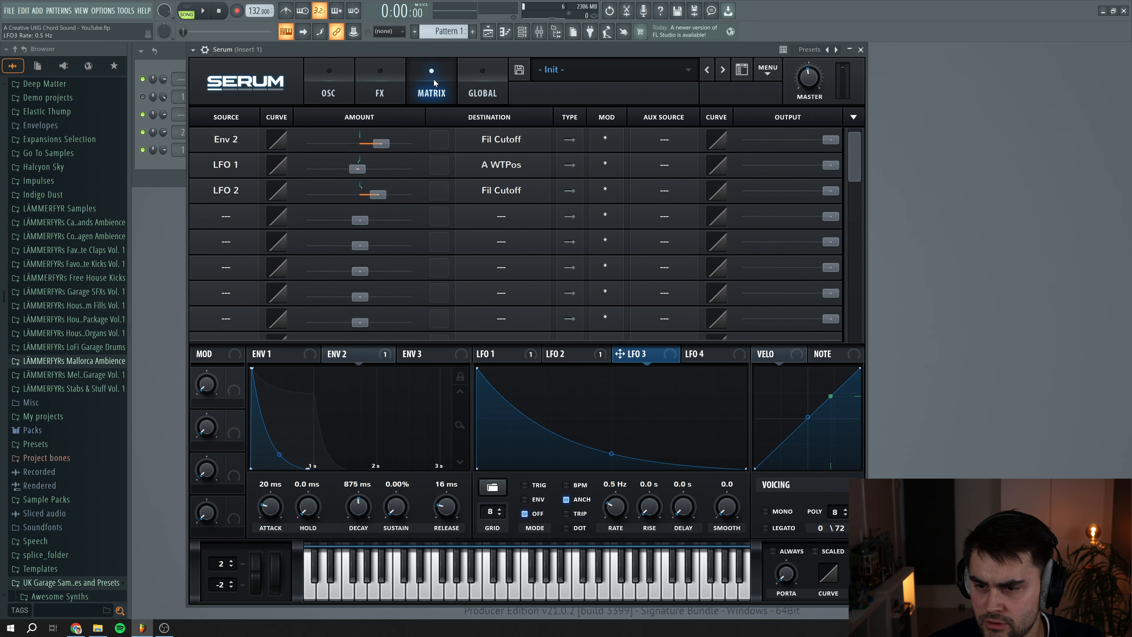
click(226, 216)
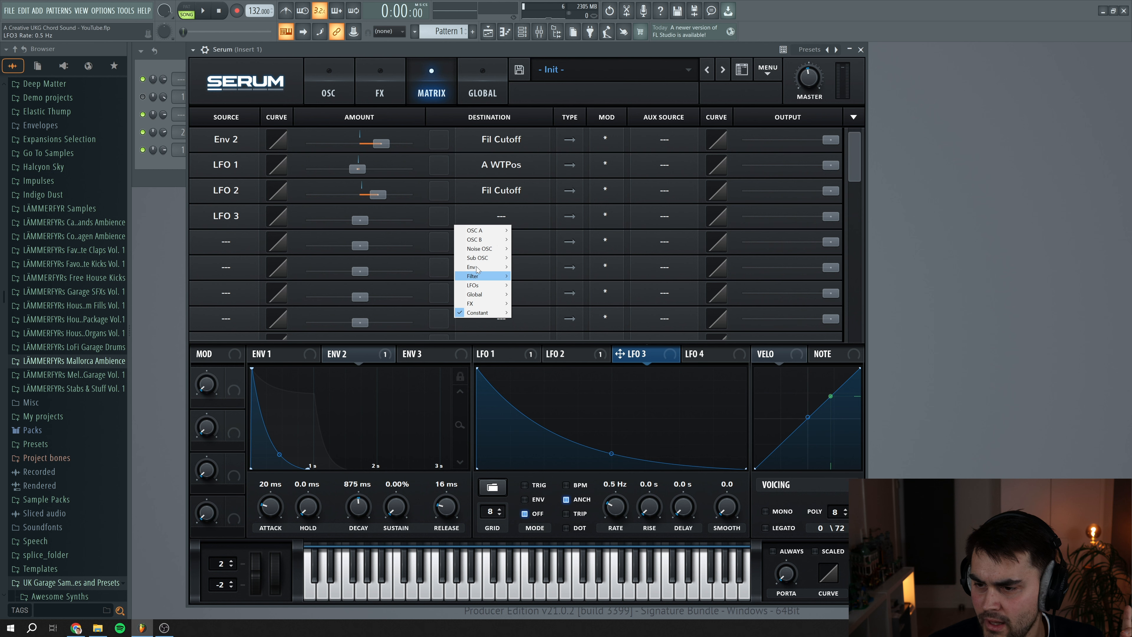
mouse_move(478, 285)
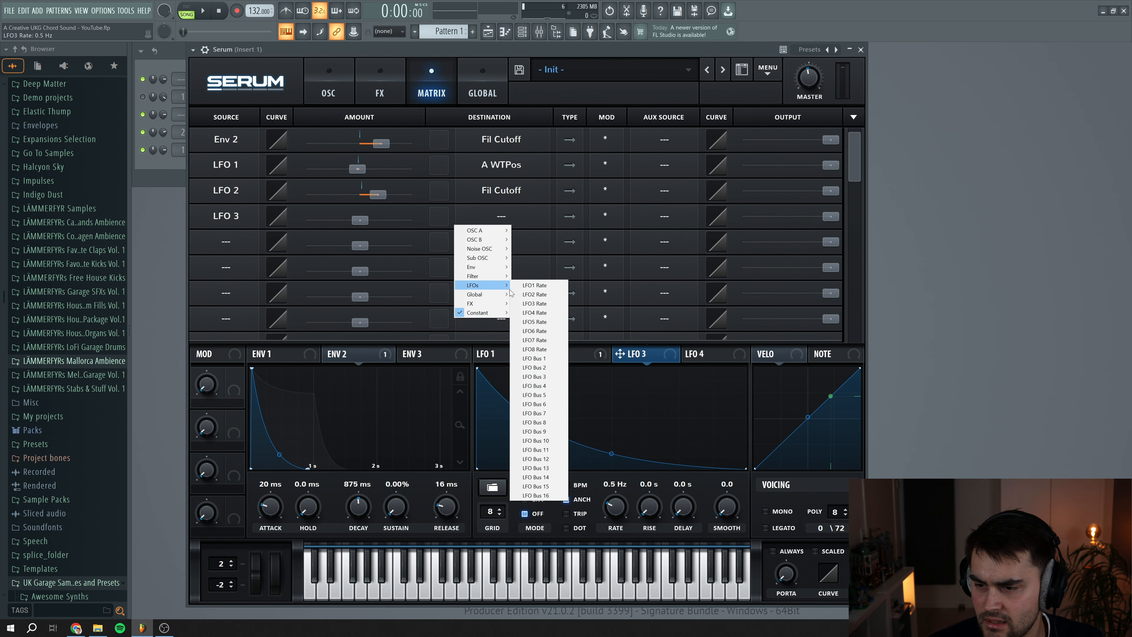
click(535, 294)
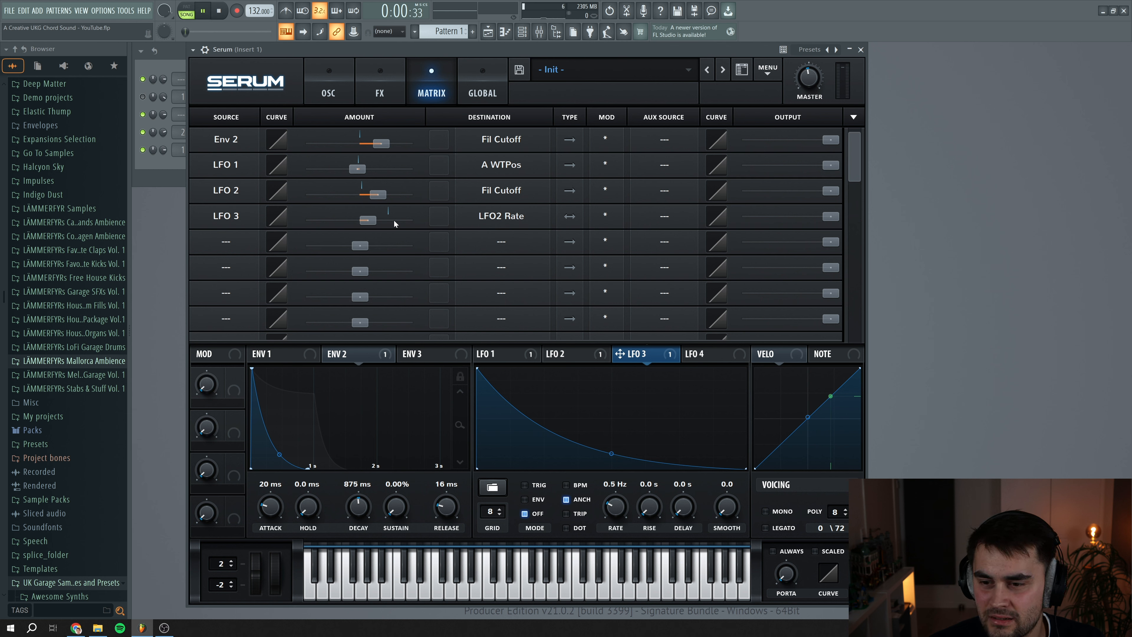
drag(365, 219, 370, 219)
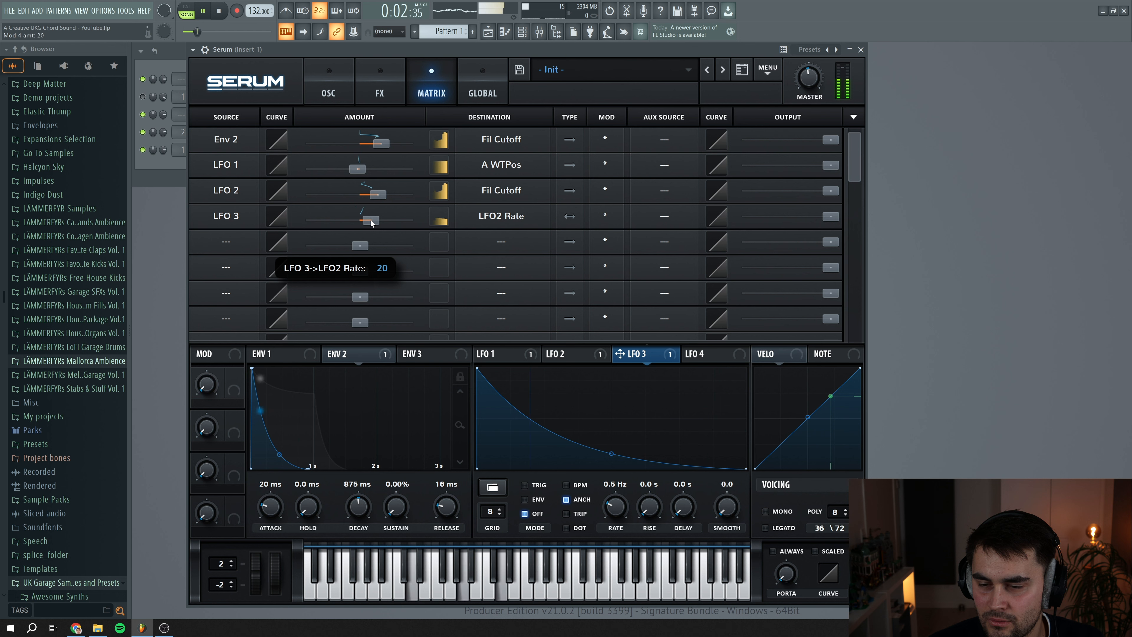
drag(368, 220, 386, 220)
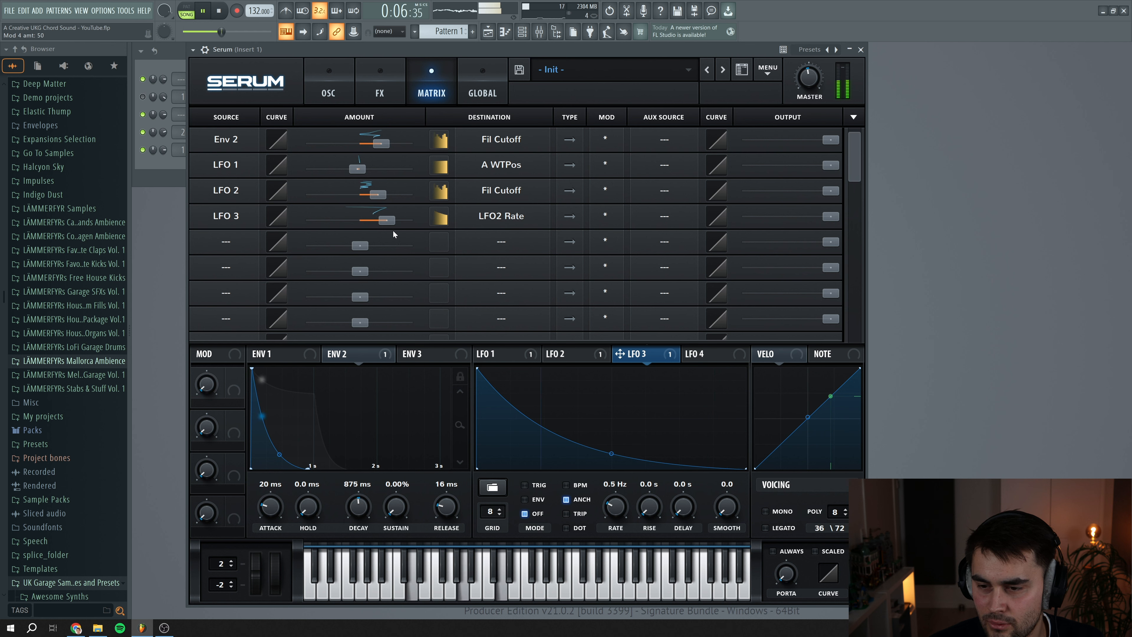
drag(386, 220, 379, 220)
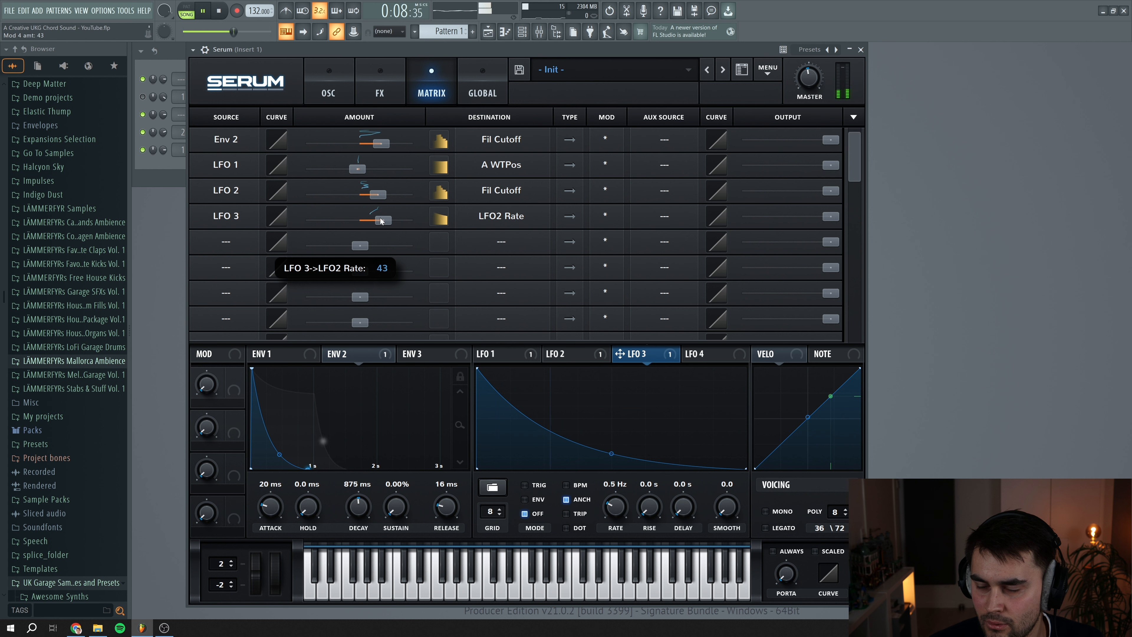
drag(379, 220, 375, 222)
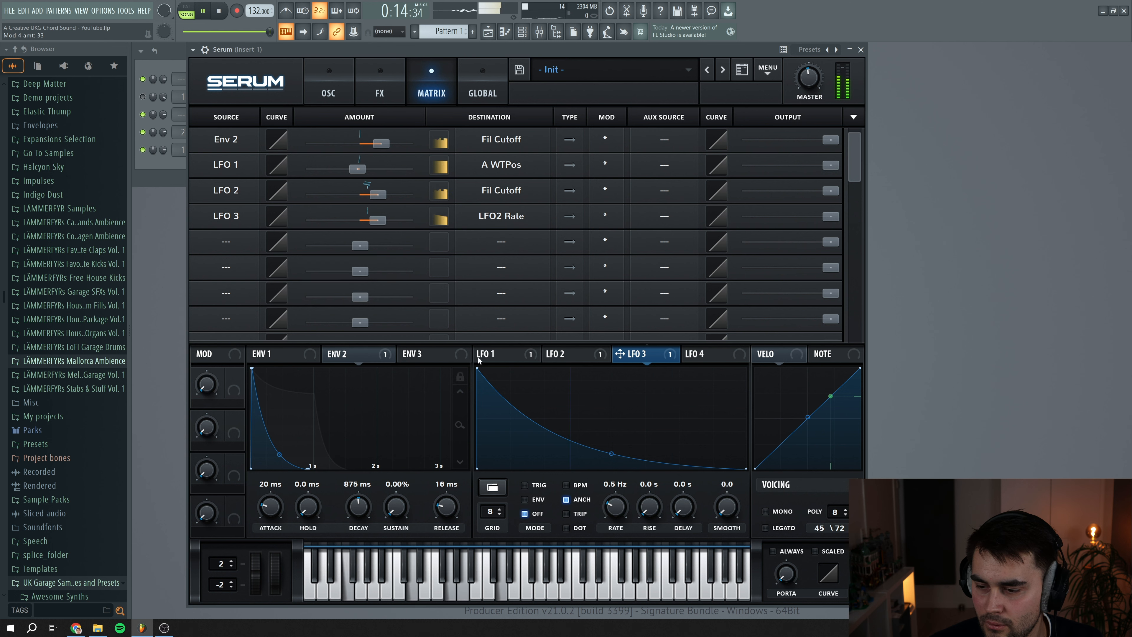
Speed LFO 3 up to 0.8 Hz and return to the OSC page.
drag(615, 506, 615, 491)
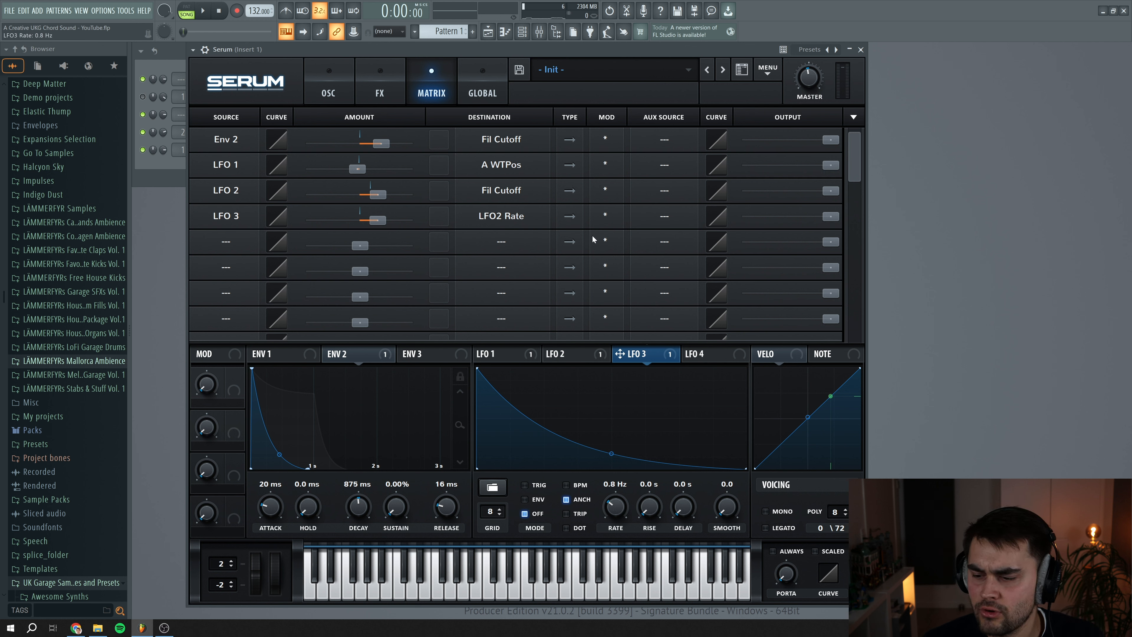
mouse_move(631, 503)
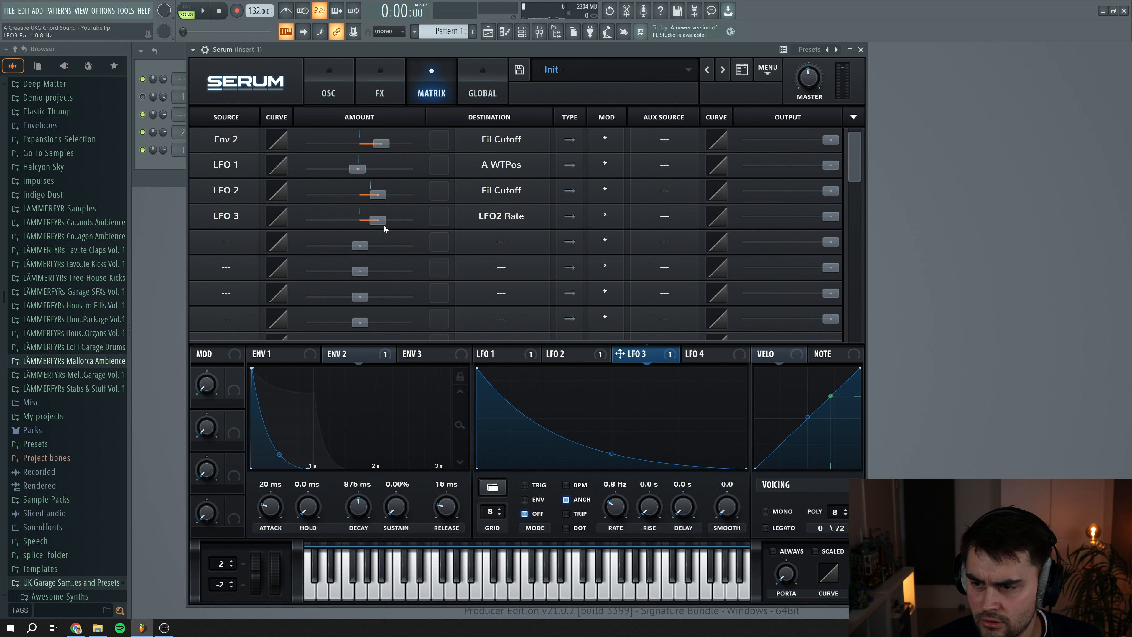
mouse_move(570, 216)
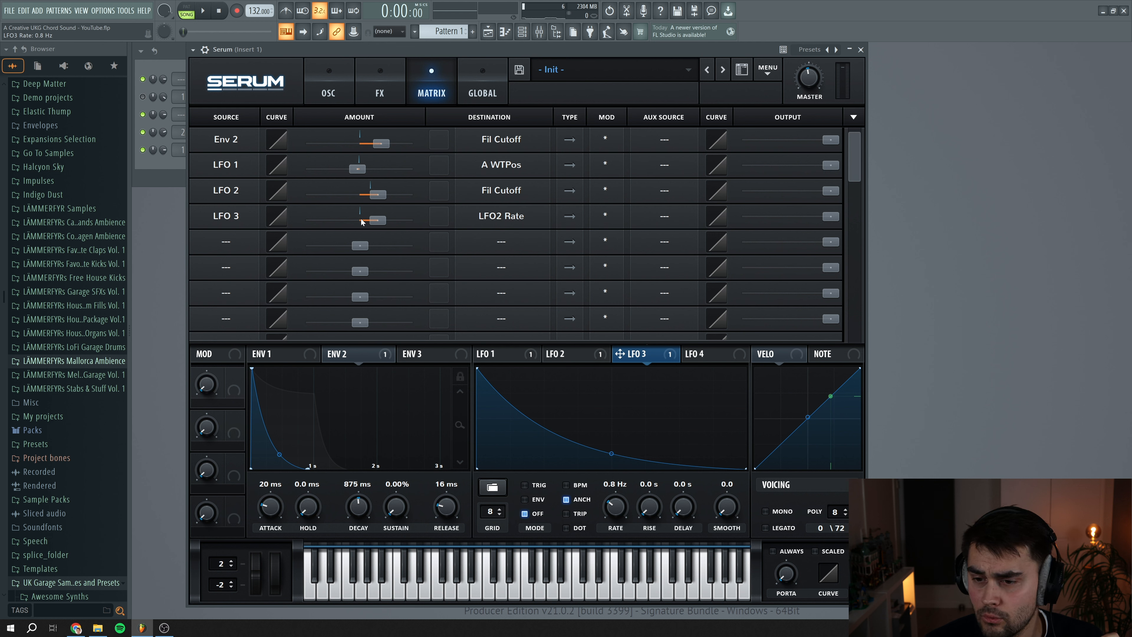
mouse_move(379, 223)
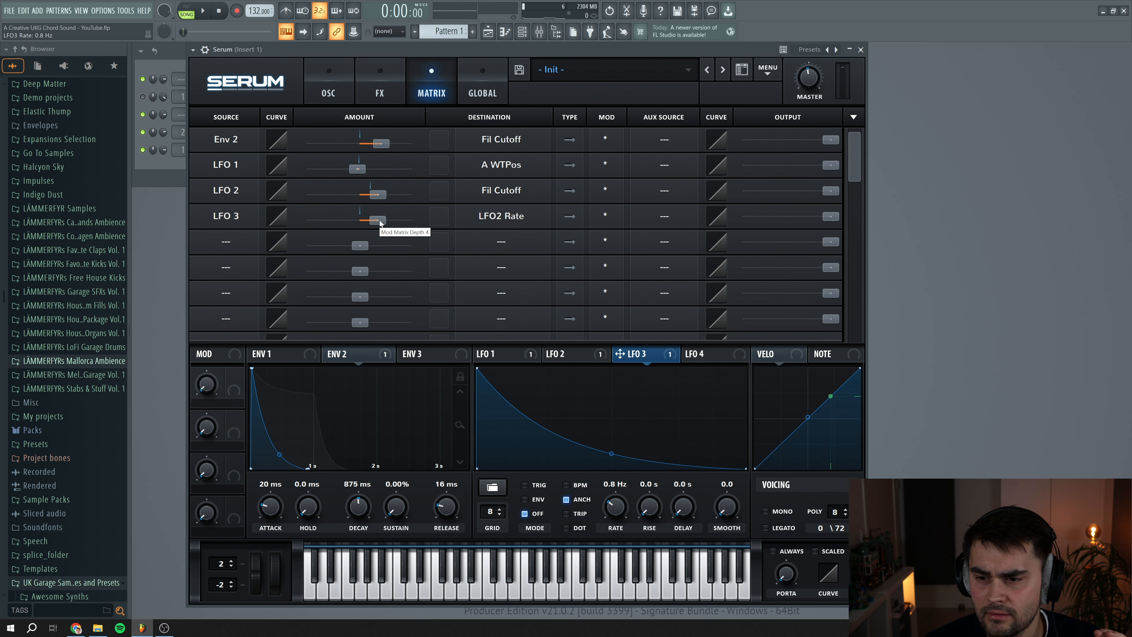
click(330, 93)
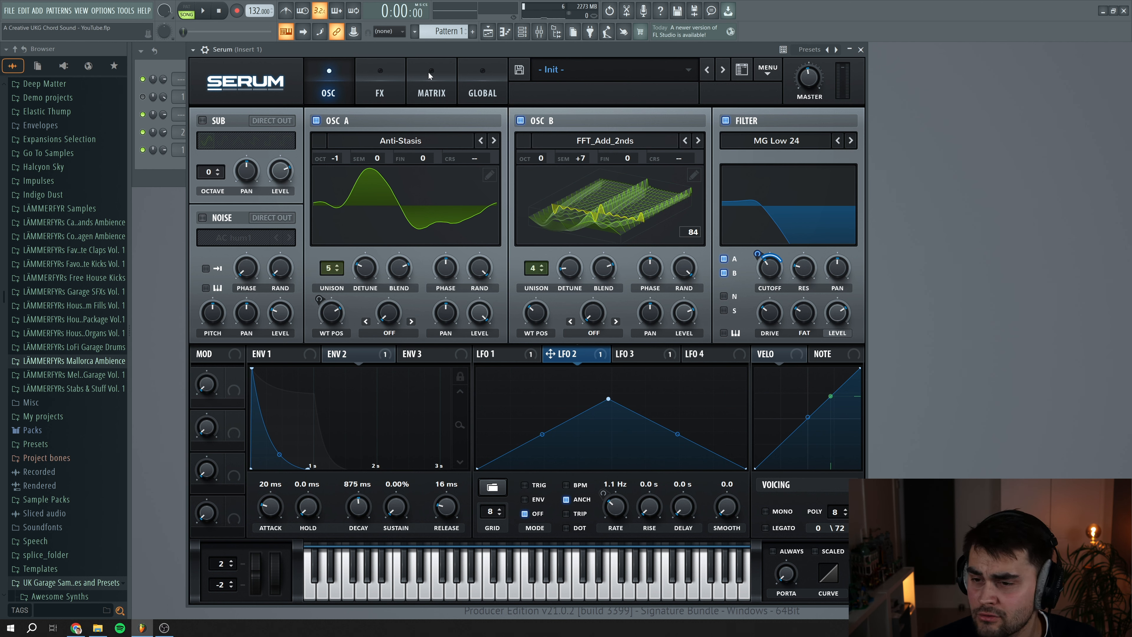
mouse_move(437, 91)
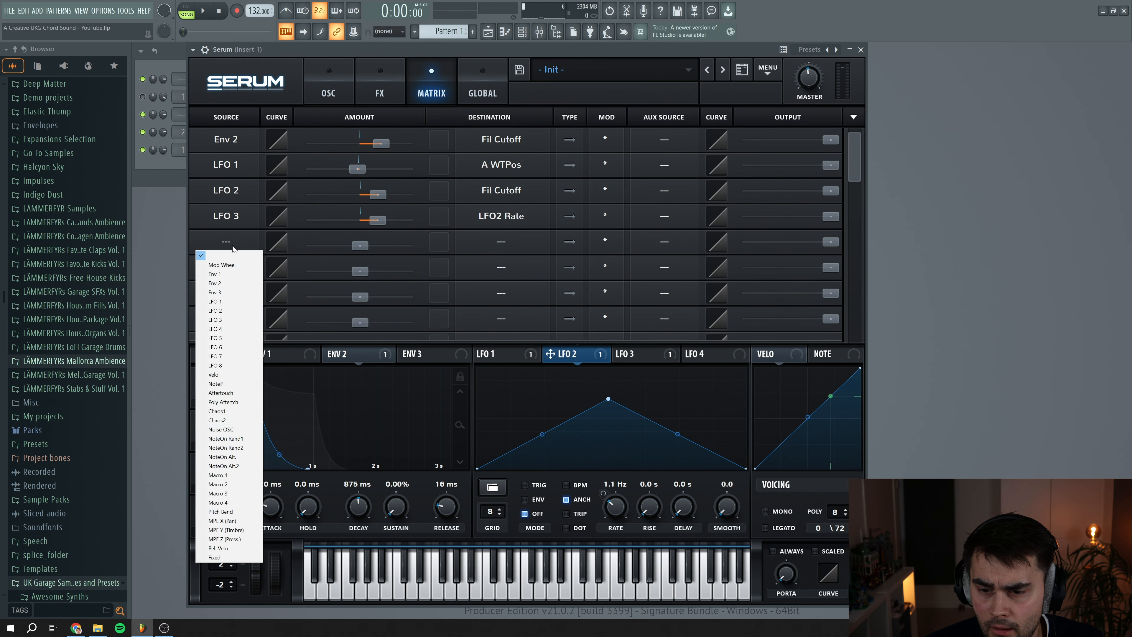
mouse_move(237, 443)
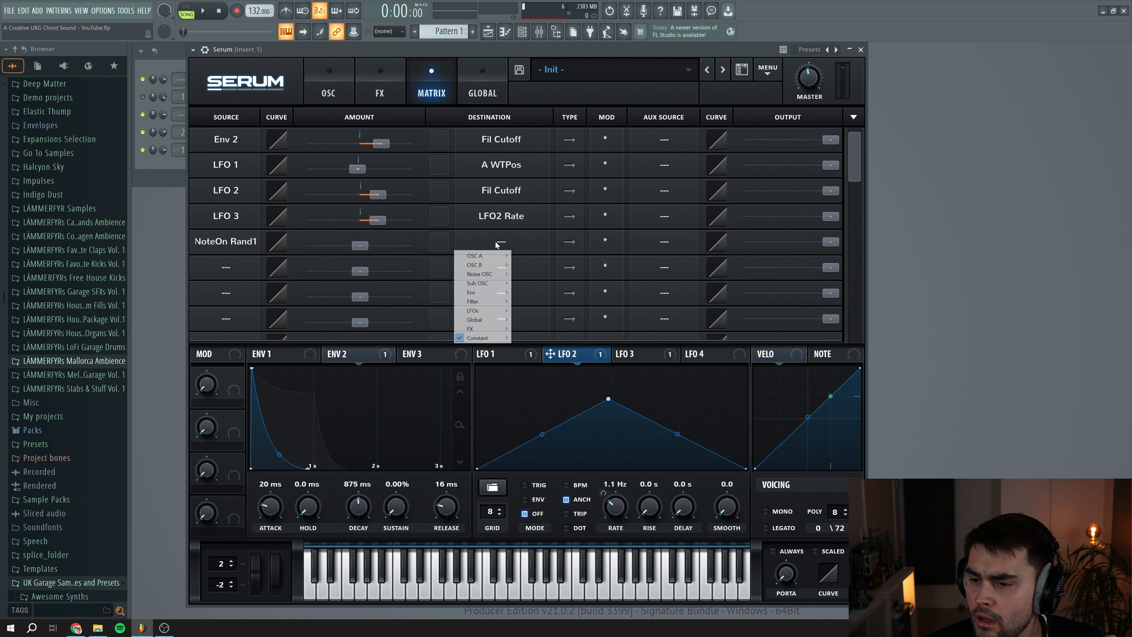
mouse_move(493, 265)
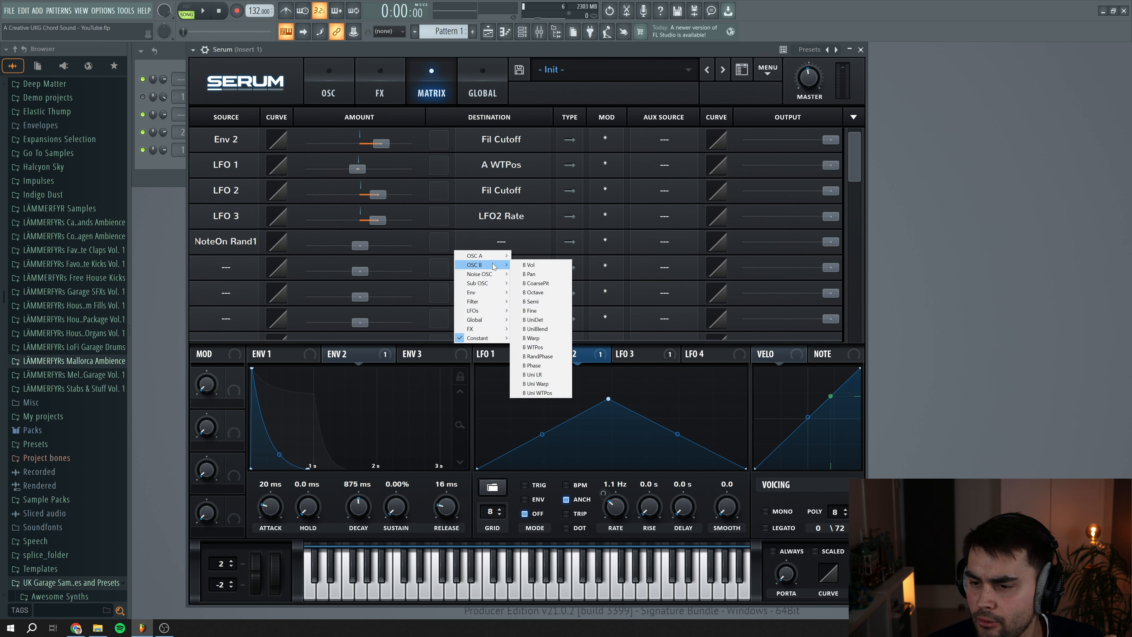
mouse_move(542, 338)
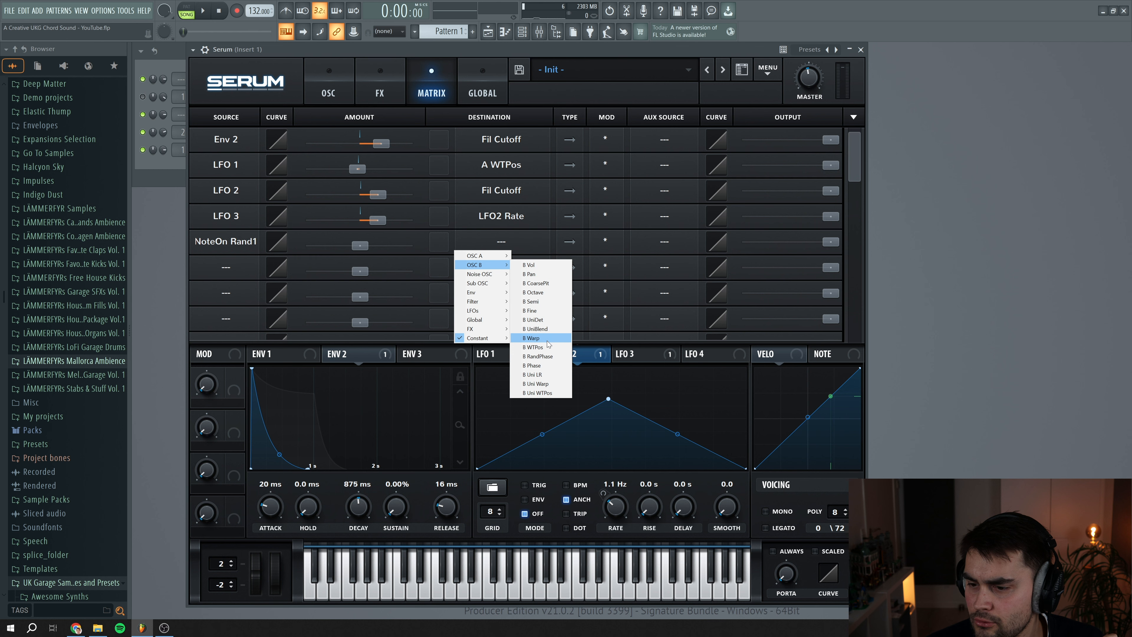
Route NoteOn Rand1 to OSC B WT Pos with a small amount, then nudge B's wavetable position.
click(534, 346)
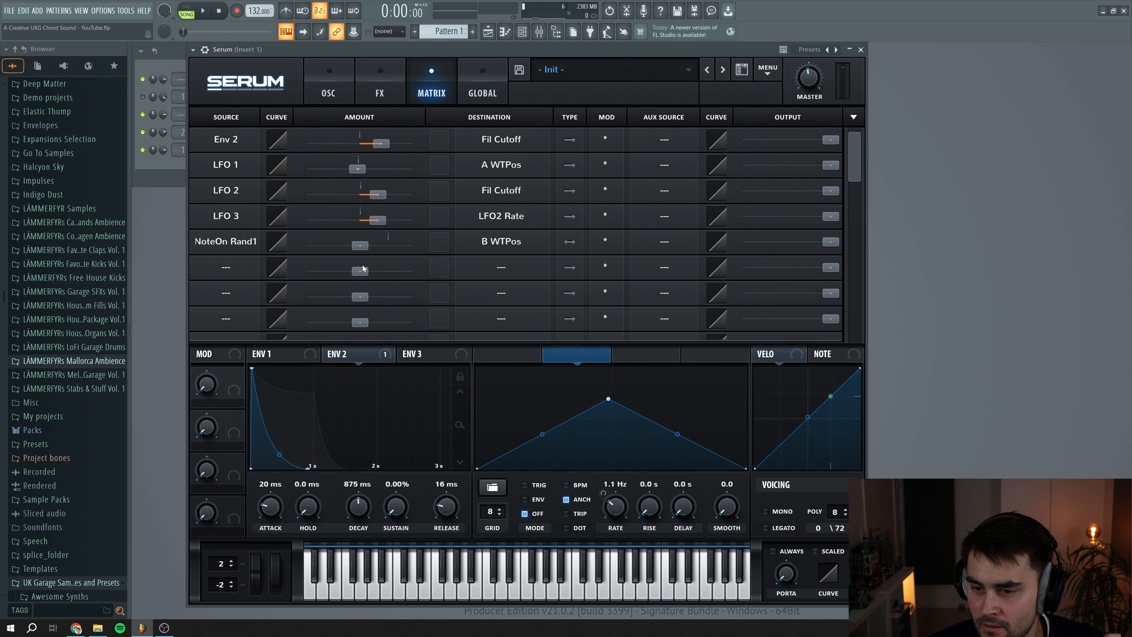
drag(356, 244, 366, 244)
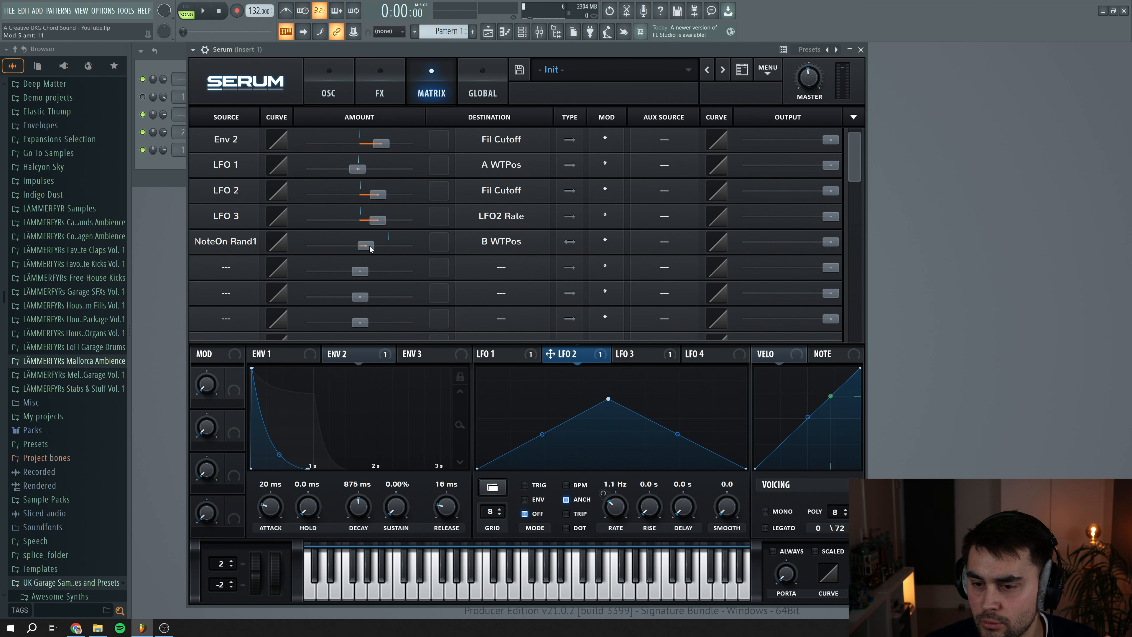
click(329, 83)
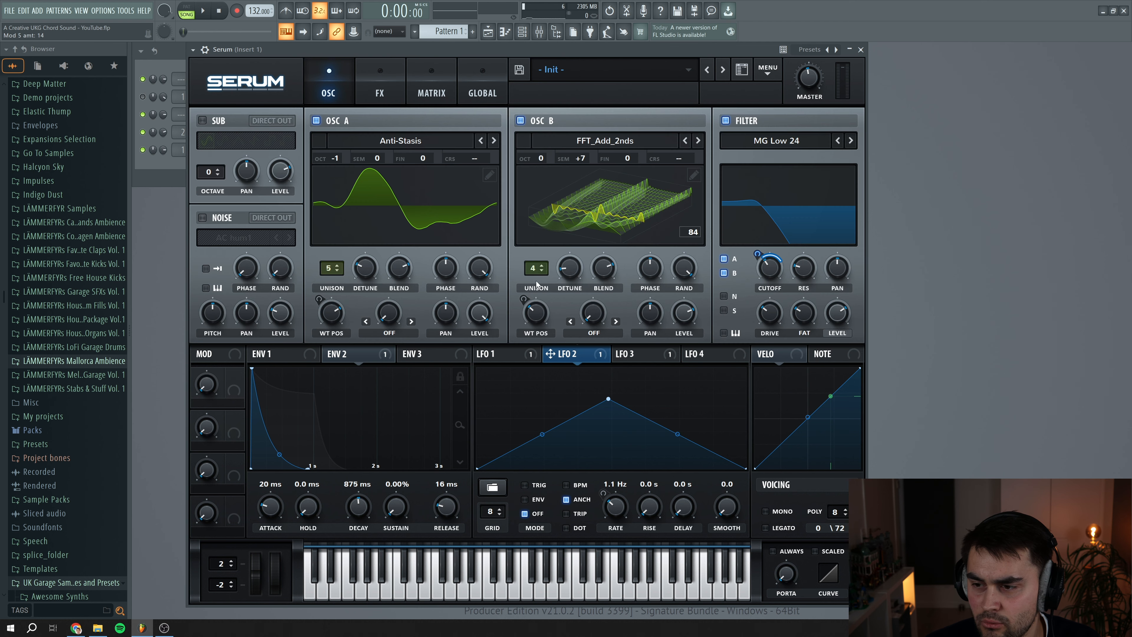
click(203, 11)
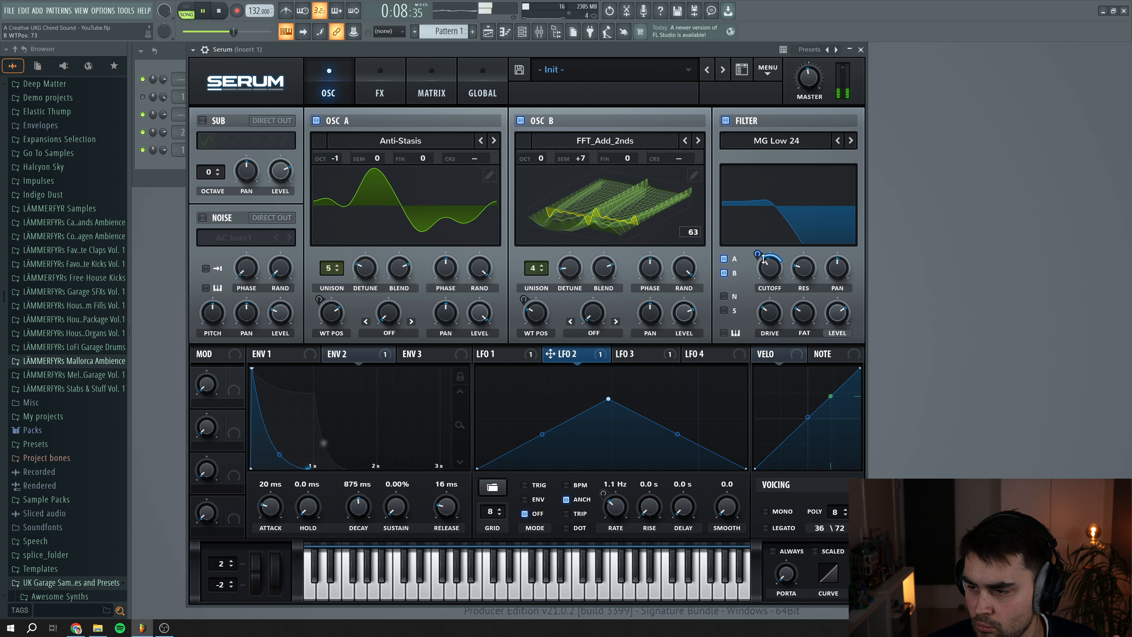
drag(769, 269, 769, 282)
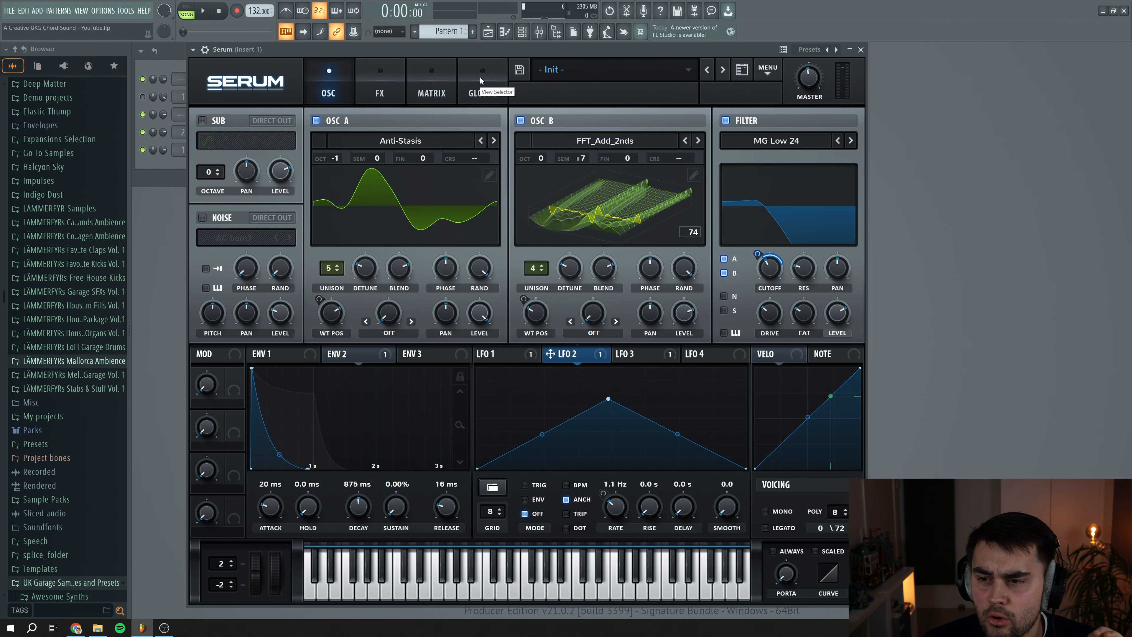
click(483, 71)
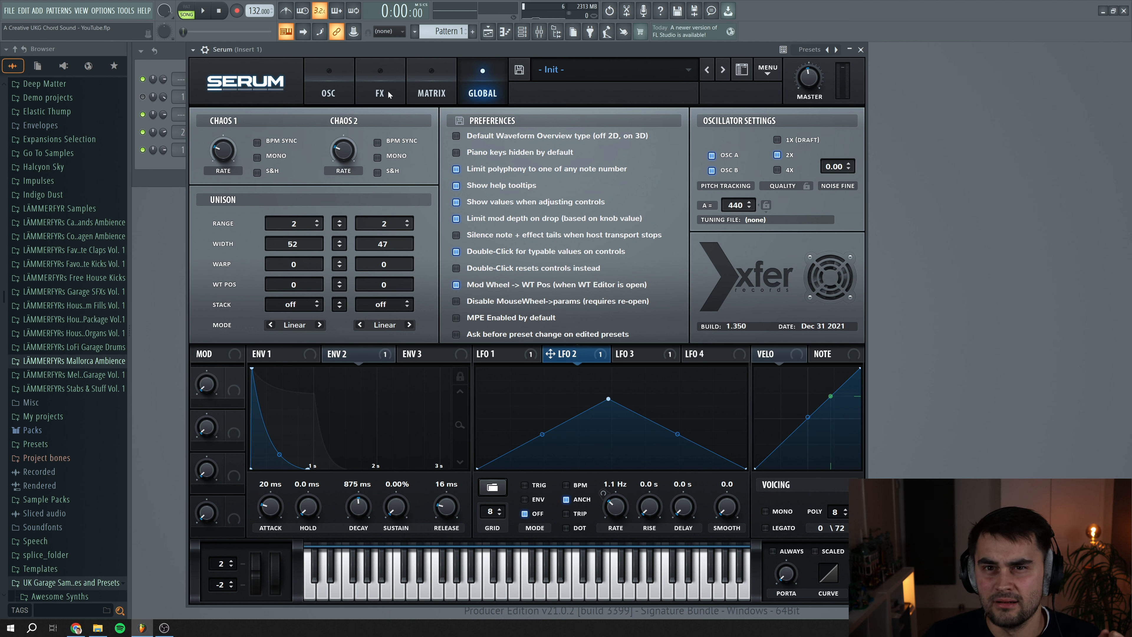
mouse_move(389, 94)
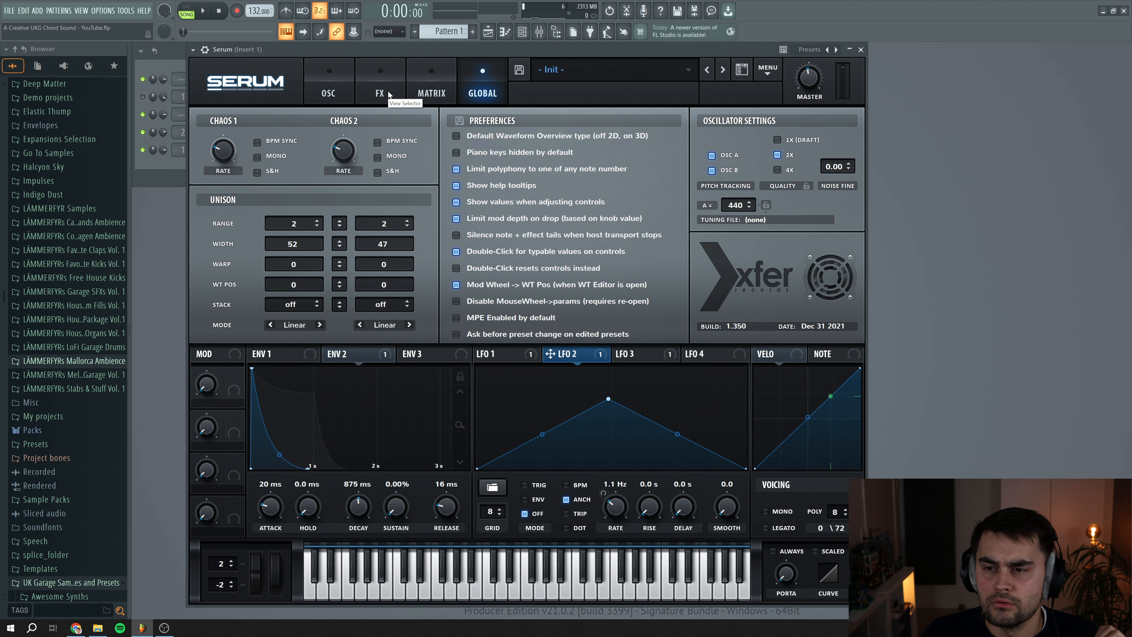
mouse_move(390, 89)
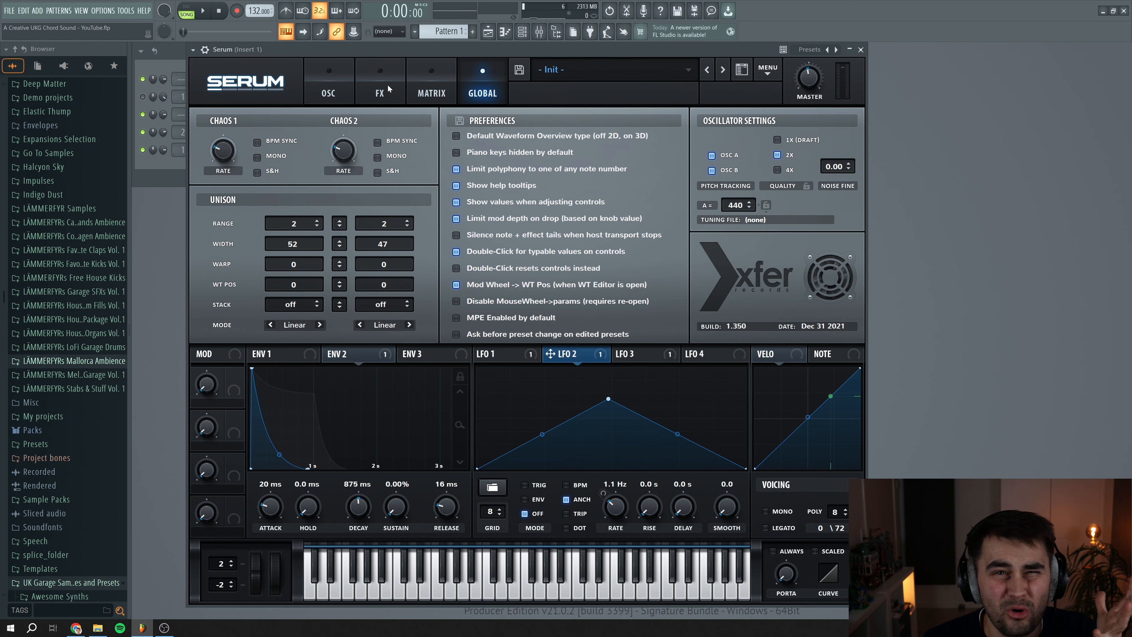
click(380, 81)
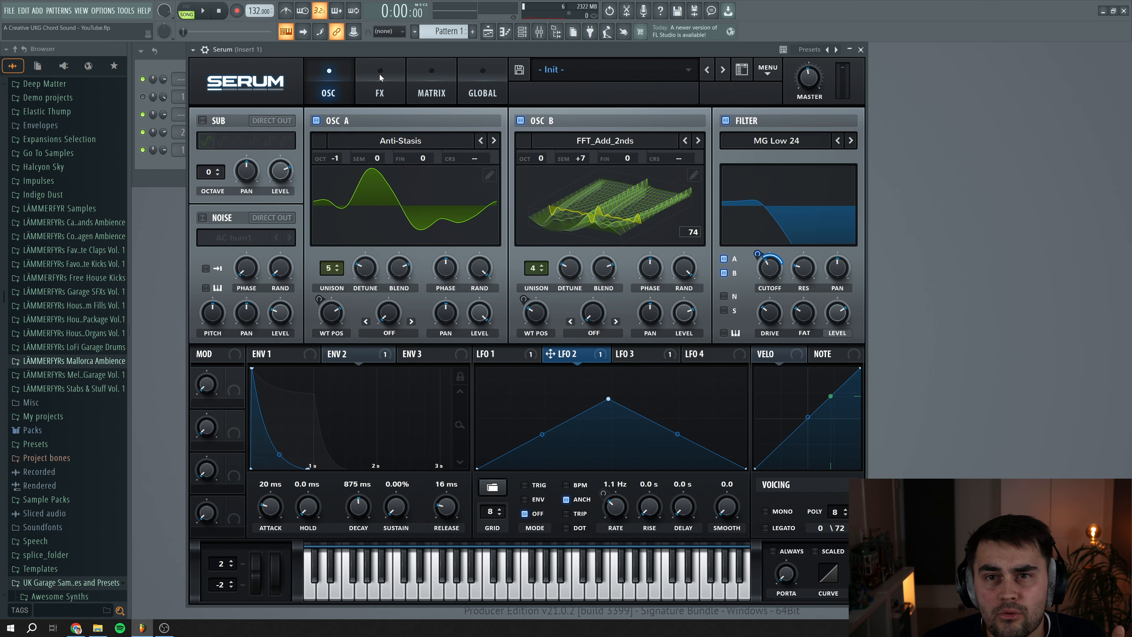
Set the distortion to Tape Sat. and pull Serum's master volume down to about 46%.
click(381, 81)
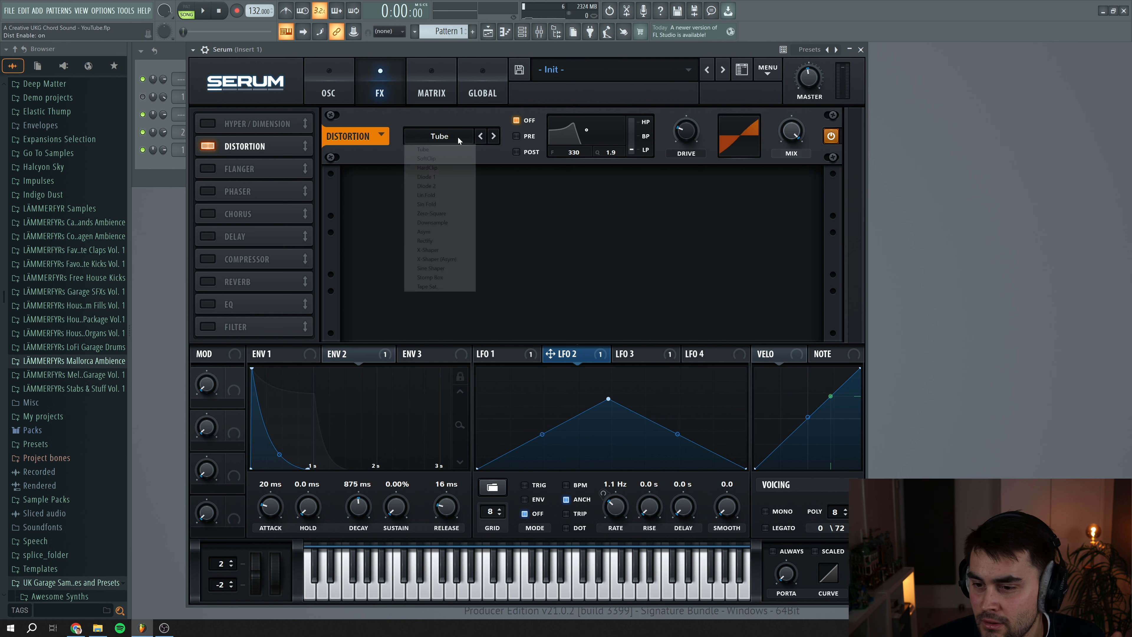
click(427, 287)
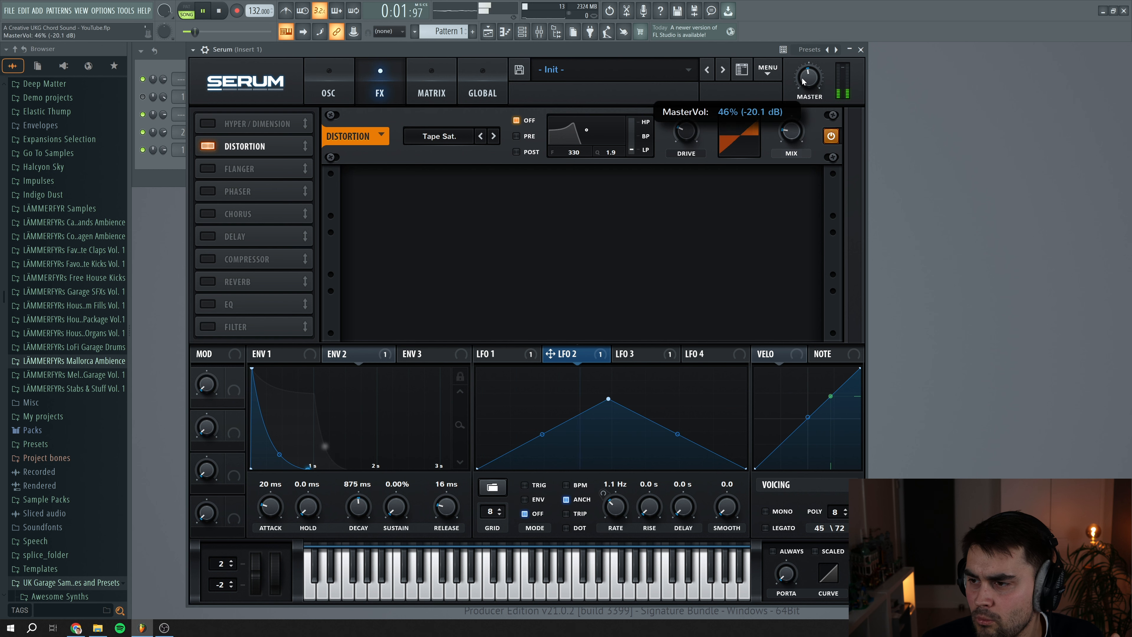
drag(808, 80, 808, 72)
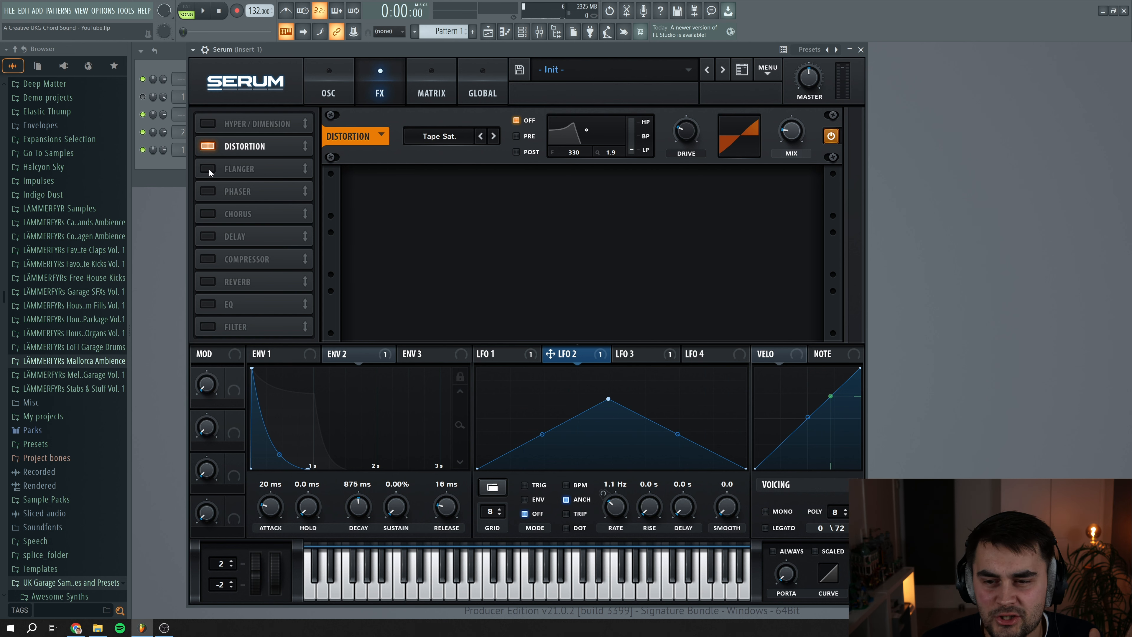
Enable the flanger and set its wet mix to about 64% while auditioning.
click(208, 169)
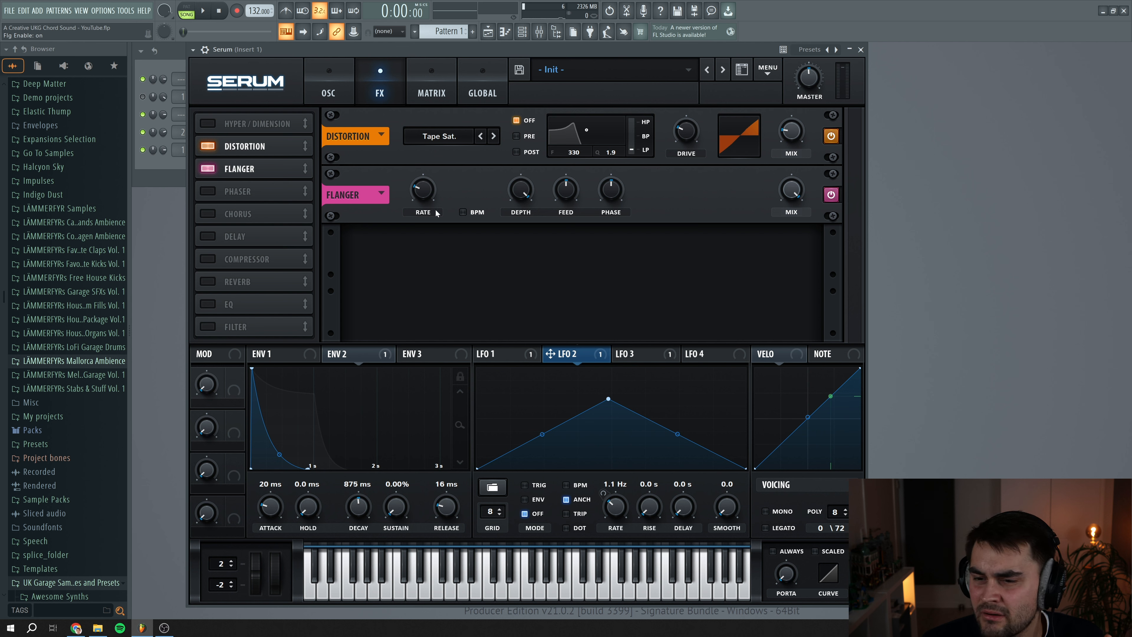
click(204, 10)
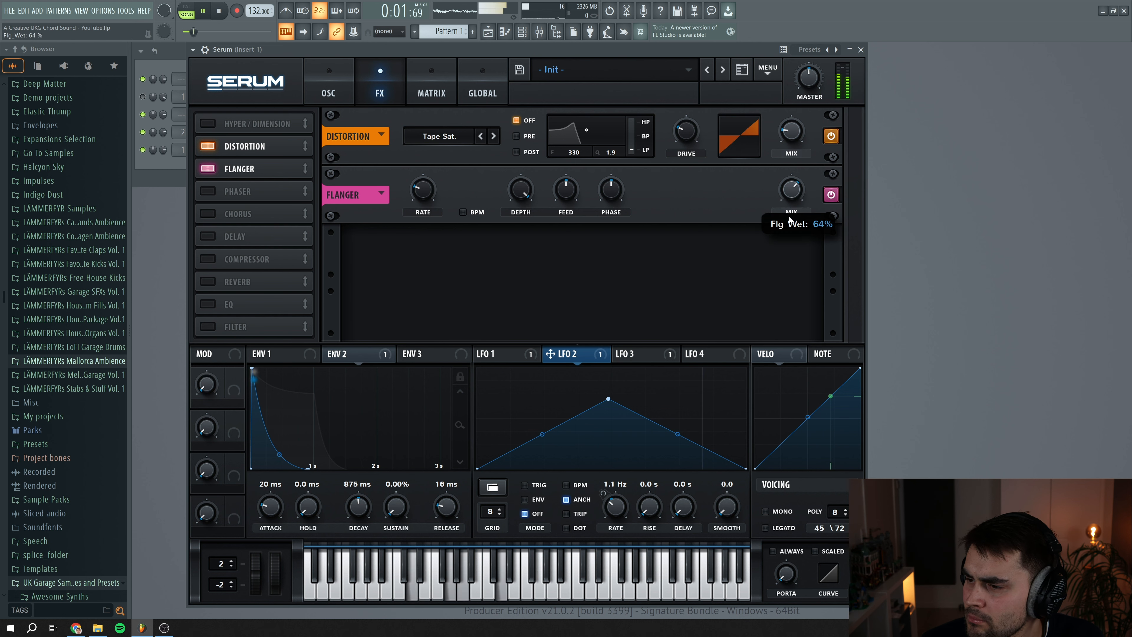
drag(790, 190, 790, 210)
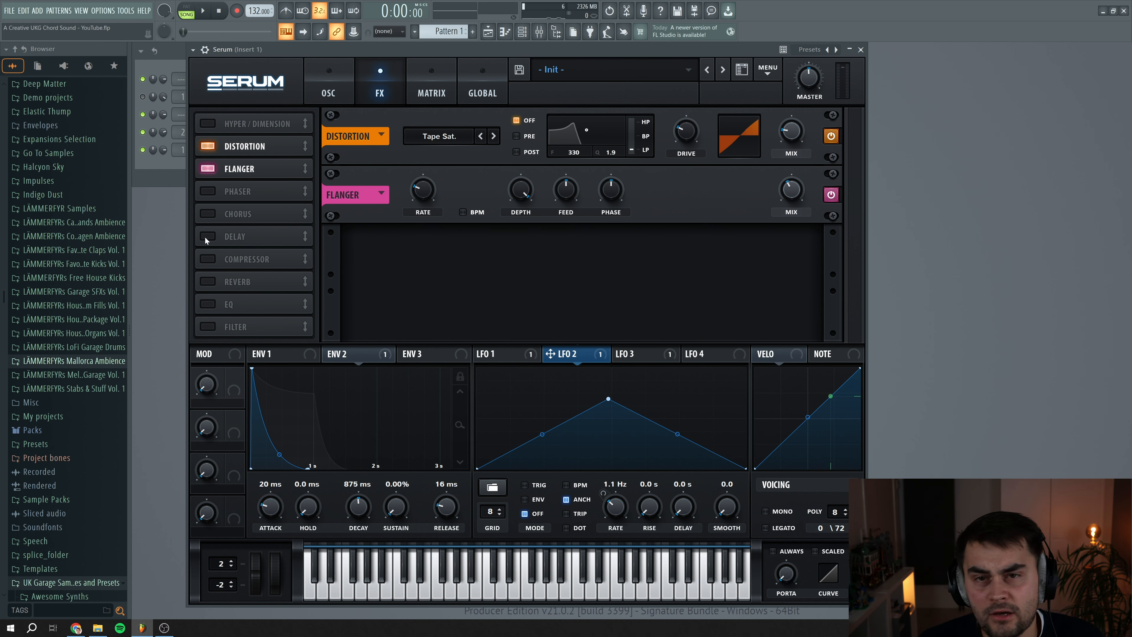
Enable the delay with feedback around 29% and set the EQ high band near 1341 Hz.
click(207, 236)
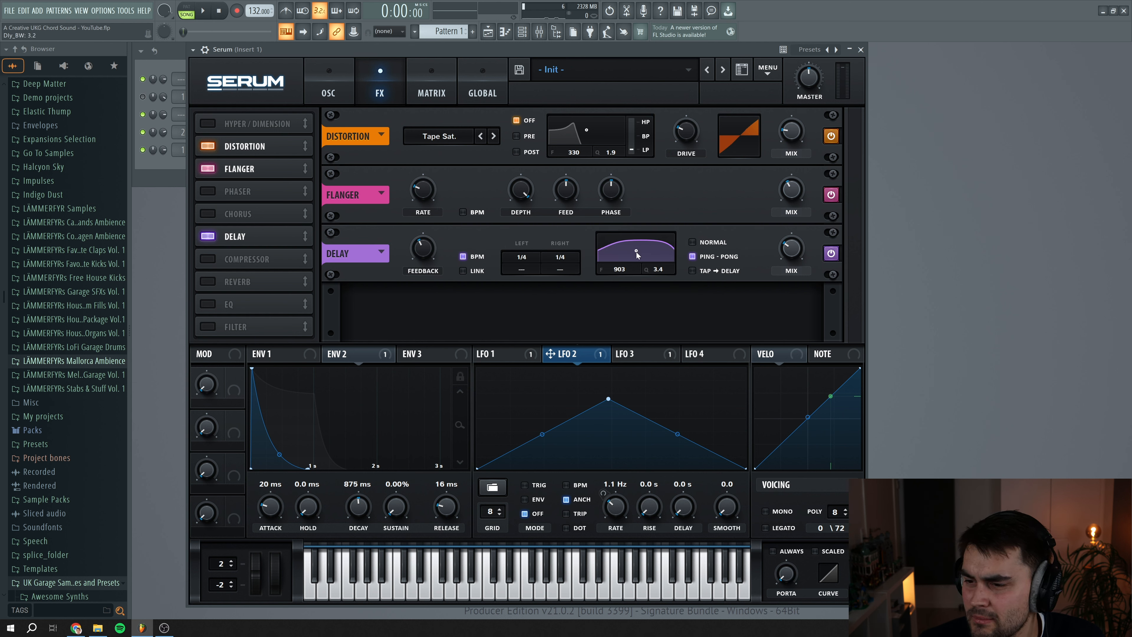
drag(424, 248, 423, 260)
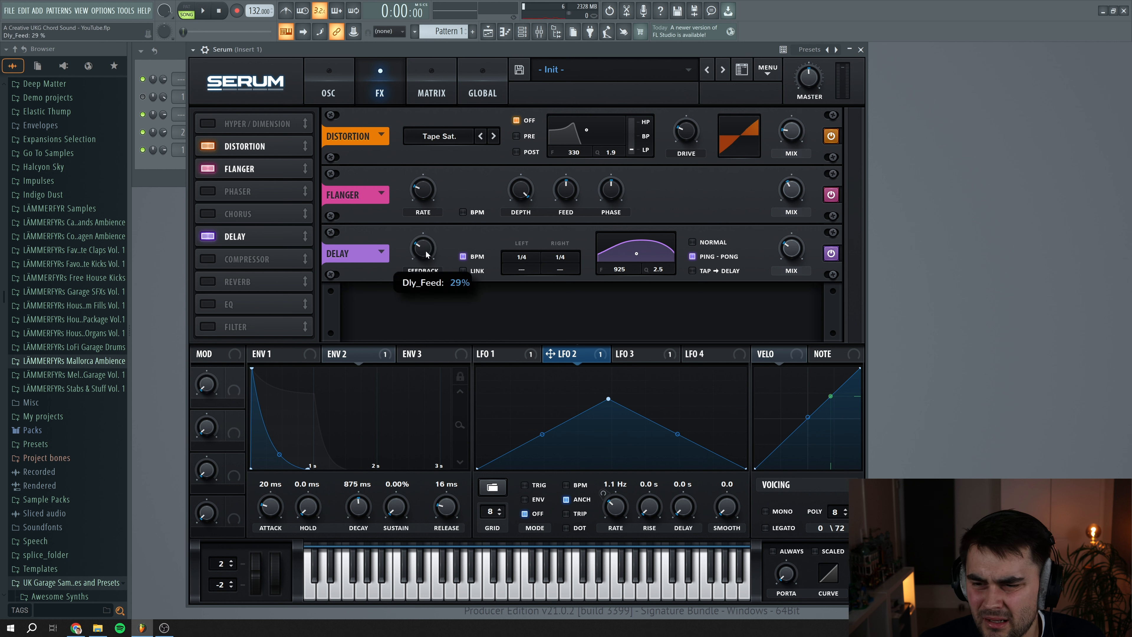
mouse_move(526, 253)
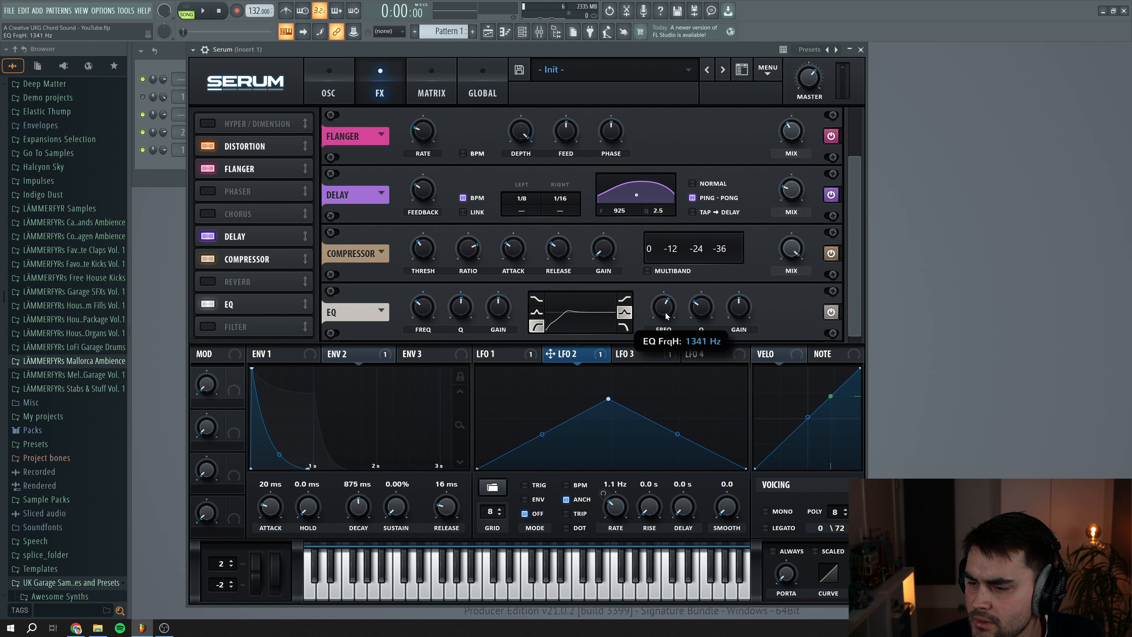
drag(661, 307, 662, 292)
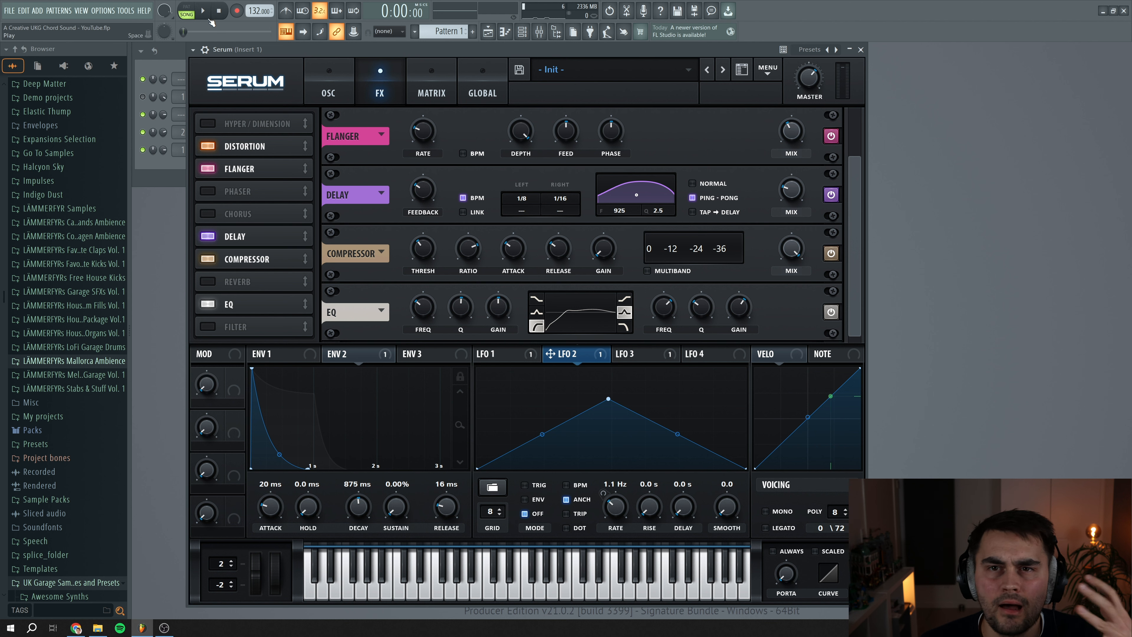
Audition the effects, lower Serum's master volume to about 56% and return to the OSC page.
click(203, 10)
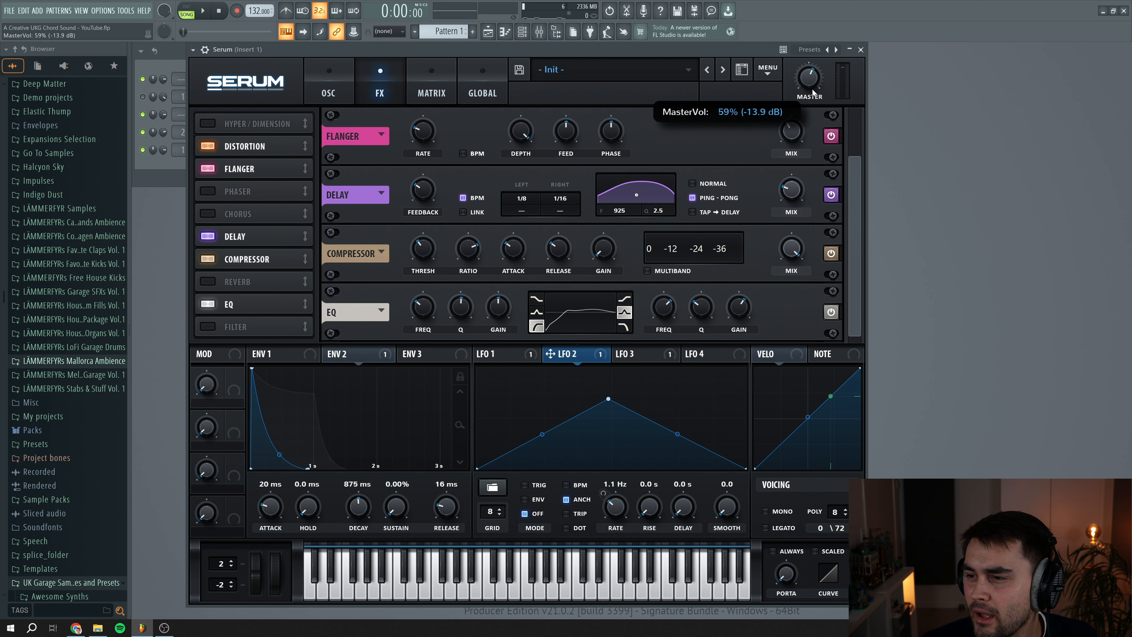
drag(807, 80, 808, 90)
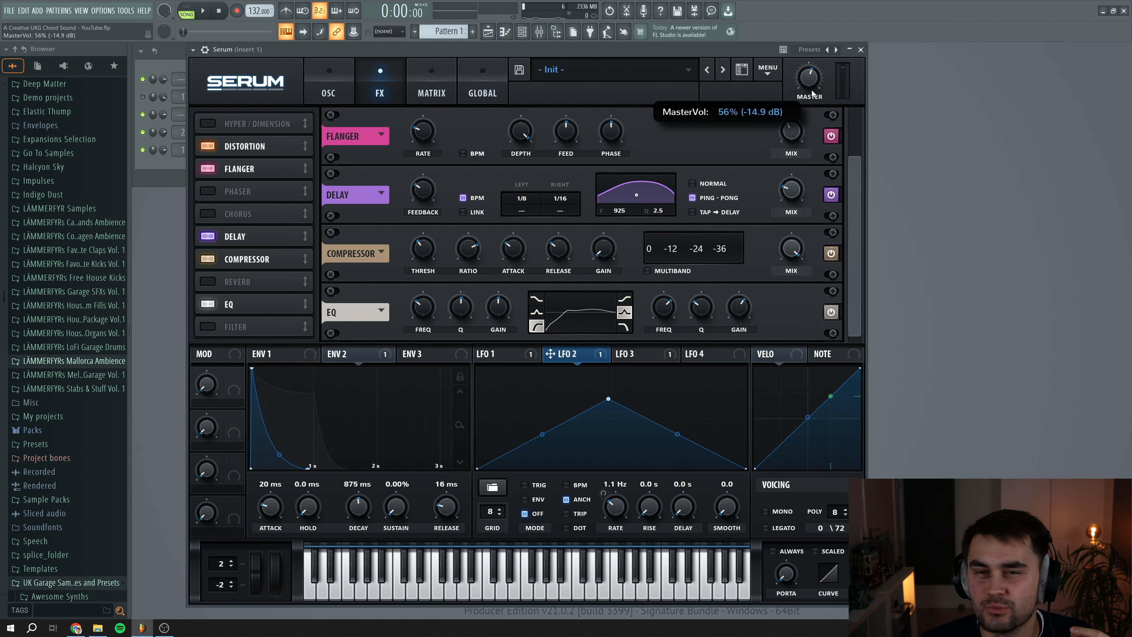
click(203, 11)
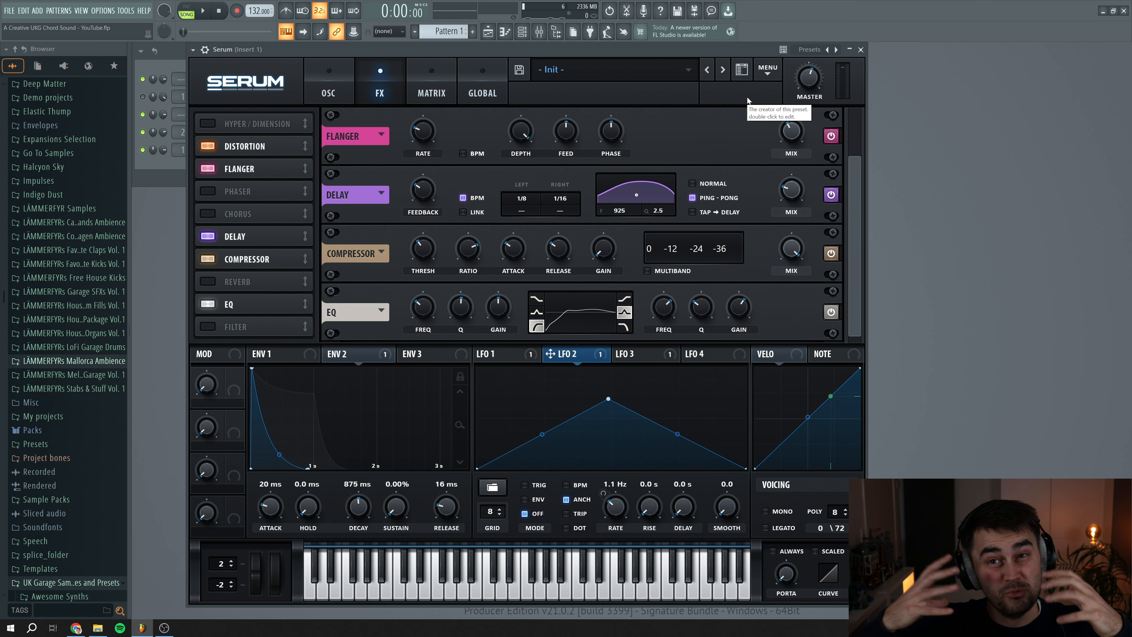
click(329, 88)
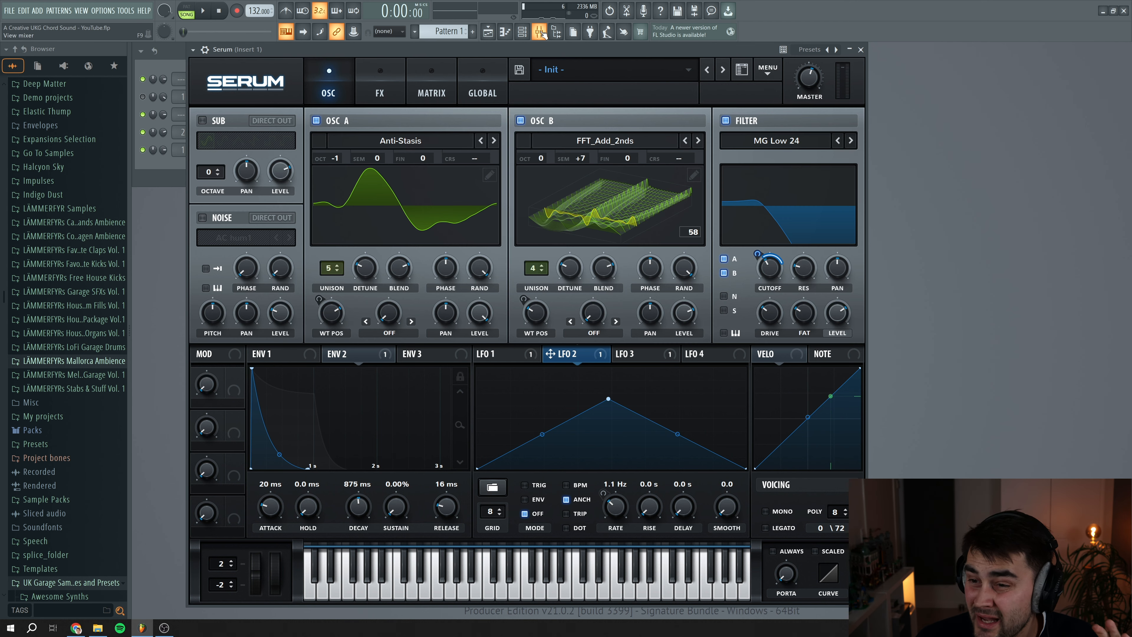
Inspect Neutron 3 and ShaperBox 2 on the Serum mixer insert, then stop playback.
click(539, 31)
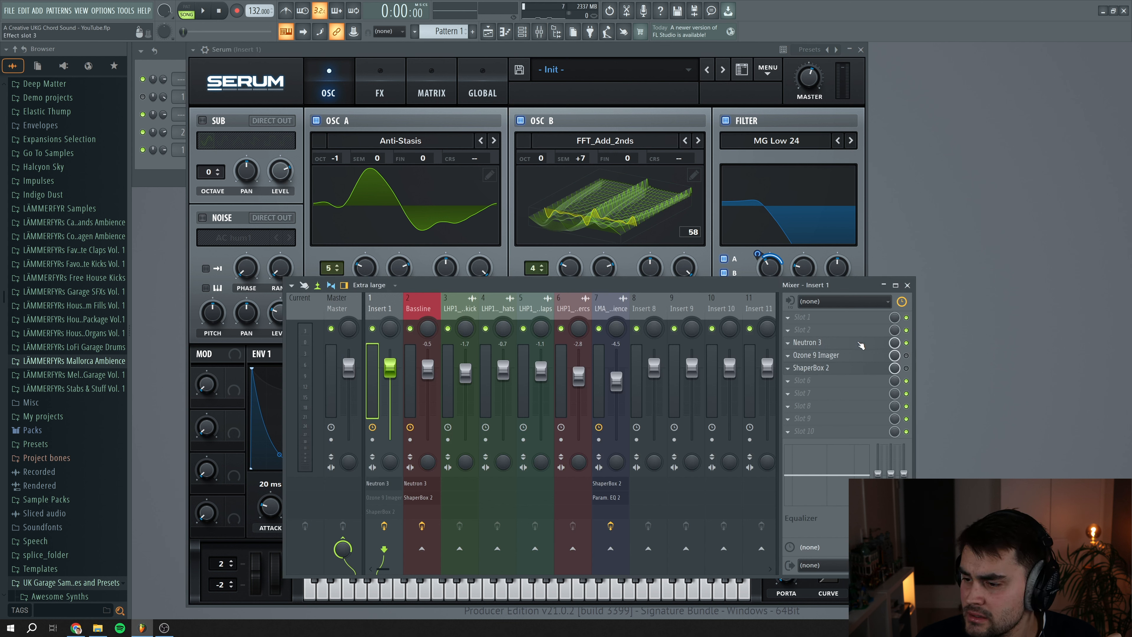
click(807, 342)
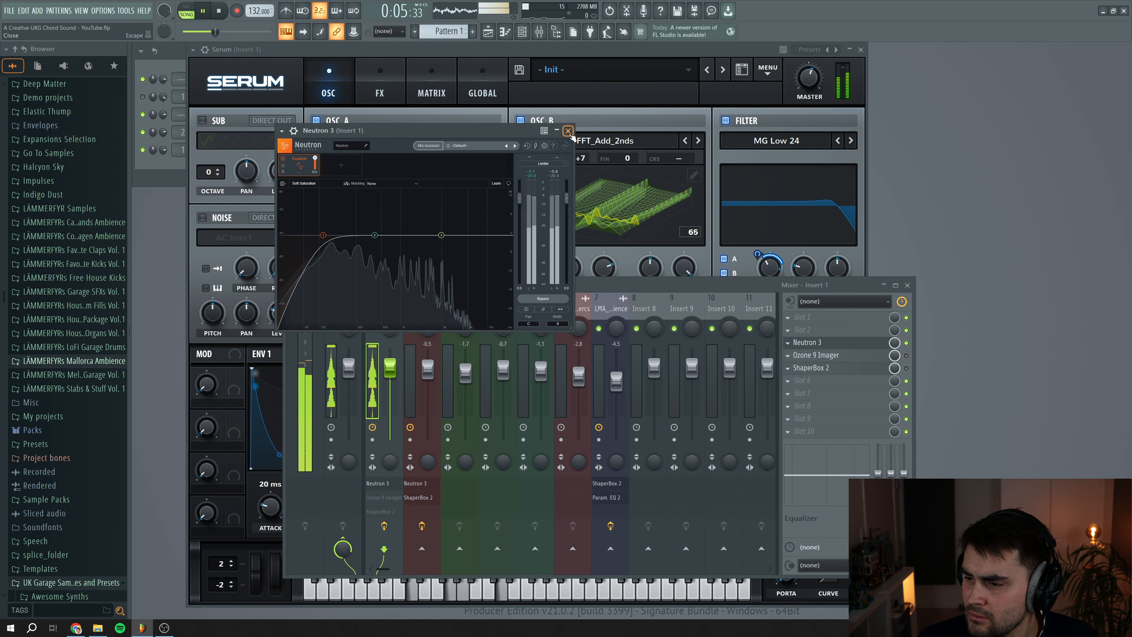
click(568, 131)
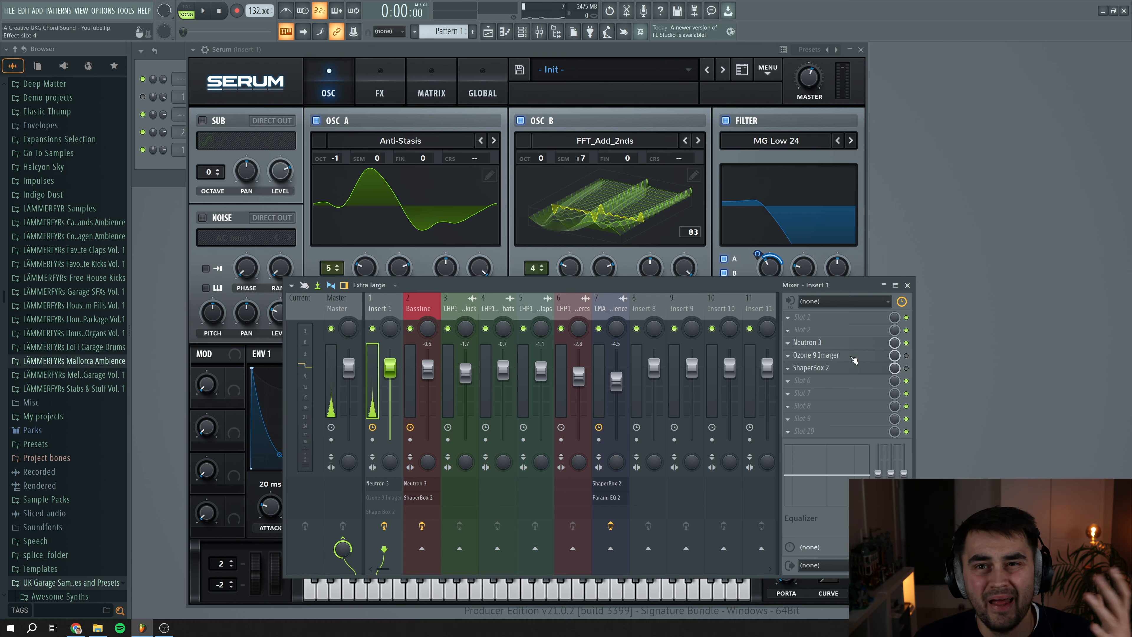
click(816, 355)
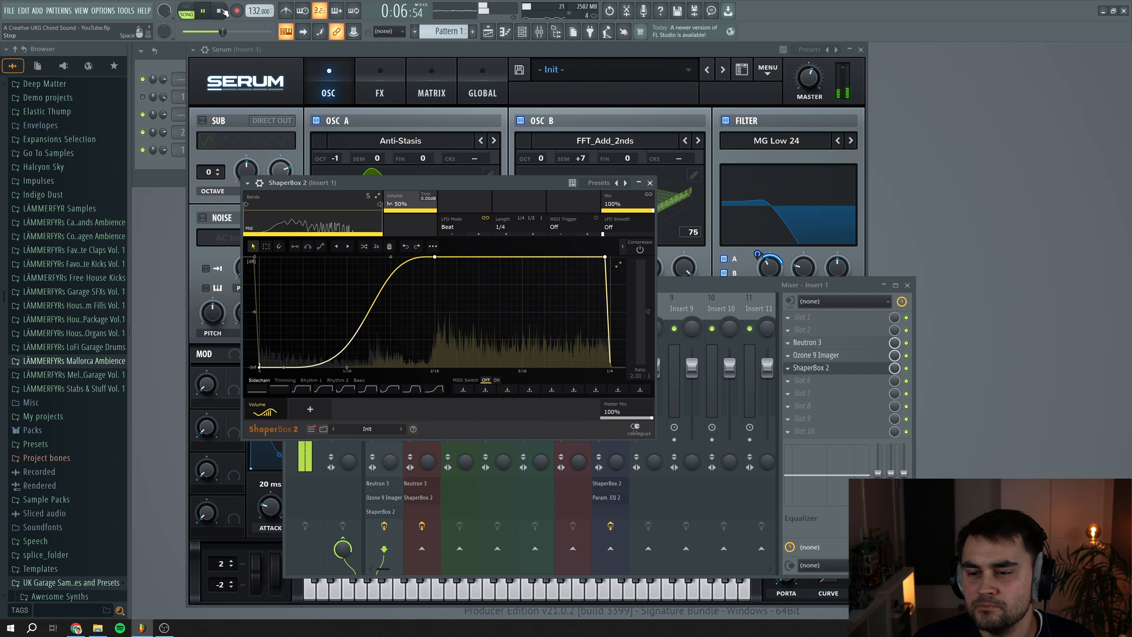
click(219, 11)
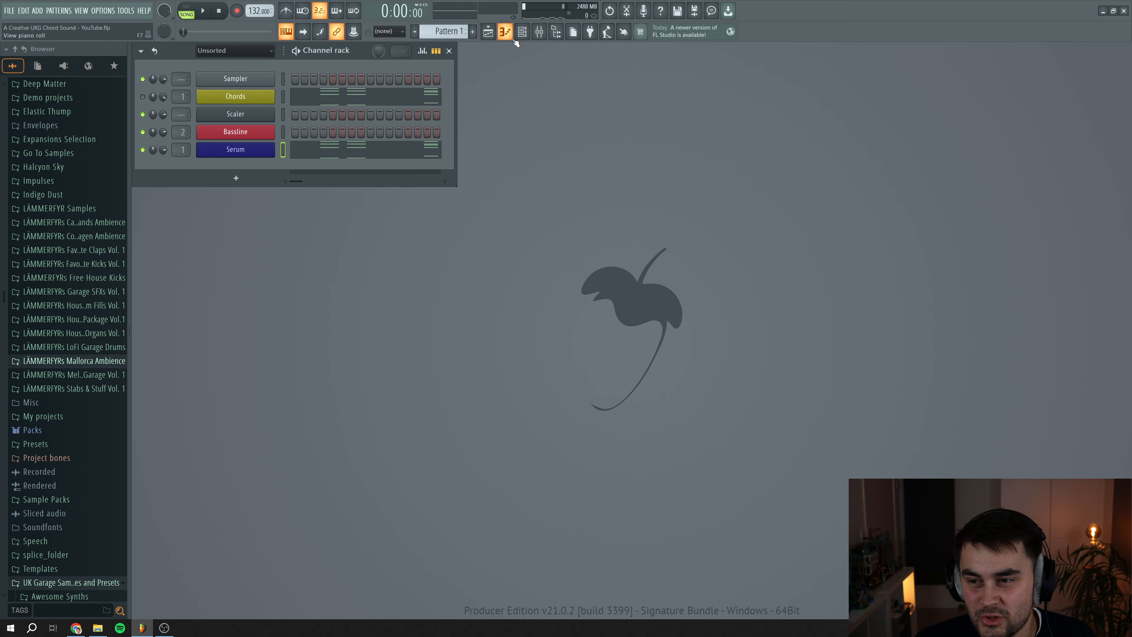
Show the Playlist and reopen Serum on its oscillator and filter page.
click(488, 32)
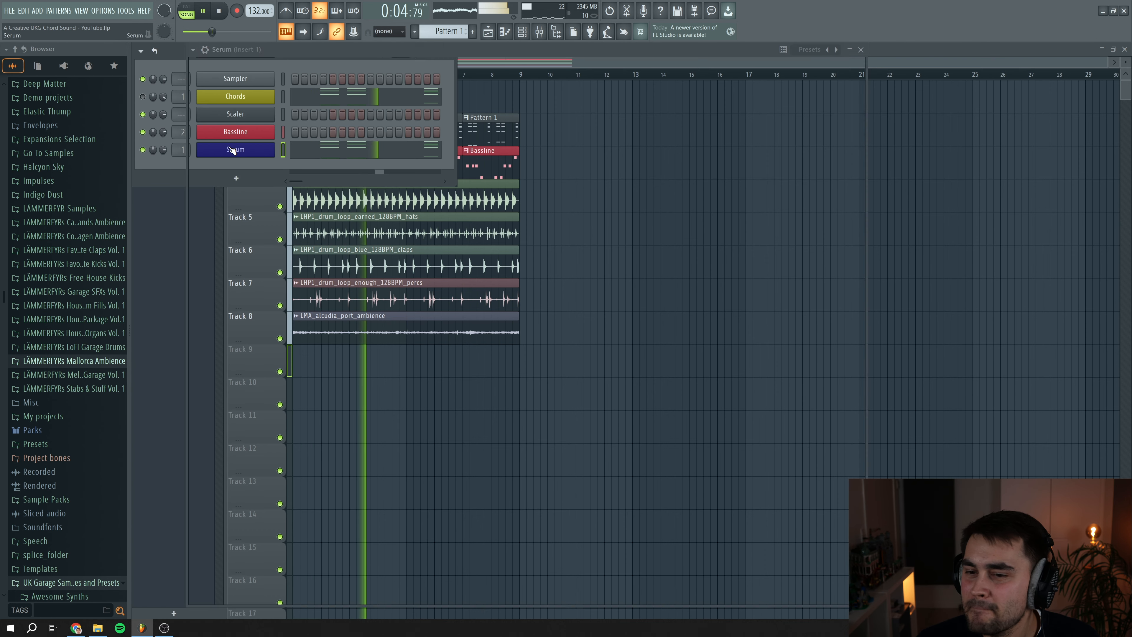
click(236, 149)
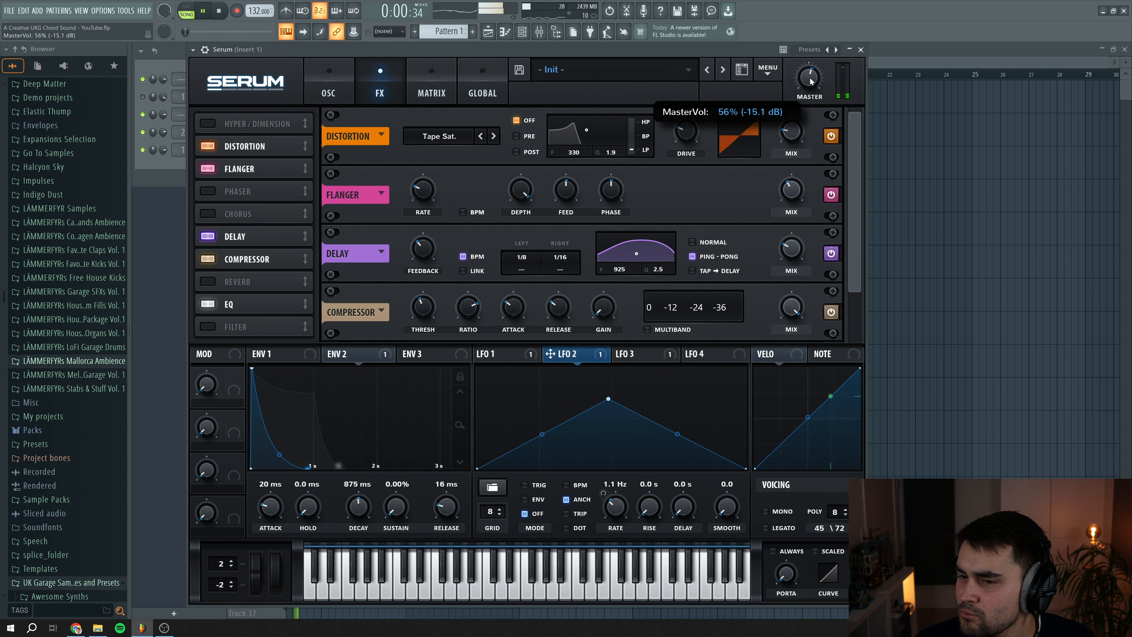
click(329, 86)
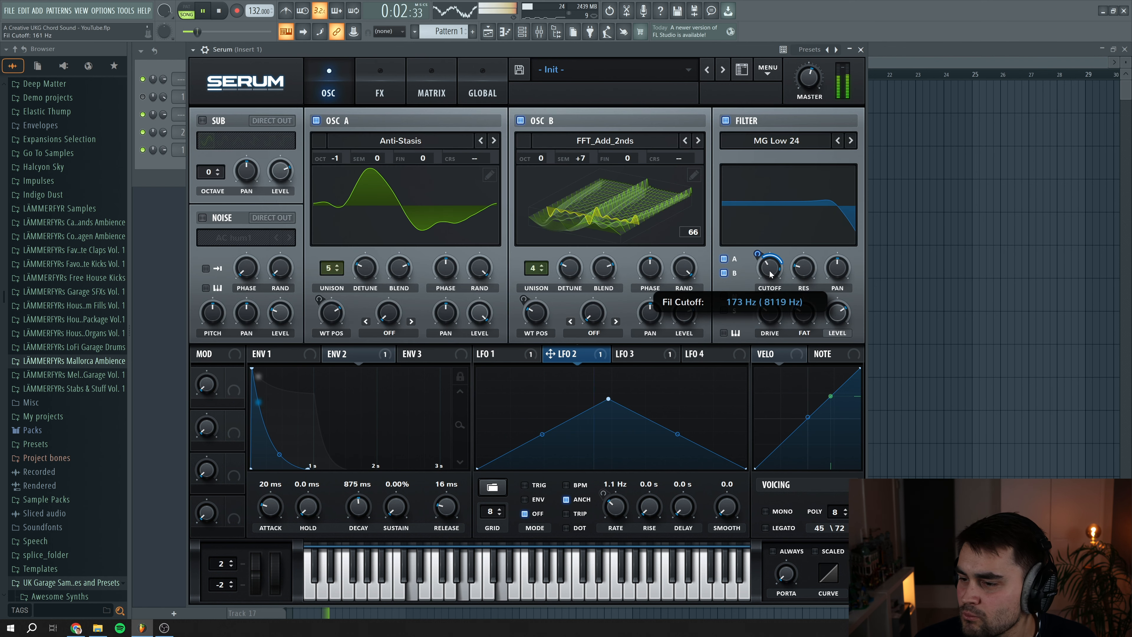
Sweep the filter cutoff down to about 43 Hz and back up while the track plays, then stop.
drag(769, 271, 769, 278)
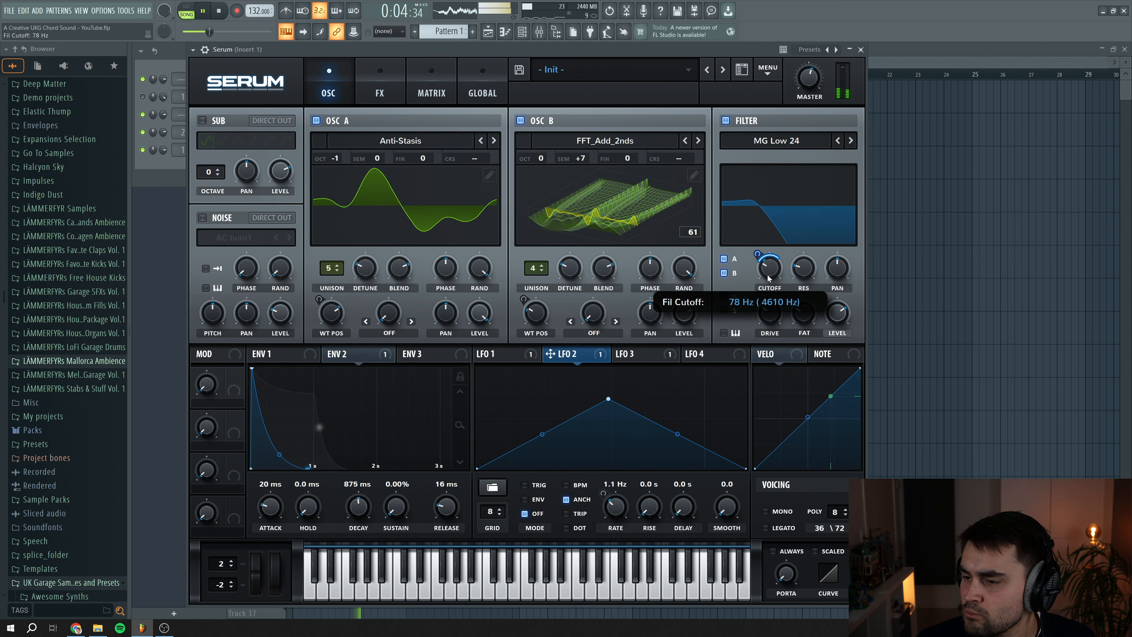
drag(769, 269, 769, 281)
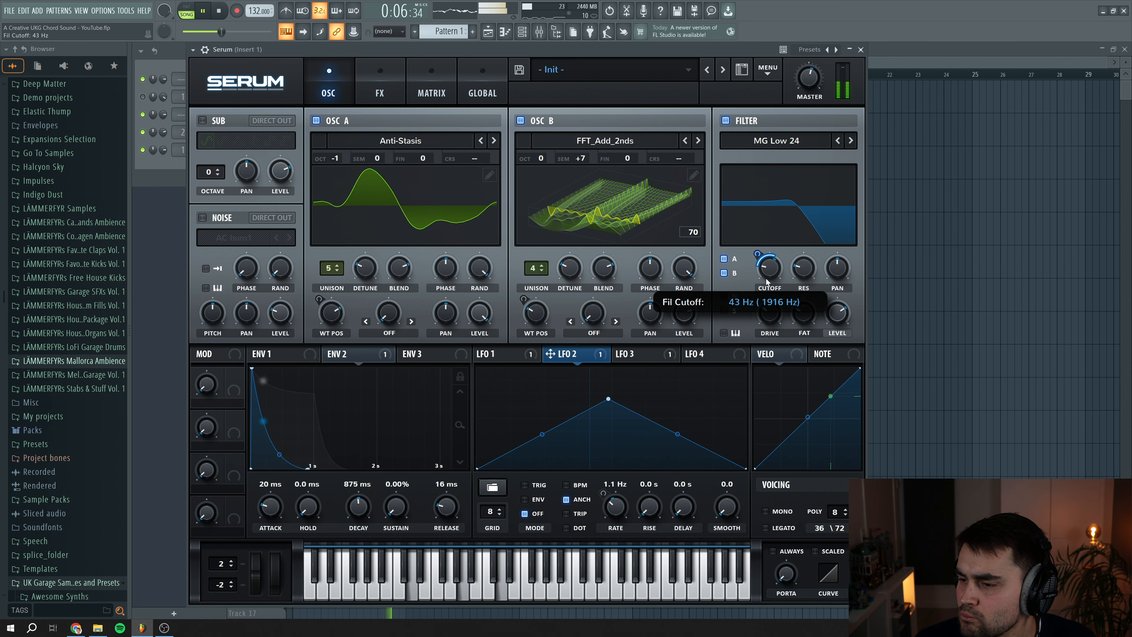
drag(768, 269, 768, 253)
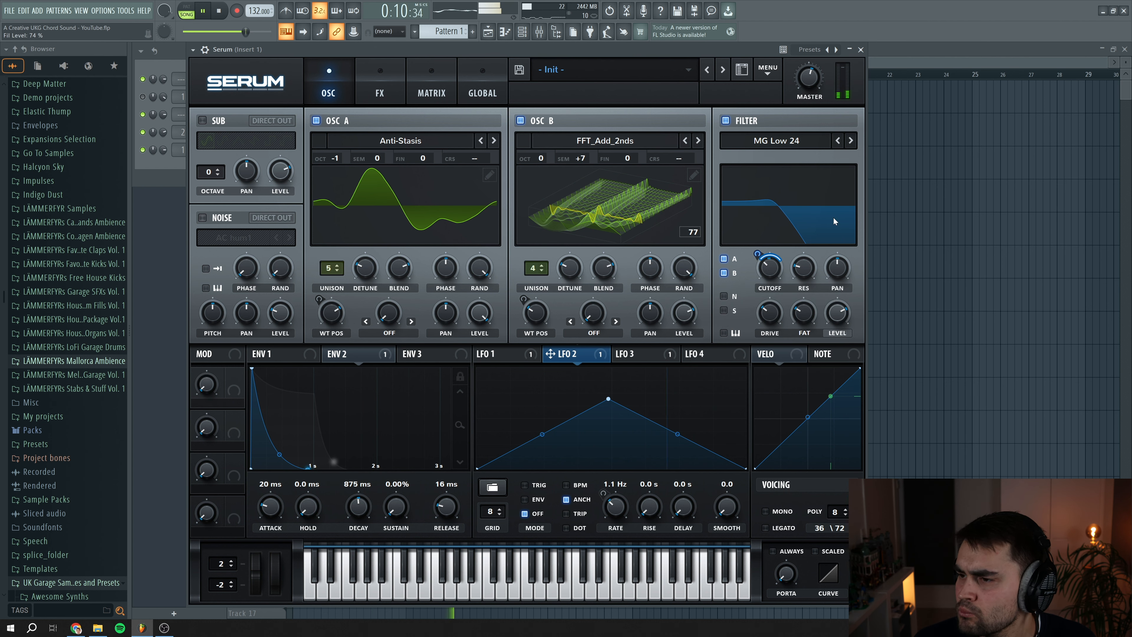
drag(770, 313, 769, 300)
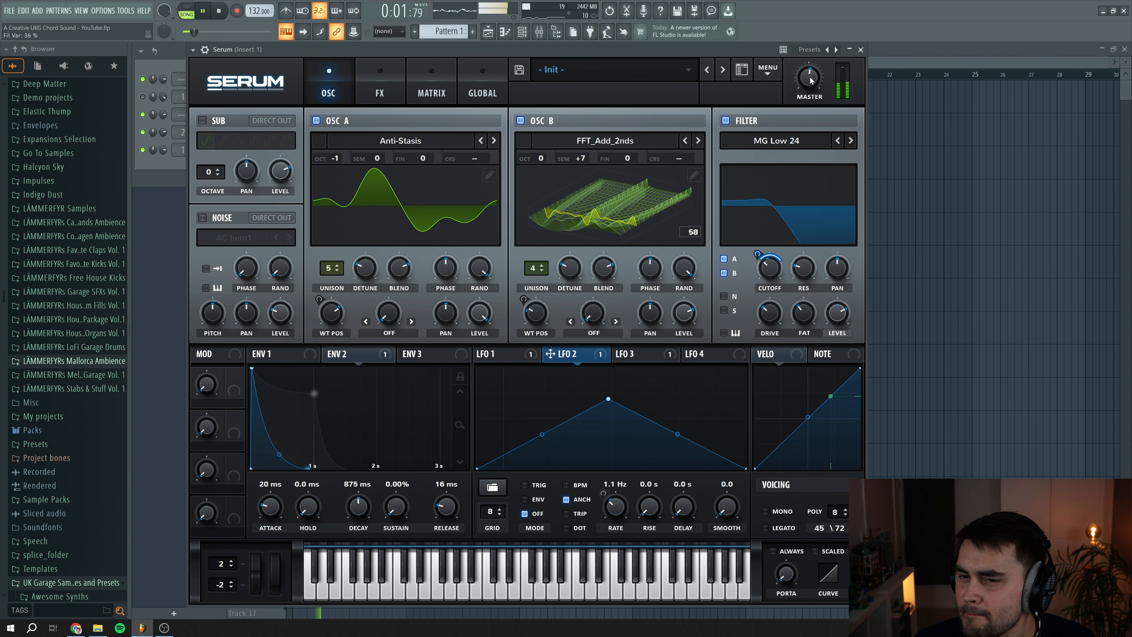
click(218, 11)
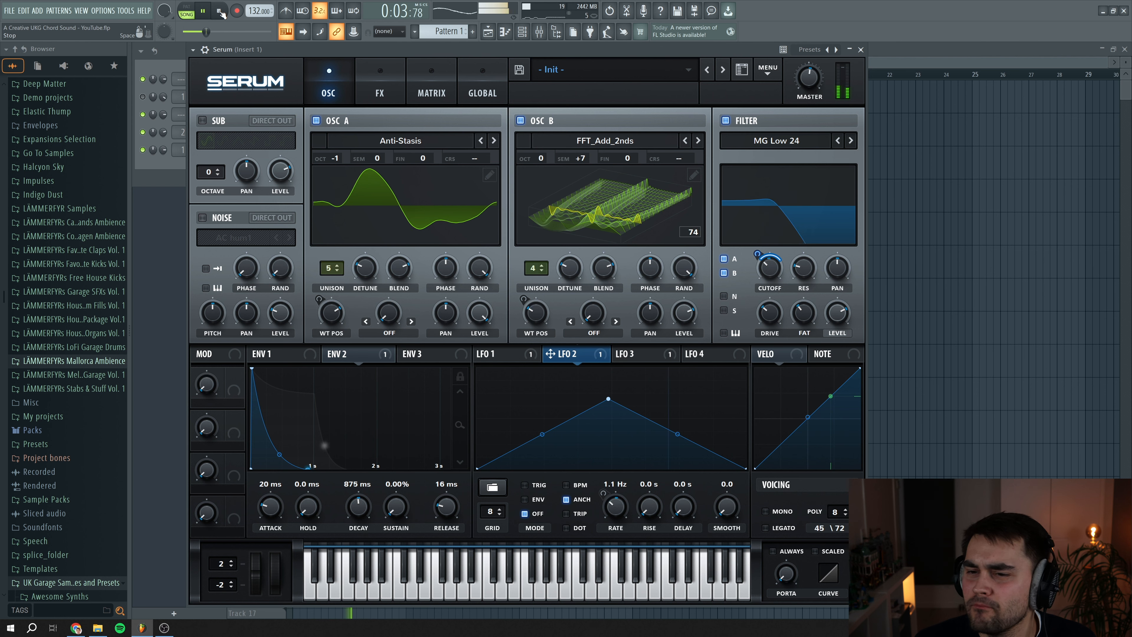